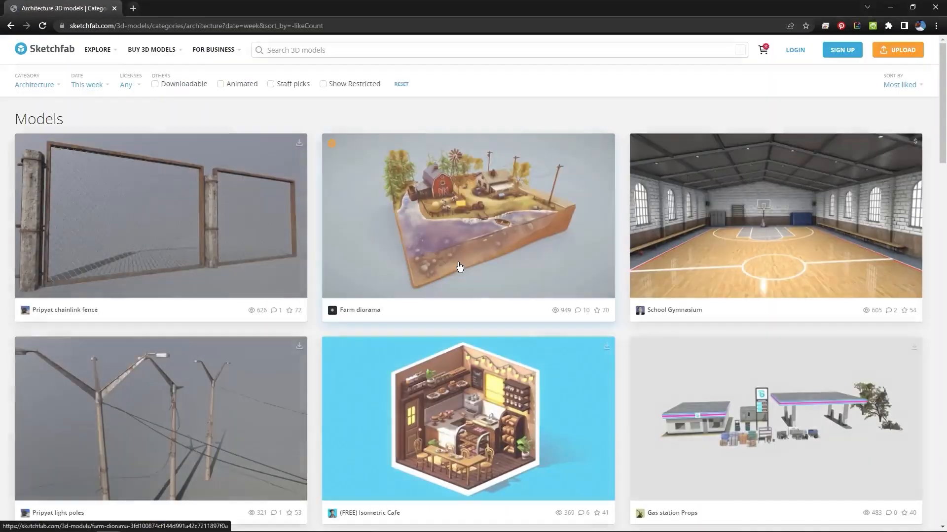
pyautogui.moveTo(675, 285)
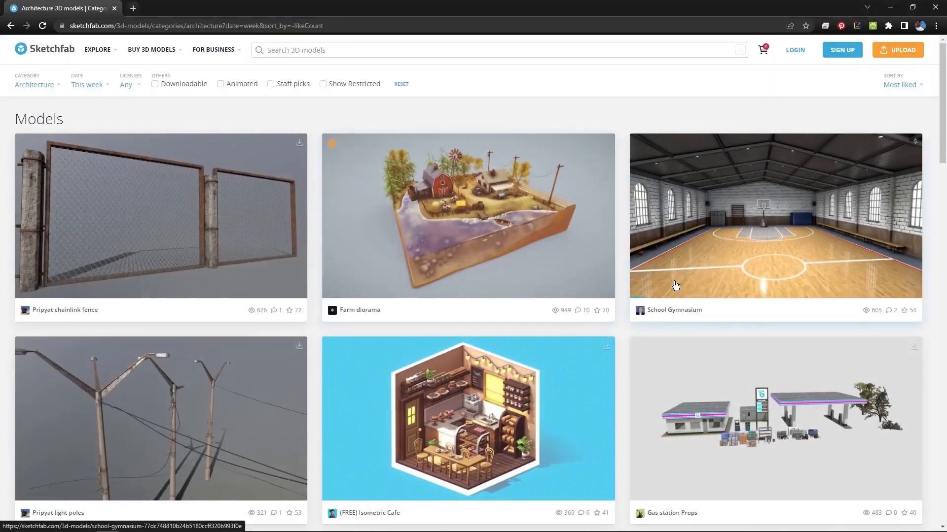
# Inspect the Pripyat light poles model from several angles, then open Velvet Rope and Metal Poles.
pyautogui.click(160, 419)
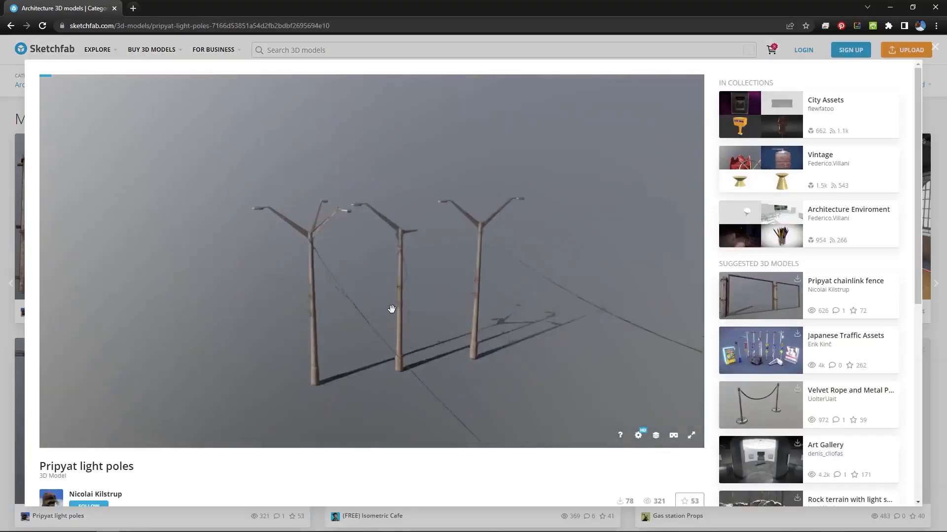
pyautogui.moveTo(392, 308); pyautogui.dragTo(305, 326)
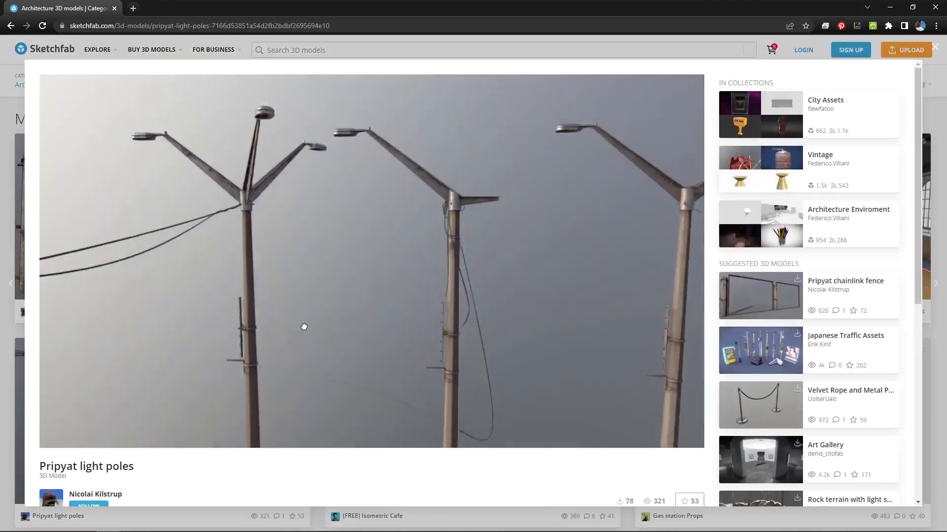
pyautogui.moveTo(304, 326); pyautogui.dragTo(137, 326)
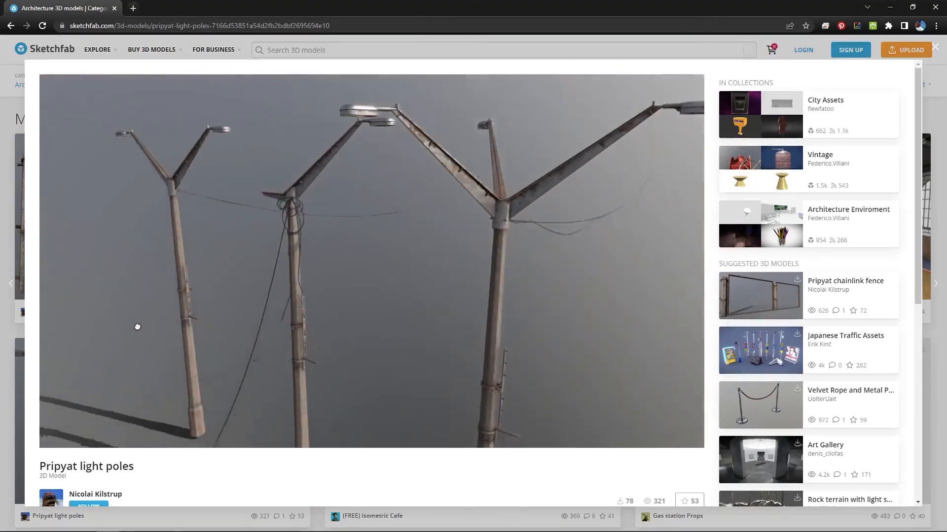
pyautogui.moveTo(137, 326); pyautogui.dragTo(329, 345)
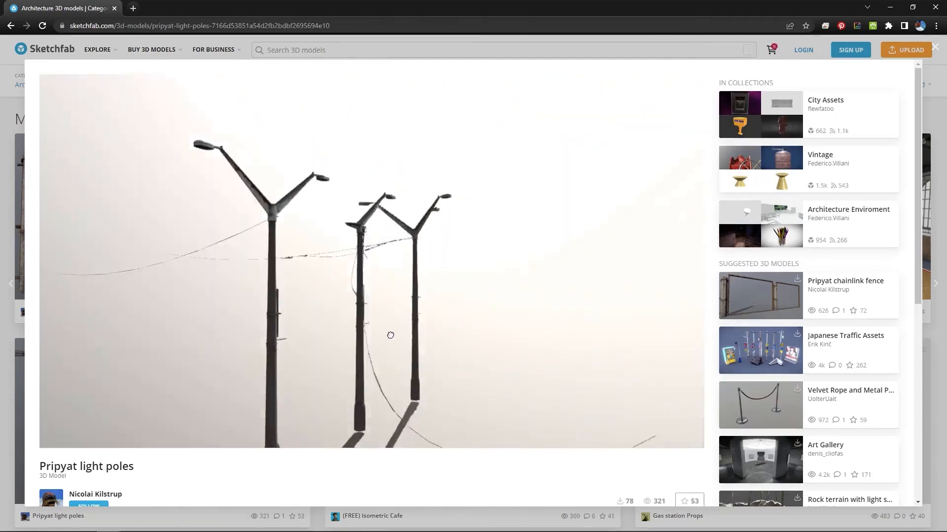
pyautogui.moveTo(390, 335); pyautogui.dragTo(267, 331)
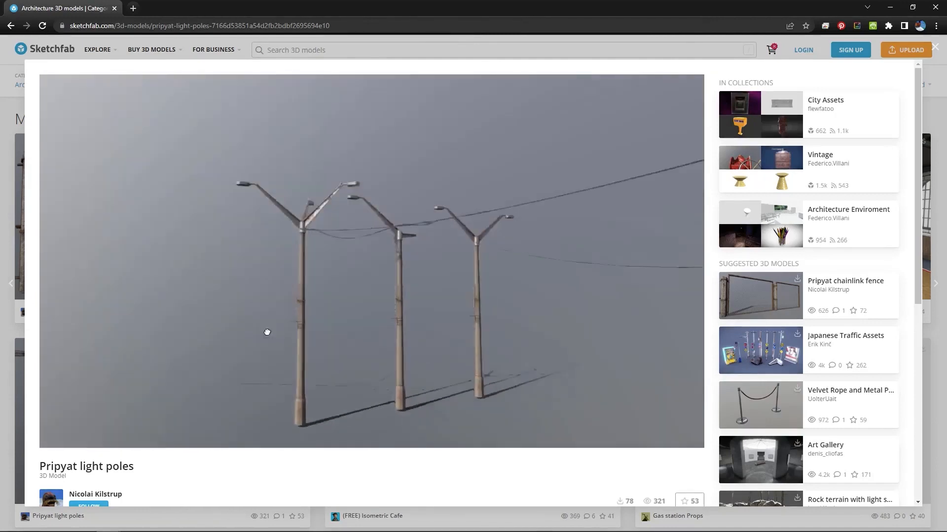
pyautogui.moveTo(266, 332); pyautogui.dragTo(399, 302)
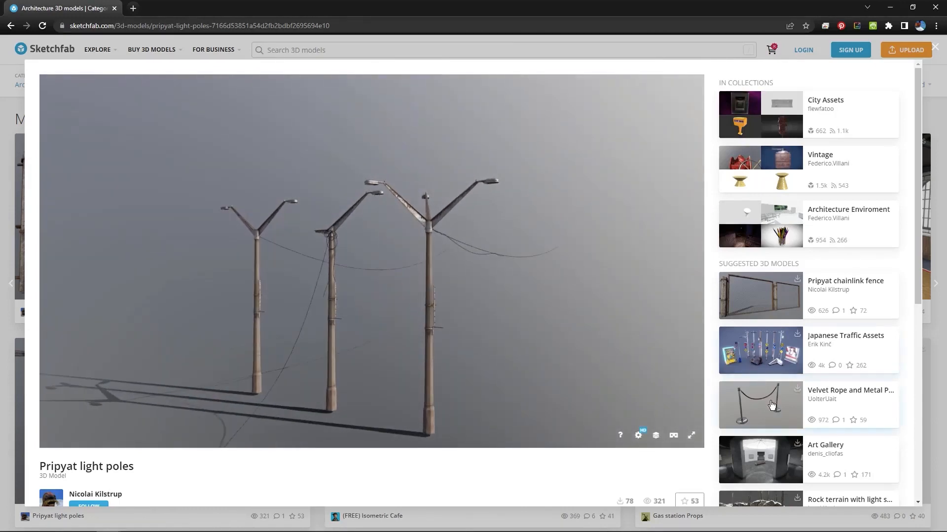
pyautogui.click(760, 406)
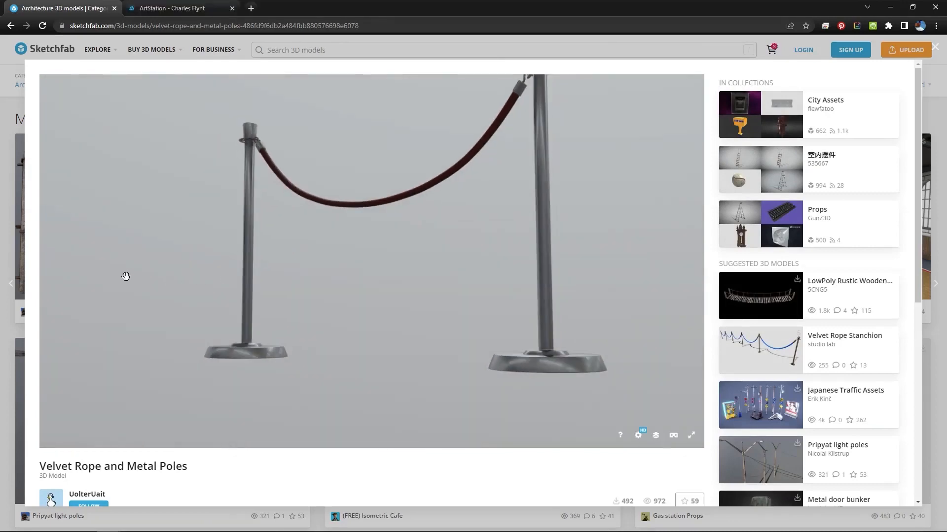
# Open the Toy Car artwork in Charles Flynt's ArtStation portfolio and scroll to its 3D viewer.
pyautogui.click(177, 8)
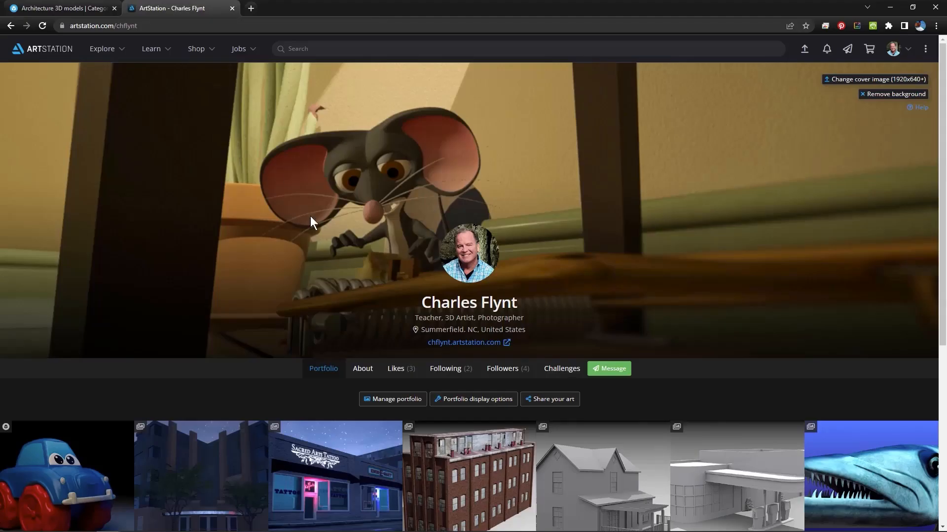
pyautogui.scroll(-3)
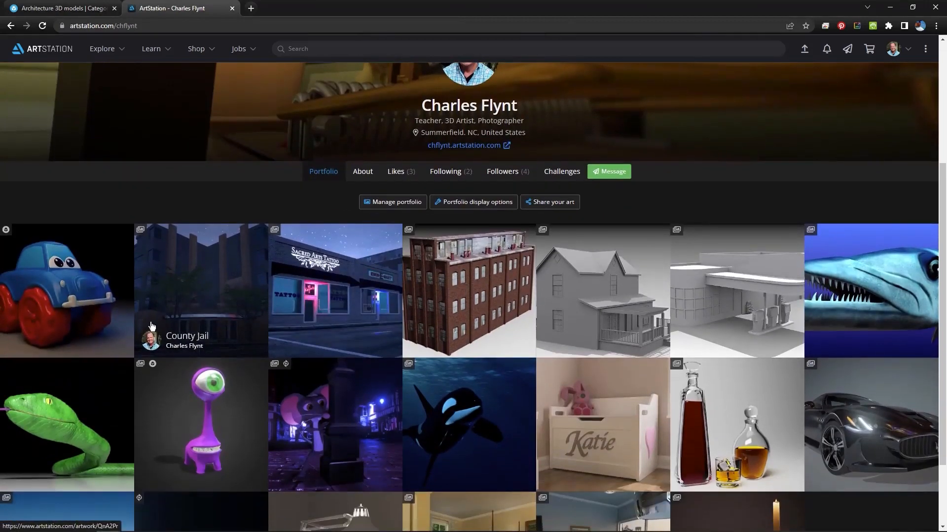
pyautogui.click(64, 291)
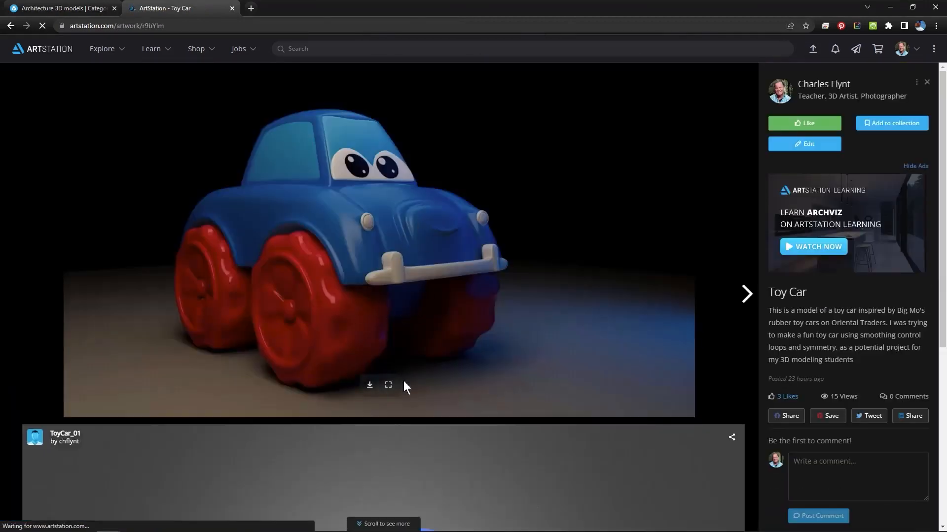
pyautogui.scroll(-3)
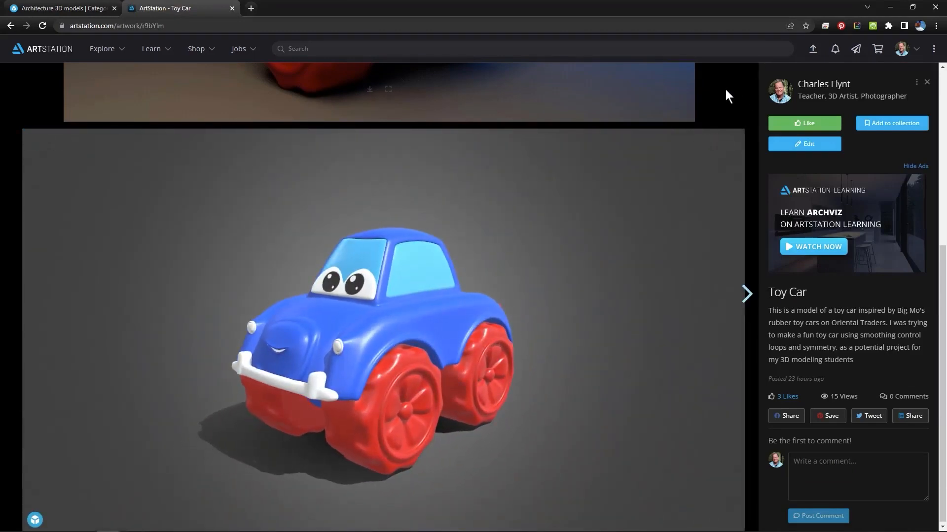
pyautogui.click(813, 49)
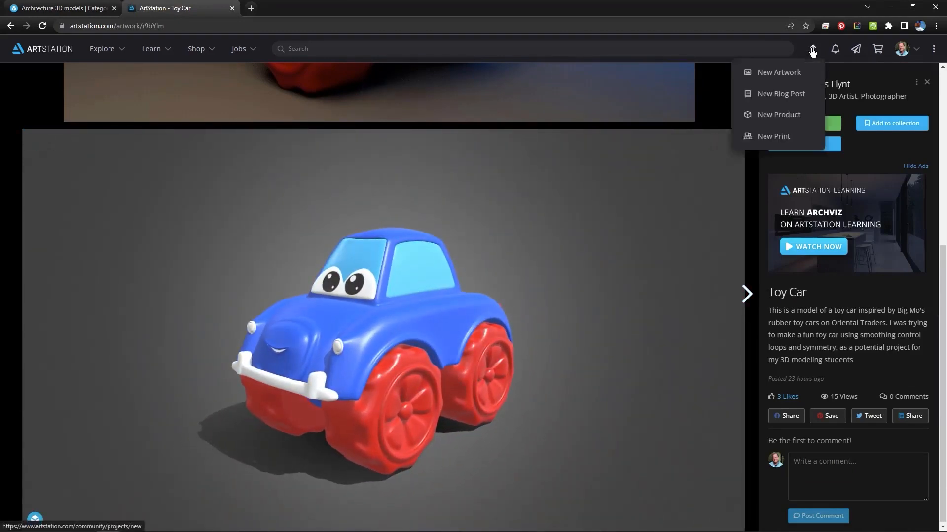
# Preview the New Artwork form and its Sketchfab embed dialog, then return to Sketchfab's listing.
pyautogui.click(778, 73)
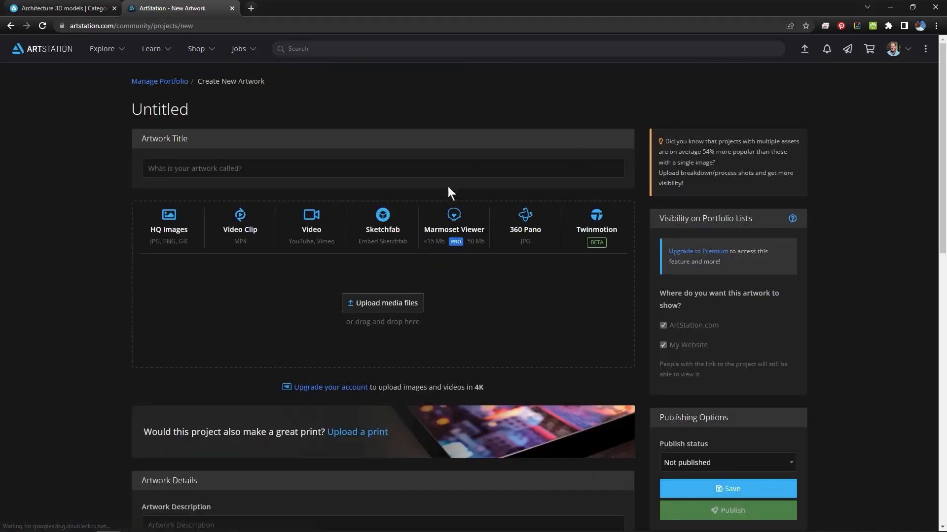
pyautogui.moveTo(388, 237)
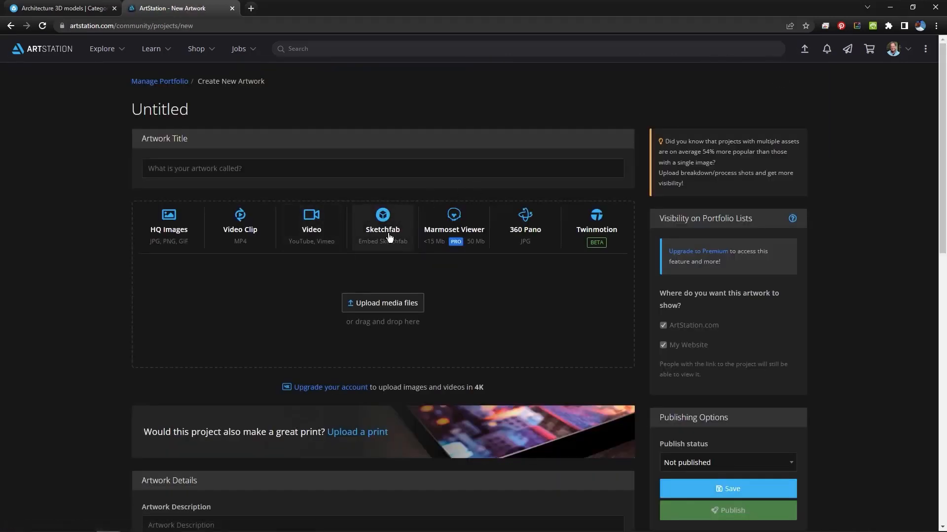
pyautogui.click(382, 226)
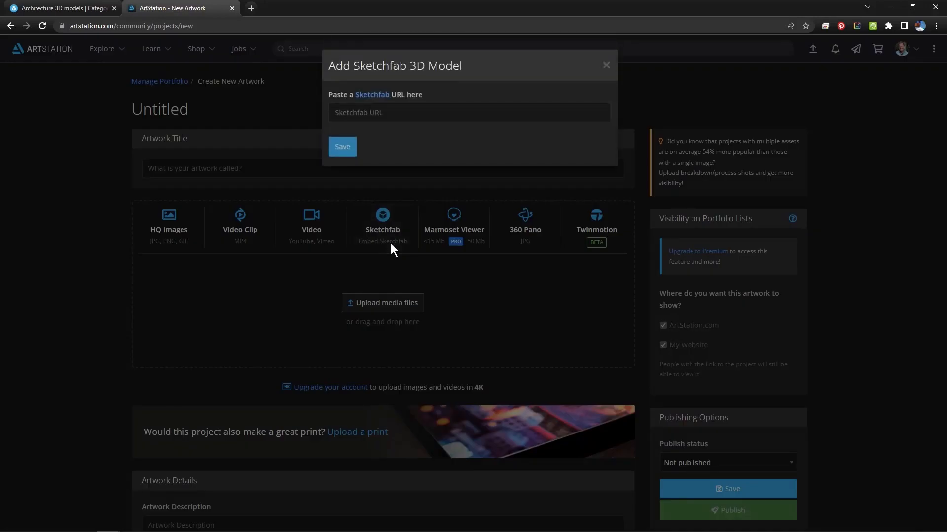
pyautogui.moveTo(606, 65)
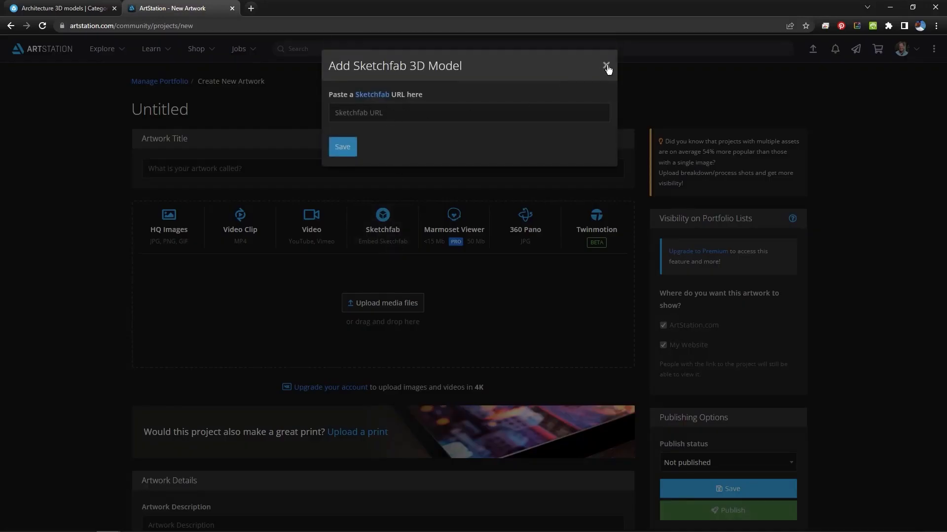
pyautogui.click(605, 64)
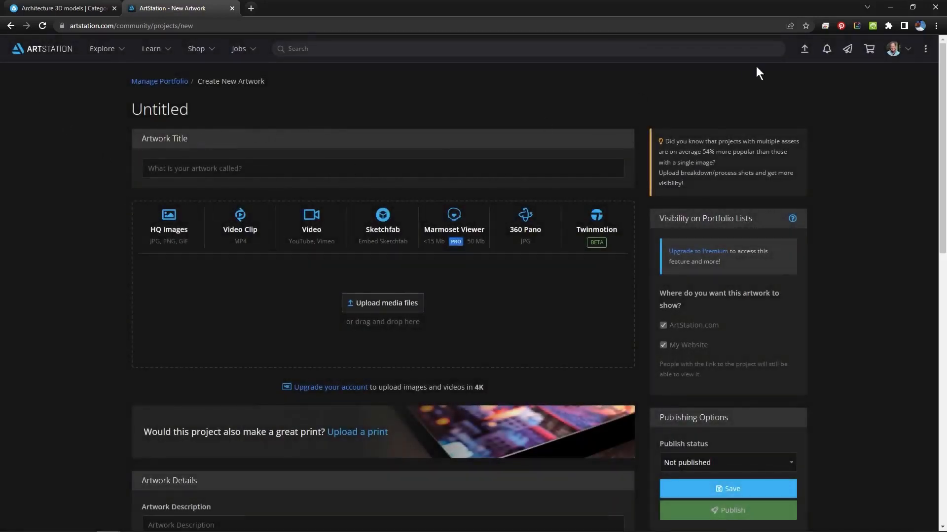
pyautogui.click(894, 48)
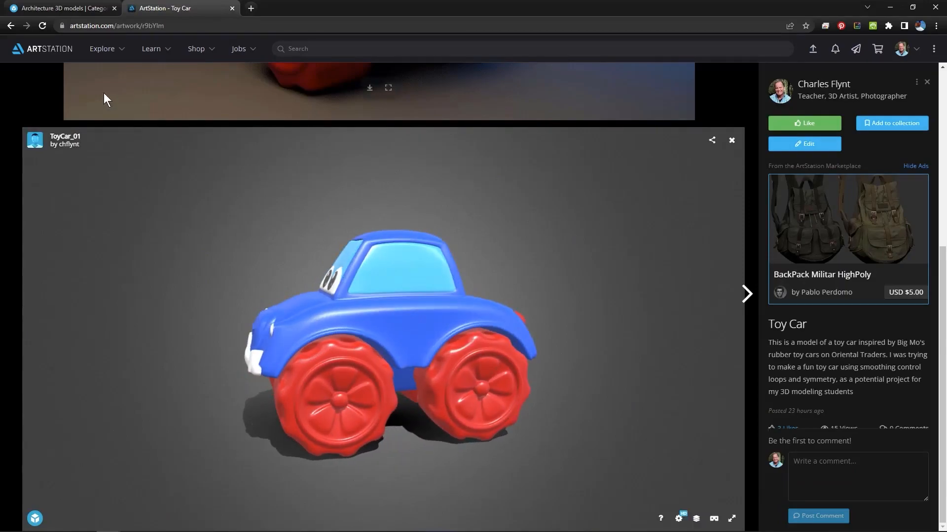
pyautogui.click(59, 8)
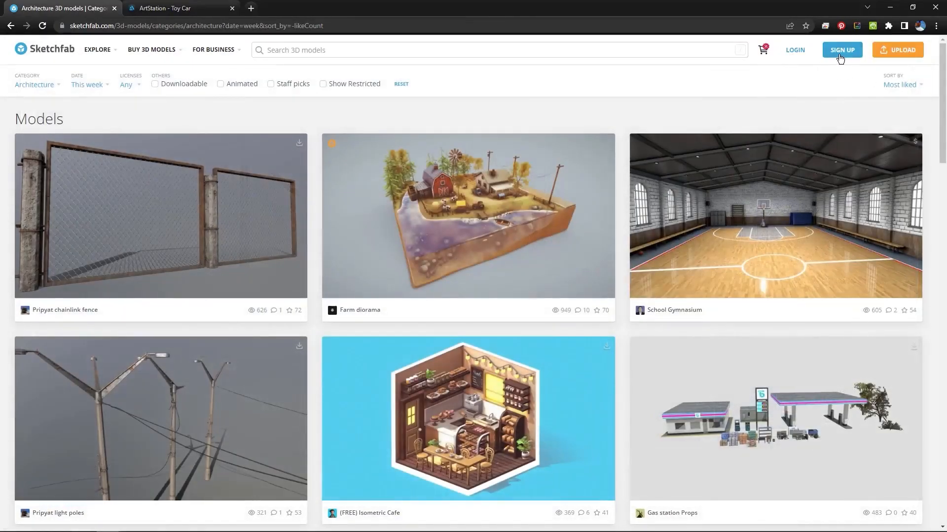
# Open the Sketchfab signup form over the architecture models listing.
pyautogui.click(841, 49)
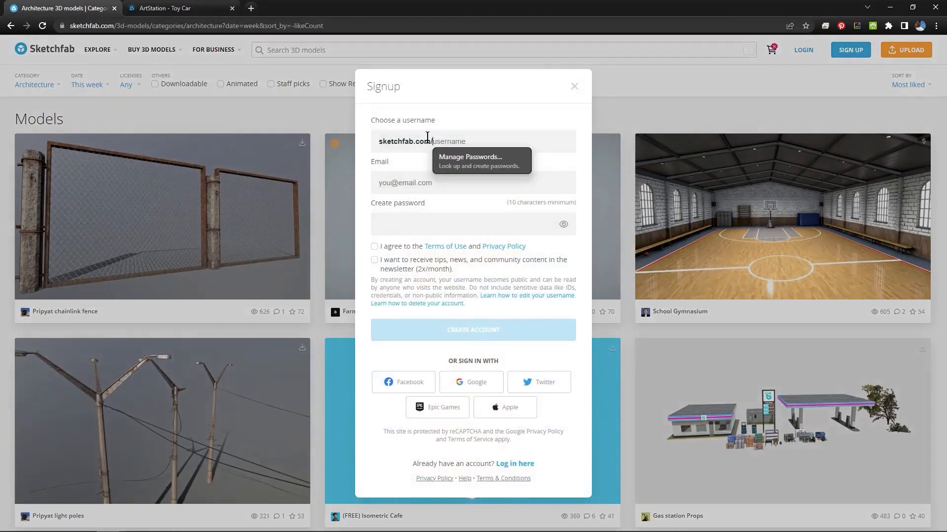
pyautogui.moveTo(495, 253)
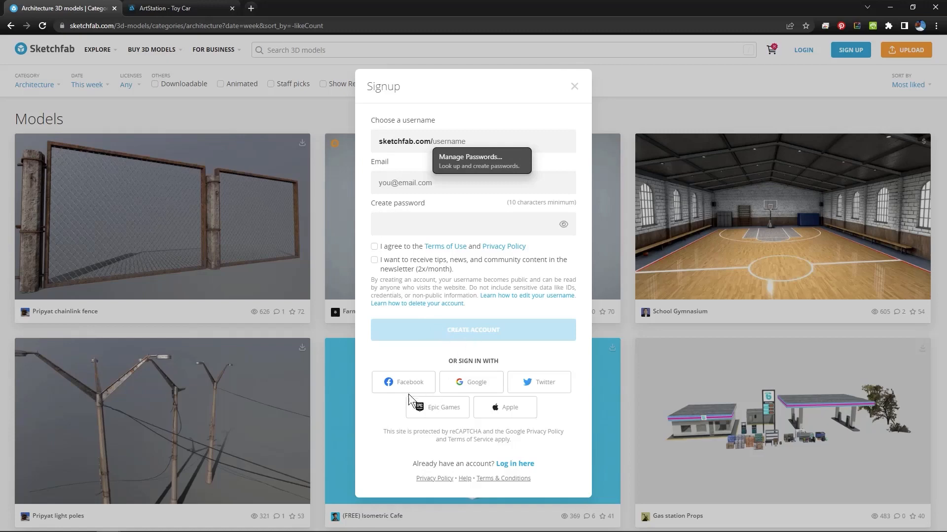
pyautogui.moveTo(455, 414)
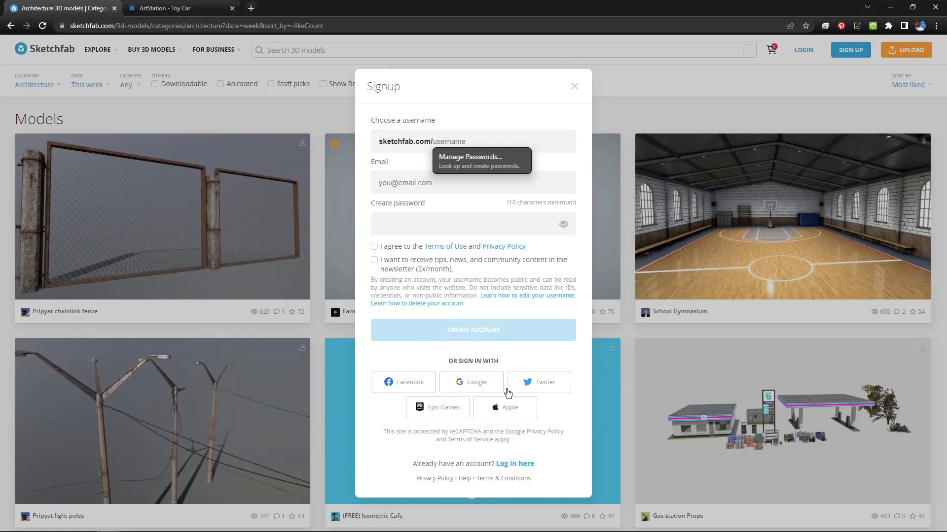
pyautogui.moveTo(463, 390)
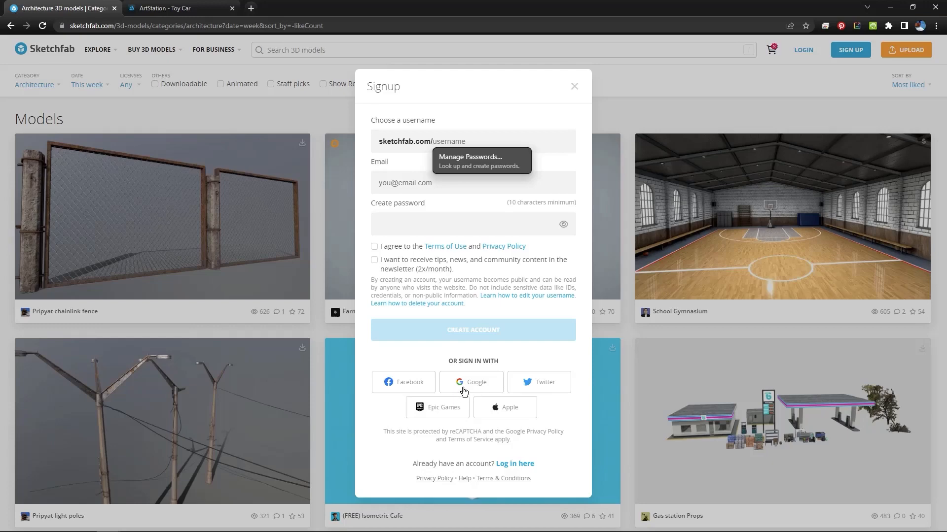
pyautogui.moveTo(488, 322)
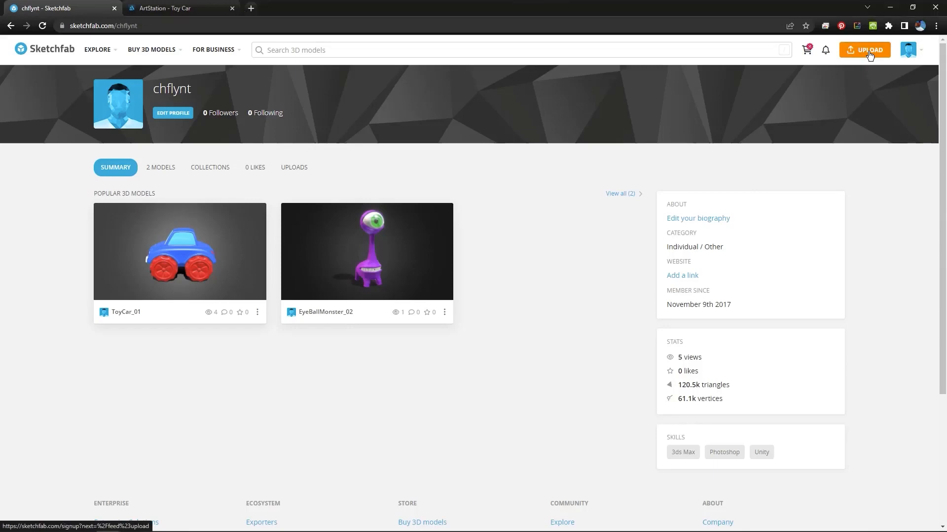
pyautogui.click(865, 49)
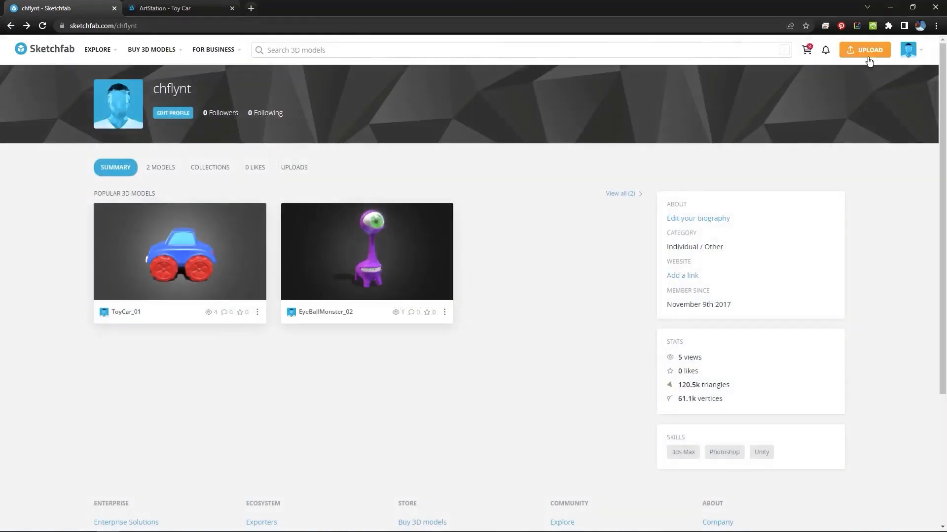
pyautogui.click(908, 49)
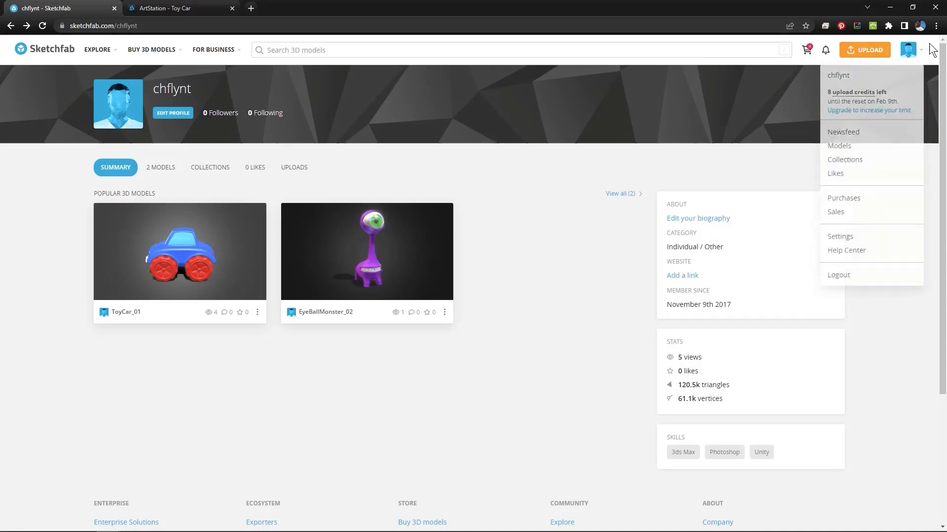
pyautogui.moveTo(863, 103)
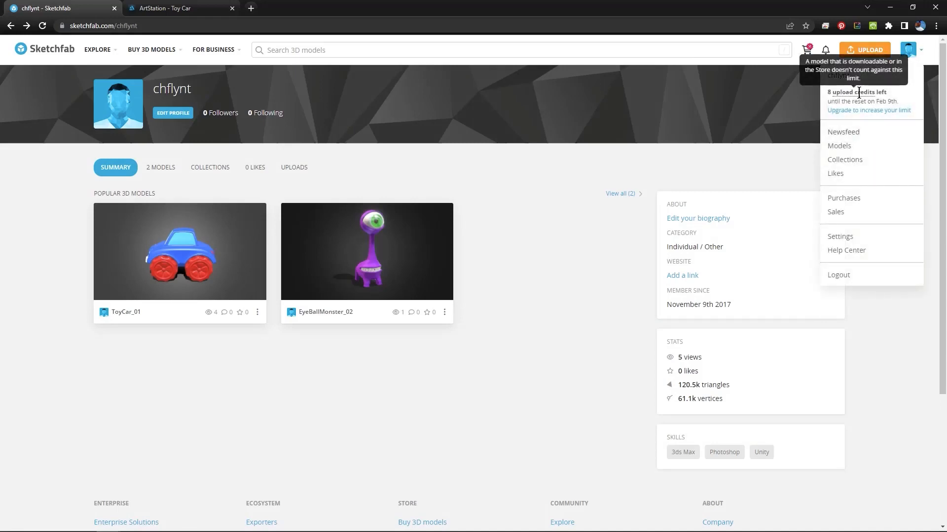
pyautogui.moveTo(869, 94)
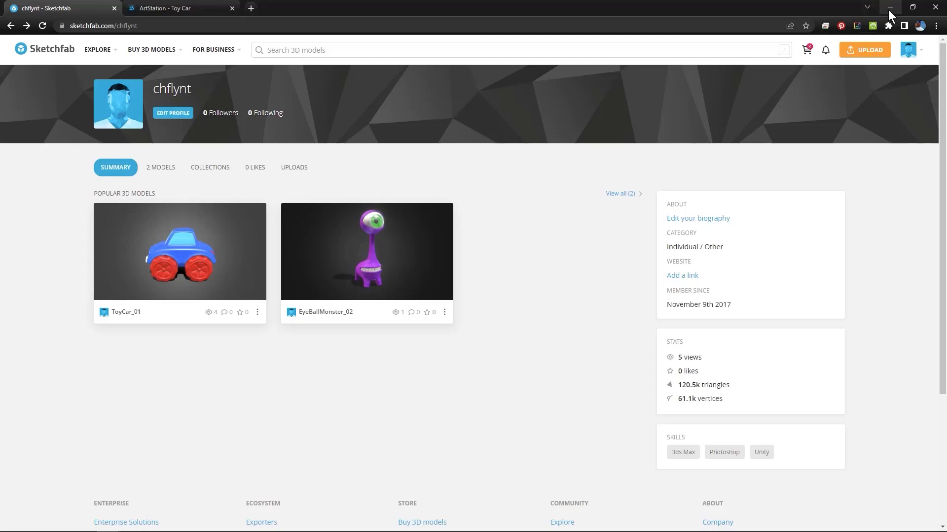
pyautogui.moveTo(892, 7)
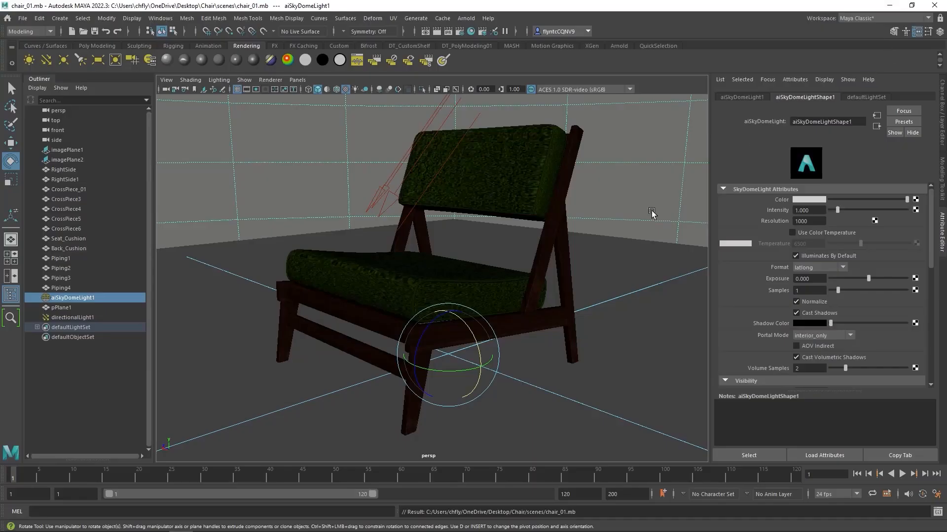
# Orbit around the chair and select its mesh parts, RightSide through Piping4, in the Outliner.
pyautogui.moveTo(651, 214); pyautogui.dragTo(597, 211)
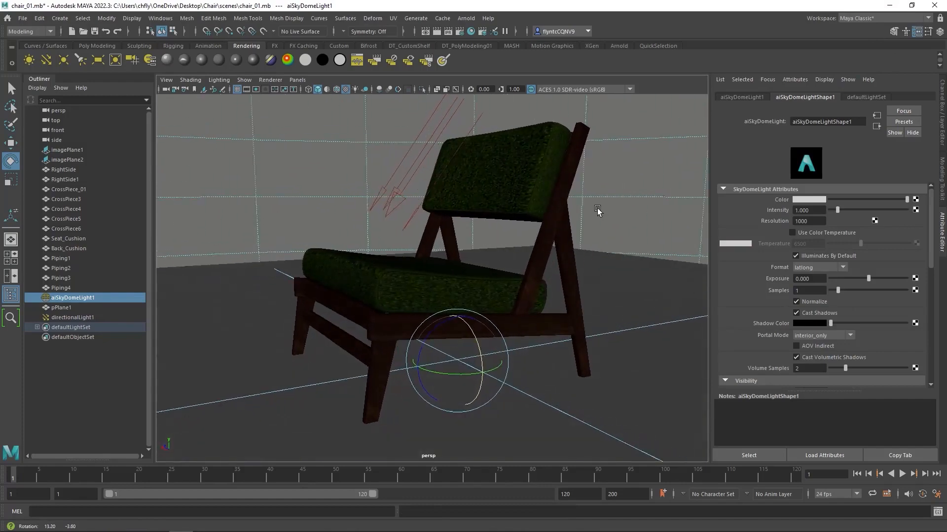
pyautogui.moveTo(598, 211); pyautogui.dragTo(610, 213)
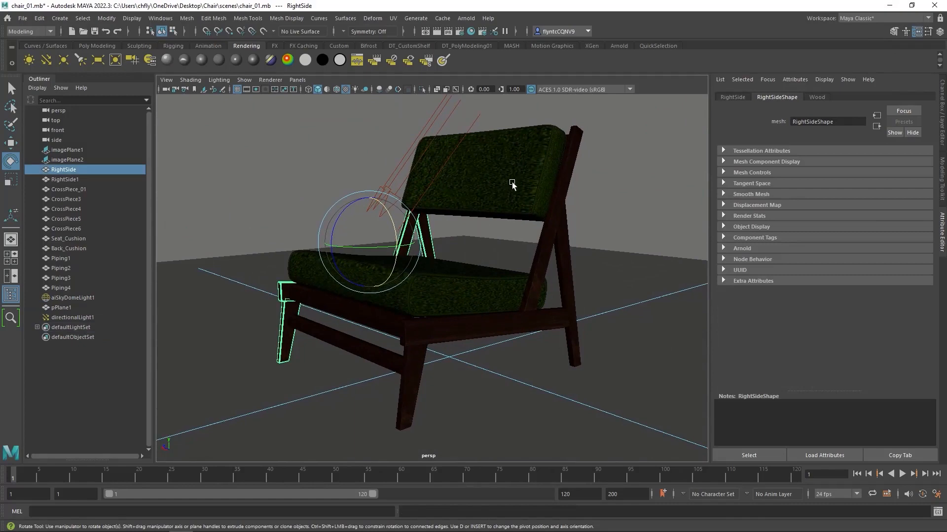
pyautogui.click(69, 248)
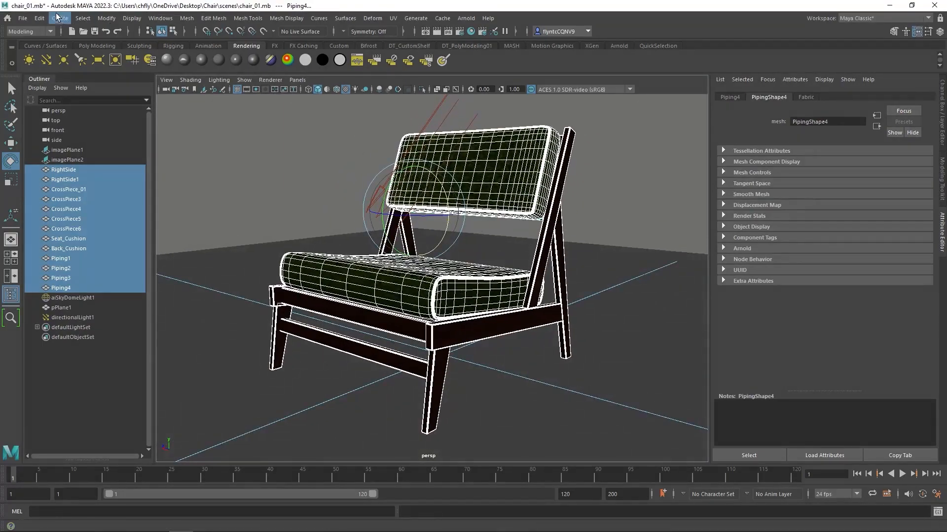
# Set up Export Selection of the chair pieces as FBX export named Chair_01.
pyautogui.click(23, 18)
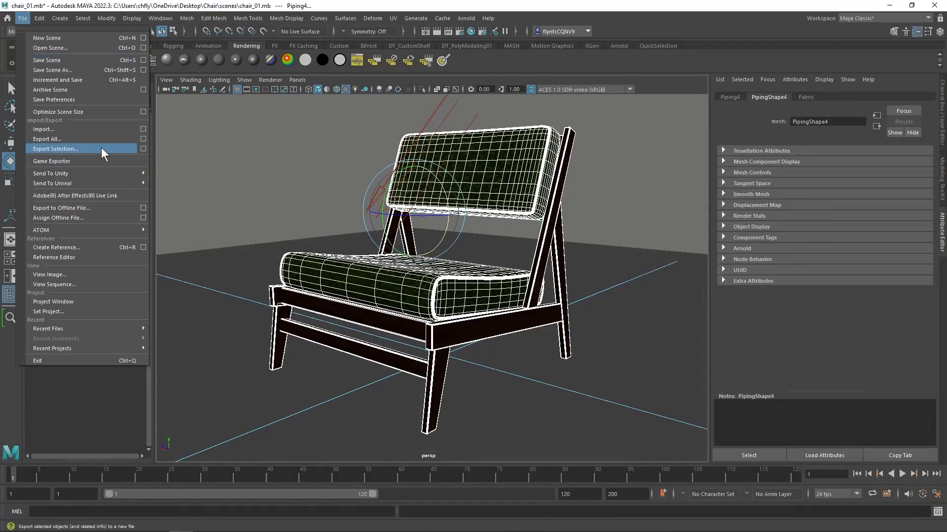
pyautogui.click(55, 149)
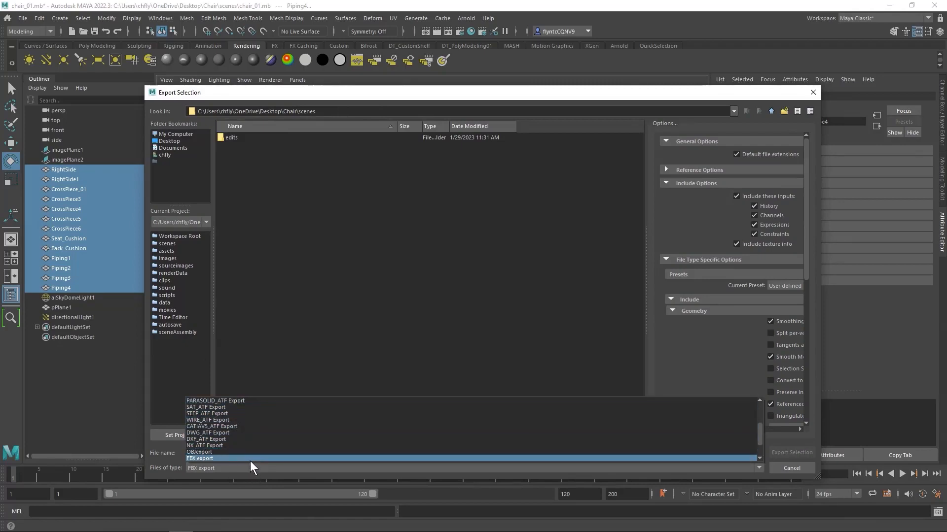
pyautogui.click(200, 458)
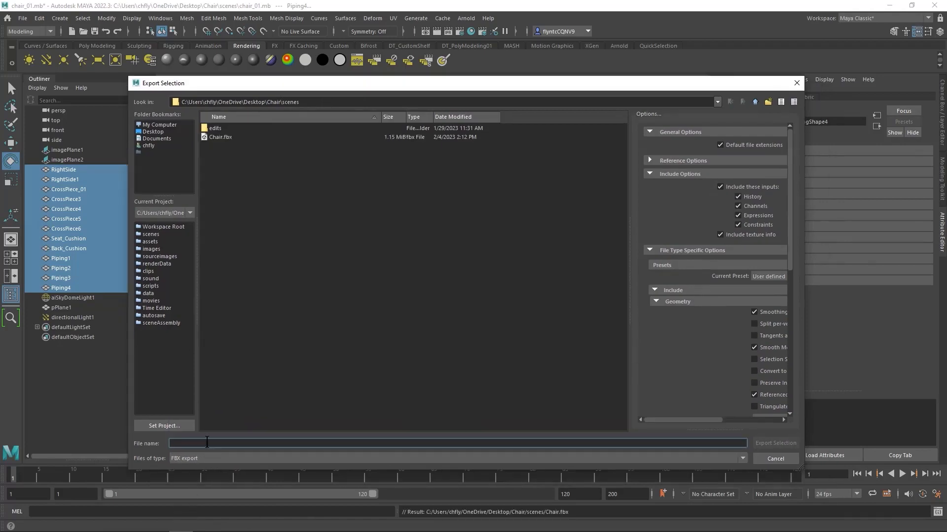
pyautogui.click(221, 137)
pyautogui.write('Chair_01')
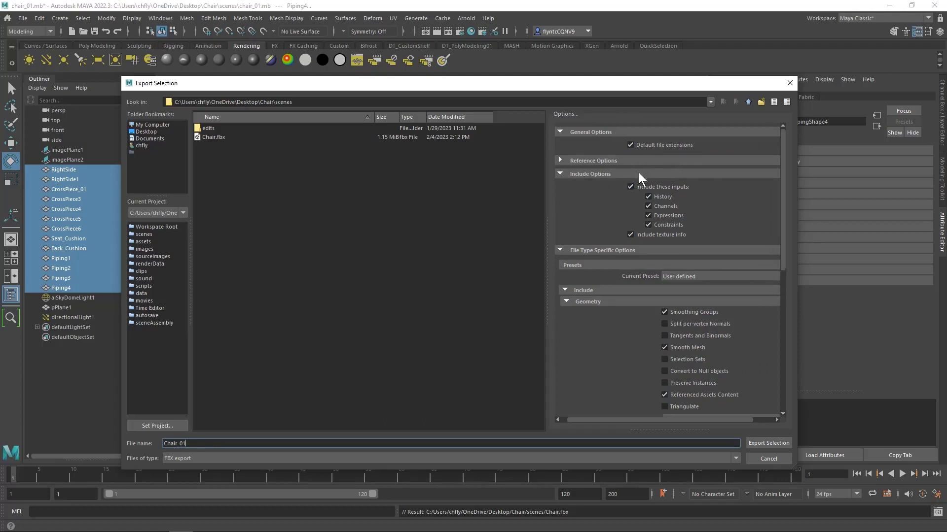
pyautogui.scroll(-3)
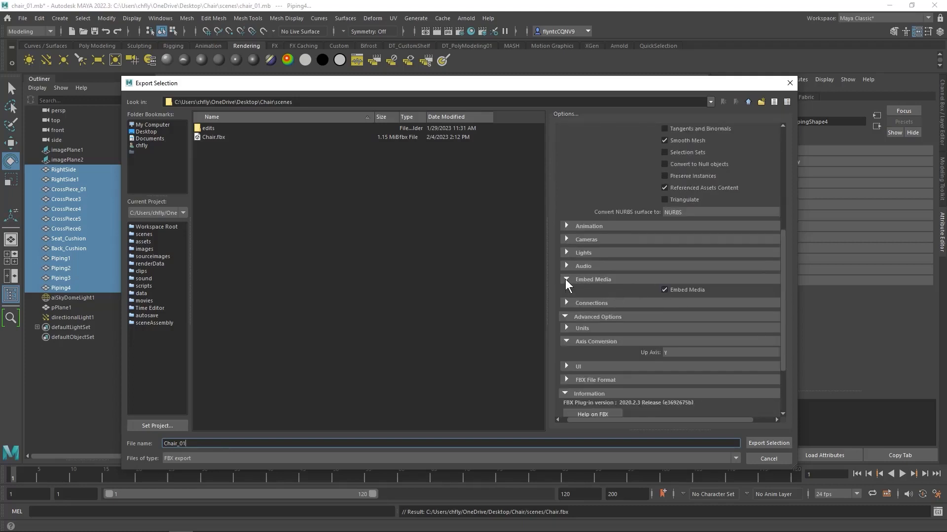
pyautogui.moveTo(683, 310)
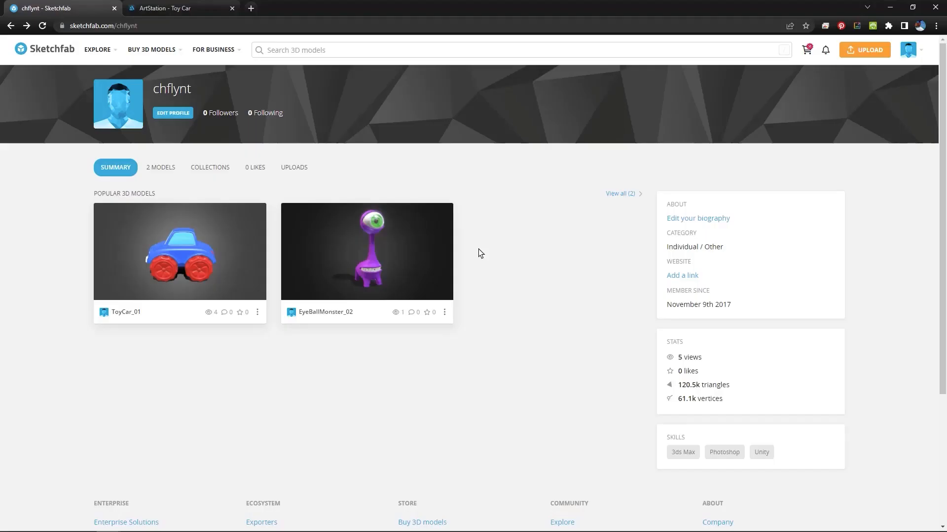
pyautogui.moveTo(779, 341)
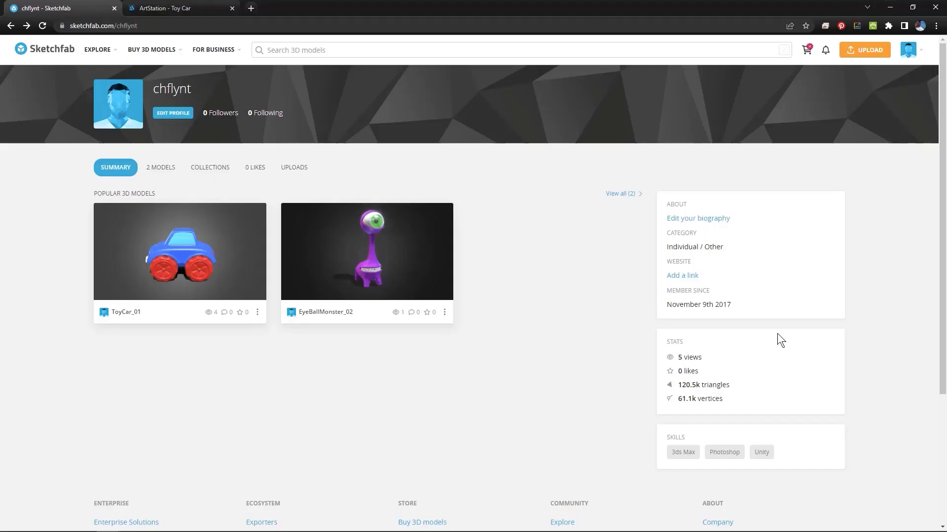
# Upload Chair_01.fbx from the Chair project's scenes folder to Sketchfab.
pyautogui.click(865, 49)
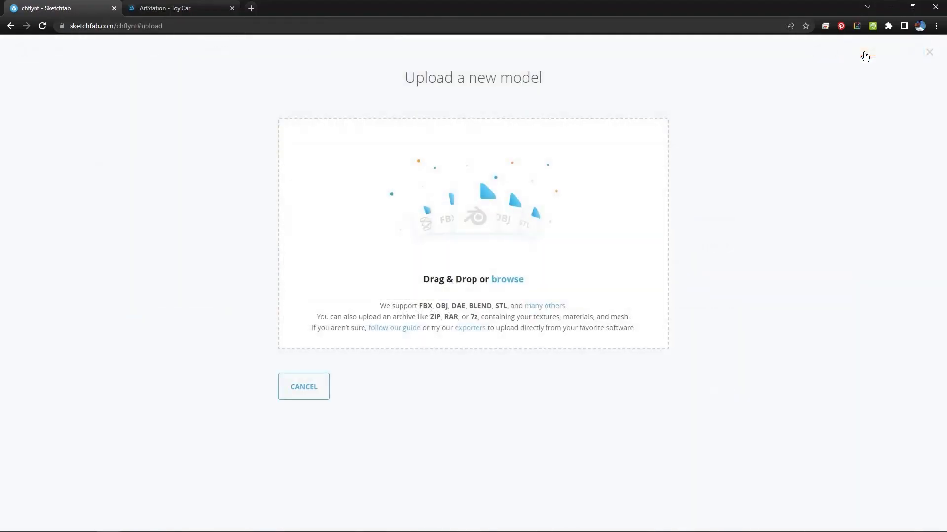
pyautogui.moveTo(508, 283)
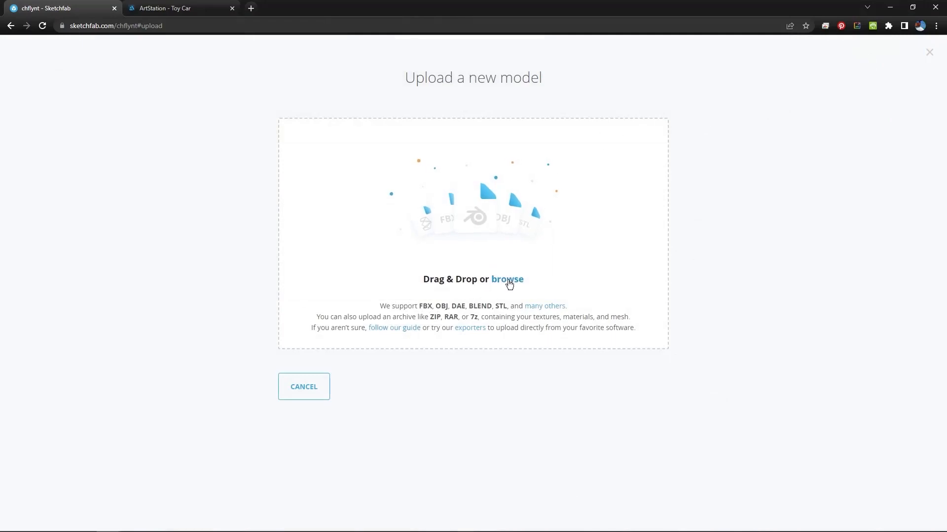
pyautogui.click(508, 279)
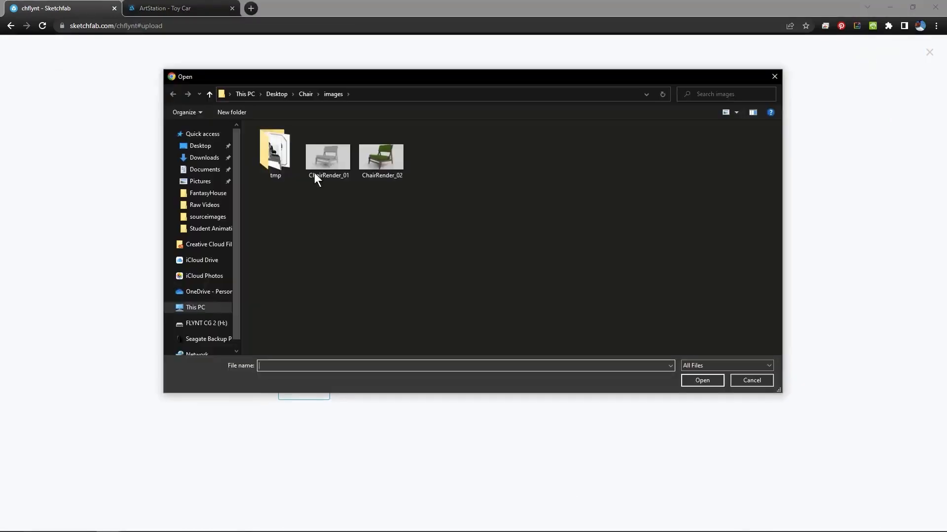
pyautogui.click(306, 93)
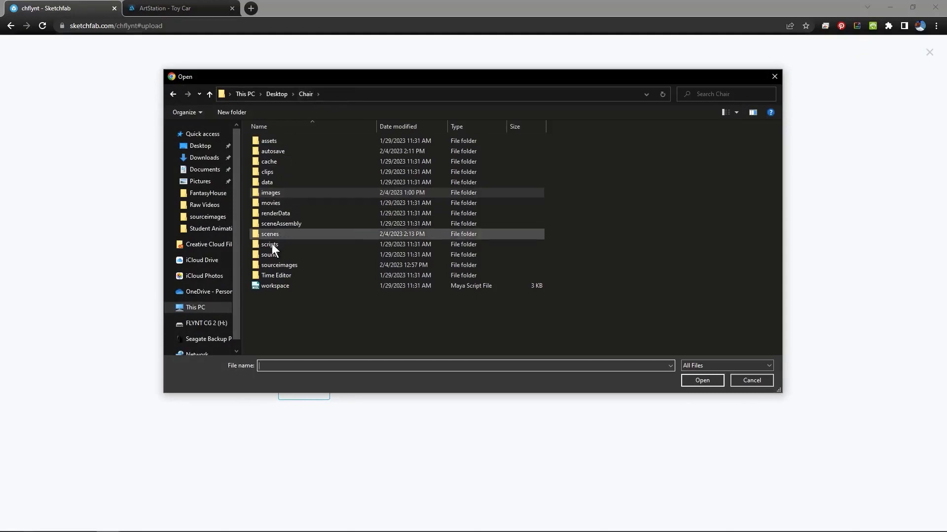
pyautogui.doubleClick(269, 233)
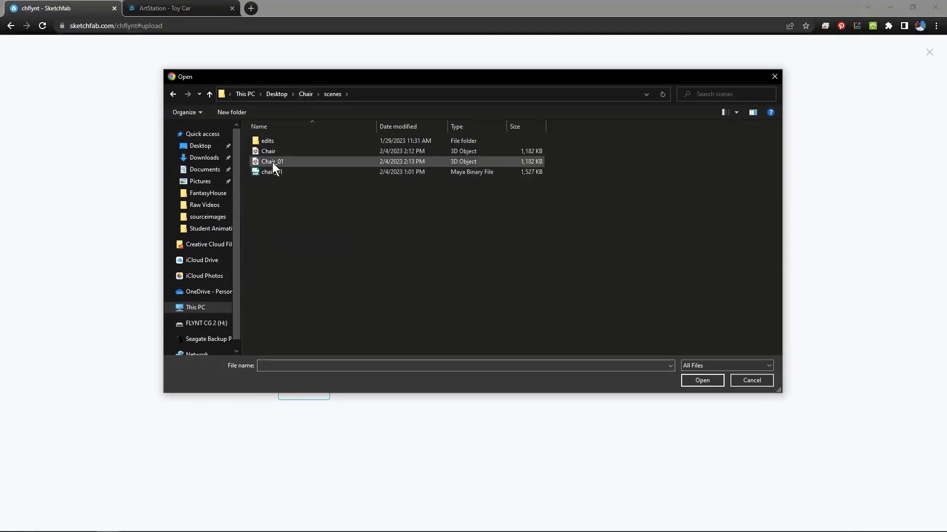
pyautogui.click(271, 161)
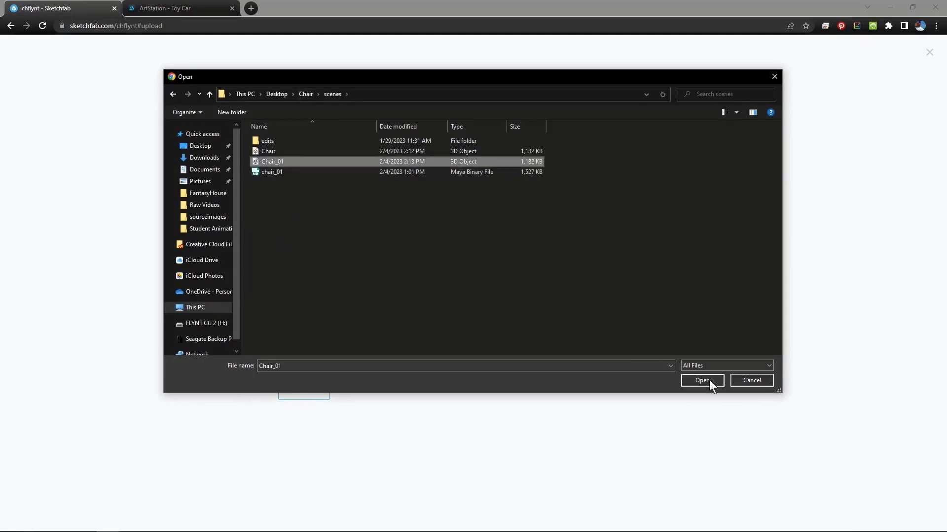
pyautogui.click(702, 381)
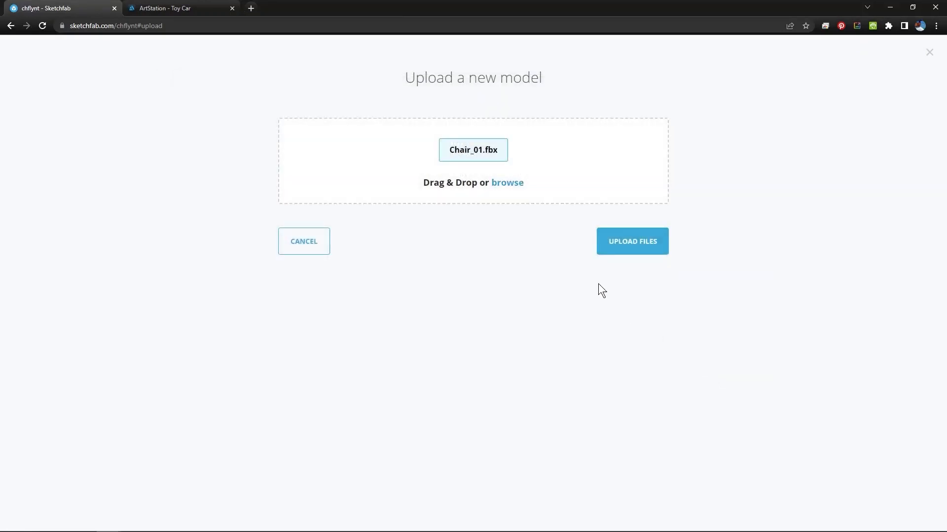
pyautogui.click(632, 241)
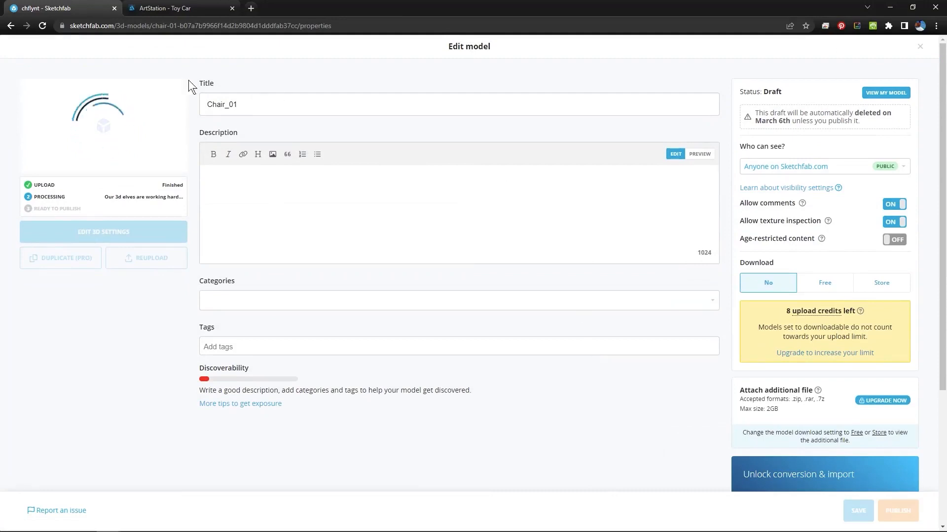
# Rename the draft model to 'Mid Century Modern Chair' and save it.
pyautogui.doubleClick(221, 104)
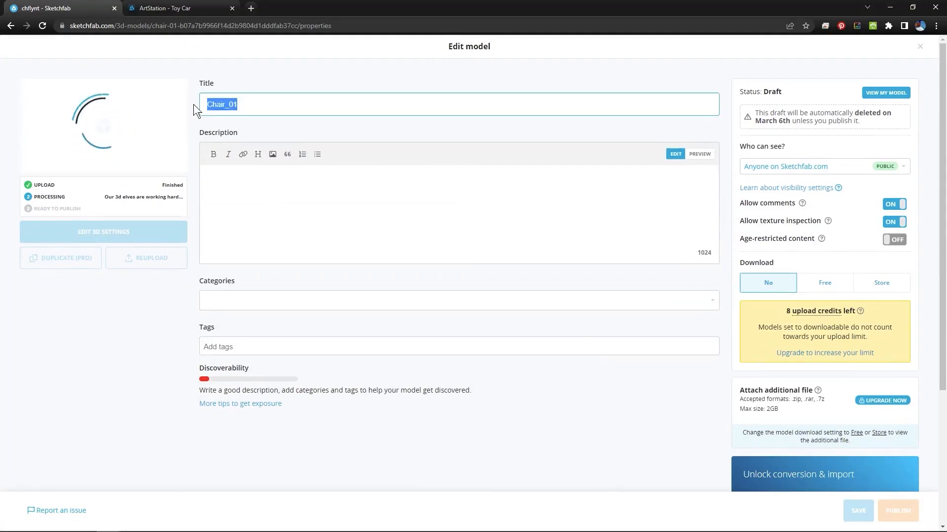
pyautogui.write('Mid-')
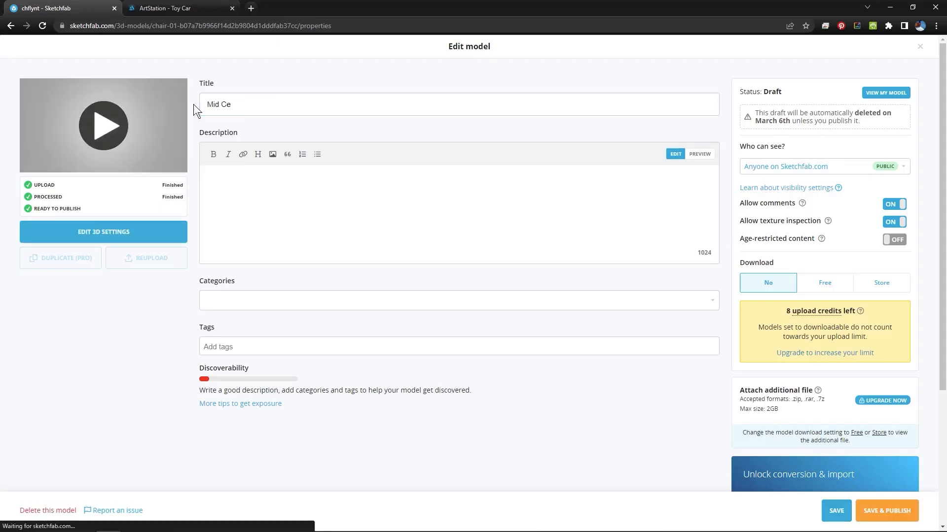
pyautogui.click(251, 104)
pyautogui.write('ntury Modern')
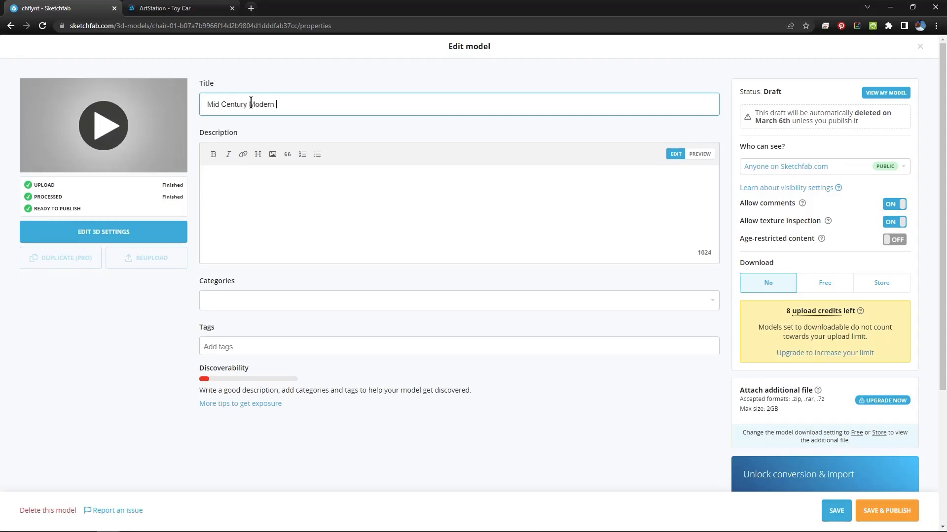
pyautogui.write('Cha')
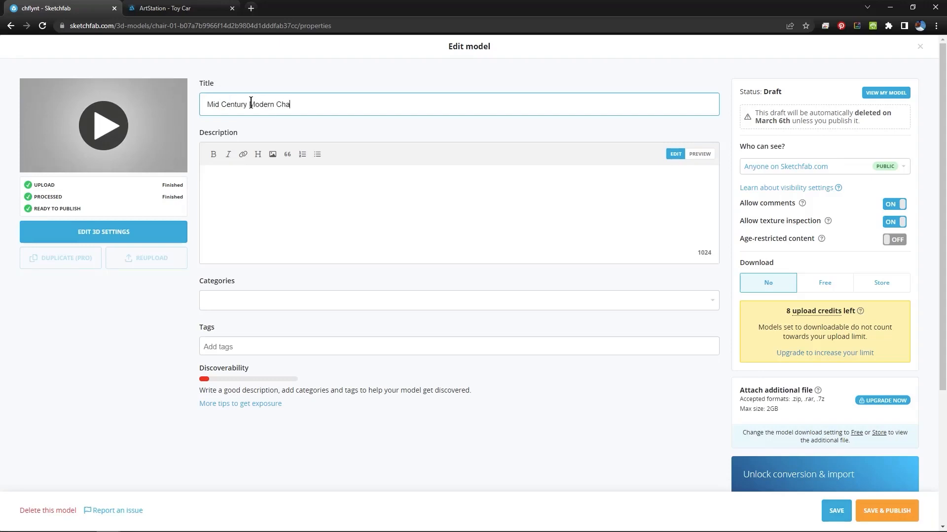
pyautogui.write('ir')
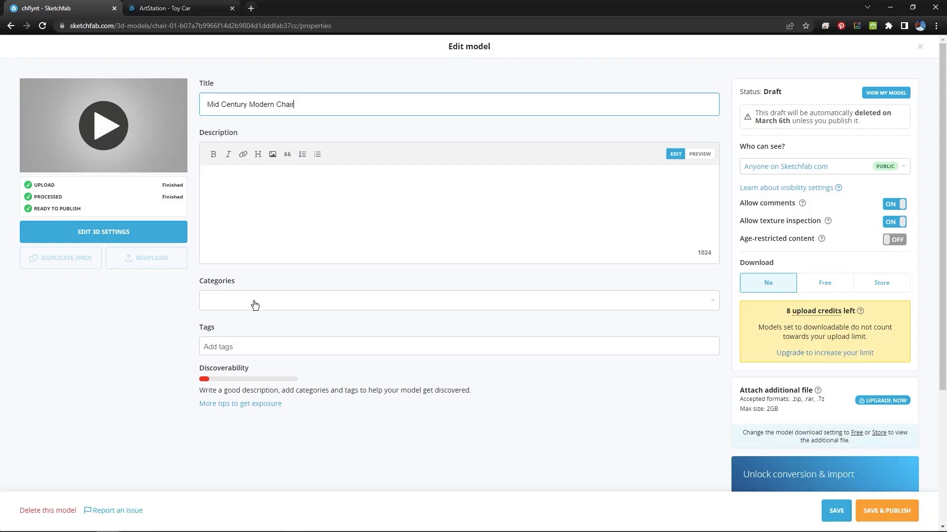
pyautogui.moveTo(245, 362)
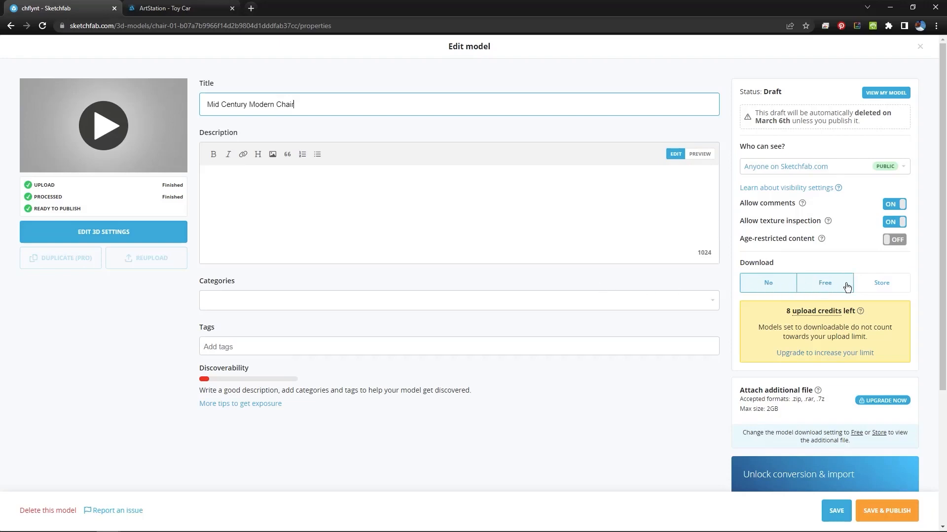
pyautogui.click(767, 283)
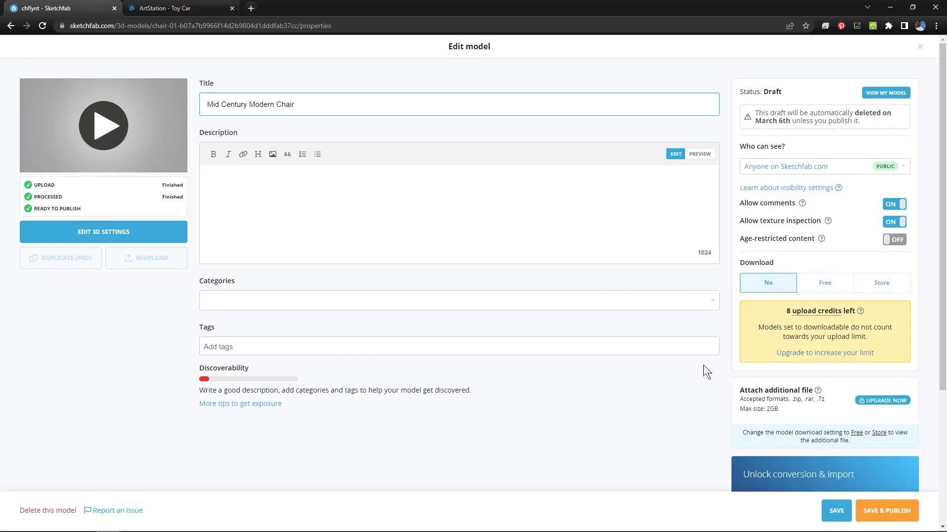
pyautogui.moveTo(103, 136)
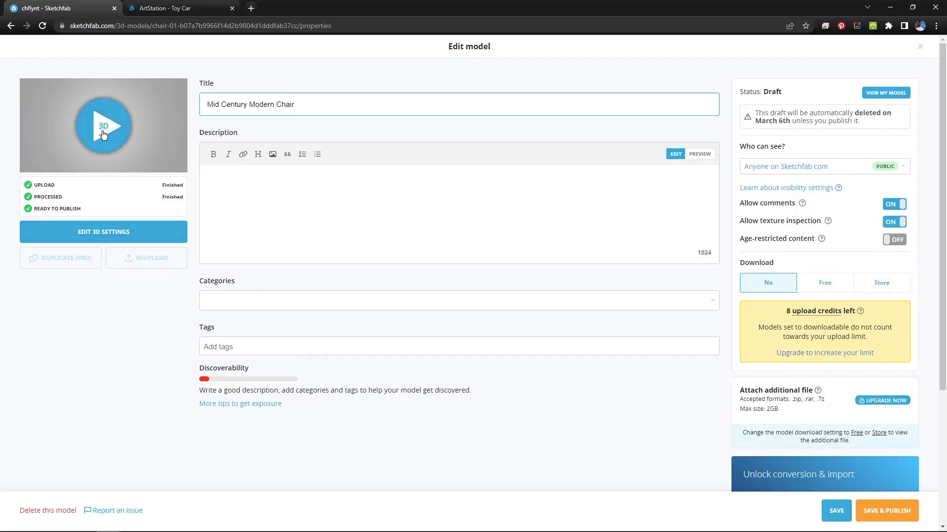
# Load the chair's 3D preview and launch the 3D settings editor, confirming page exit.
pyautogui.click(103, 125)
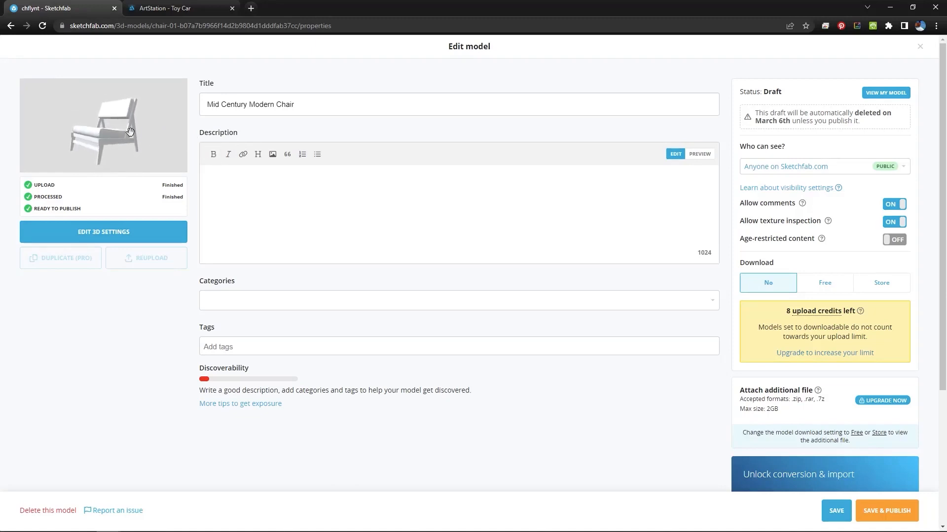
pyautogui.click(104, 232)
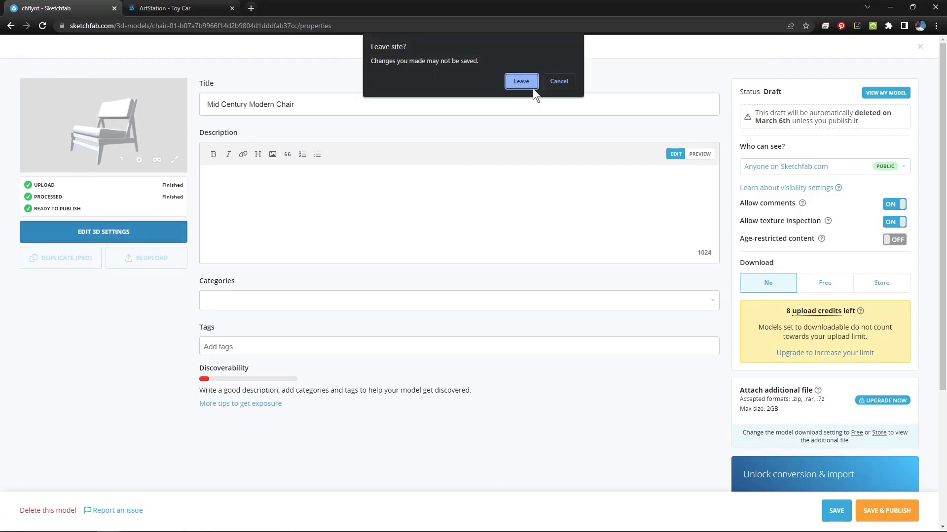
pyautogui.click(559, 81)
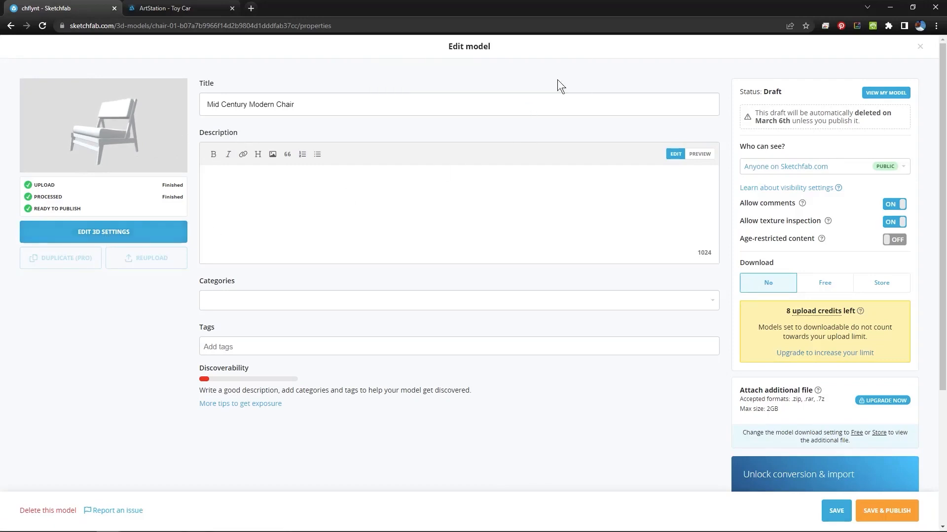
pyautogui.click(836, 511)
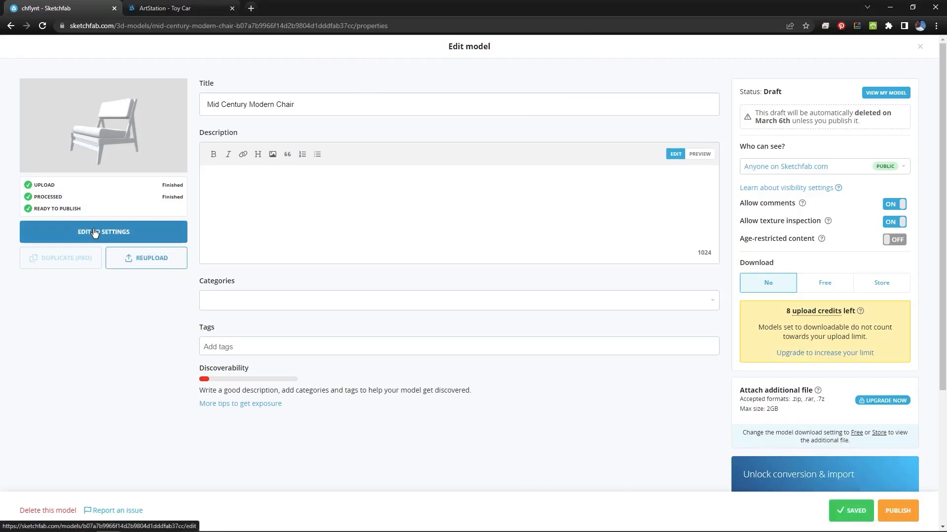
pyautogui.click(103, 231)
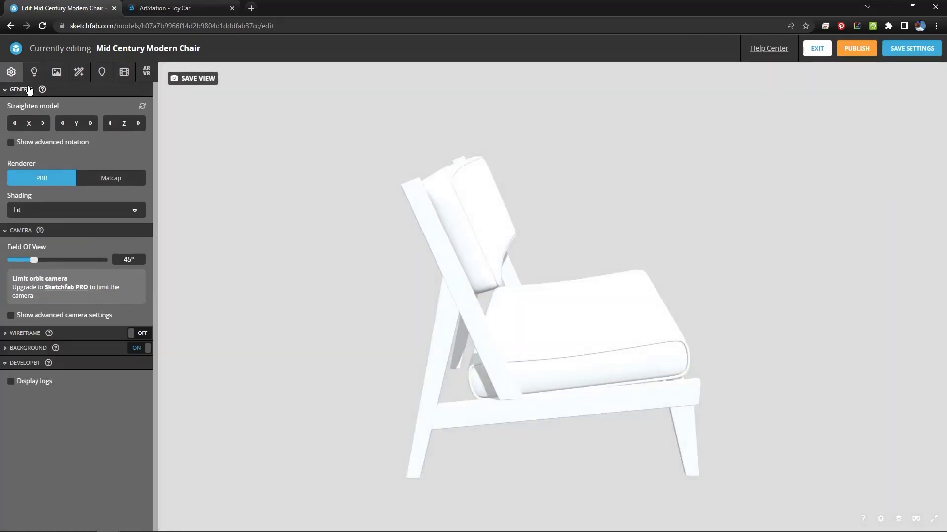
# Show the Fabric material's PBR settings and orbit the white chair to a front view.
pyautogui.click(57, 72)
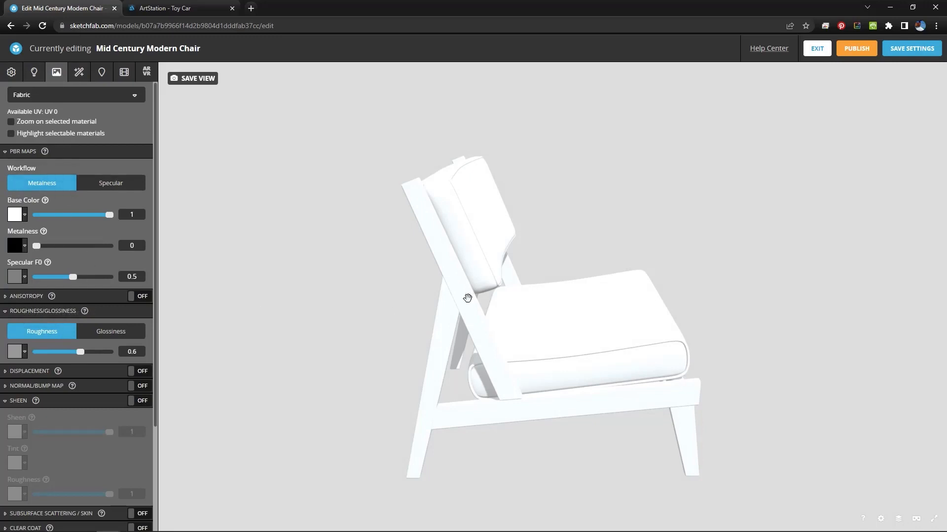
pyautogui.moveTo(468, 299); pyautogui.dragTo(181, 304)
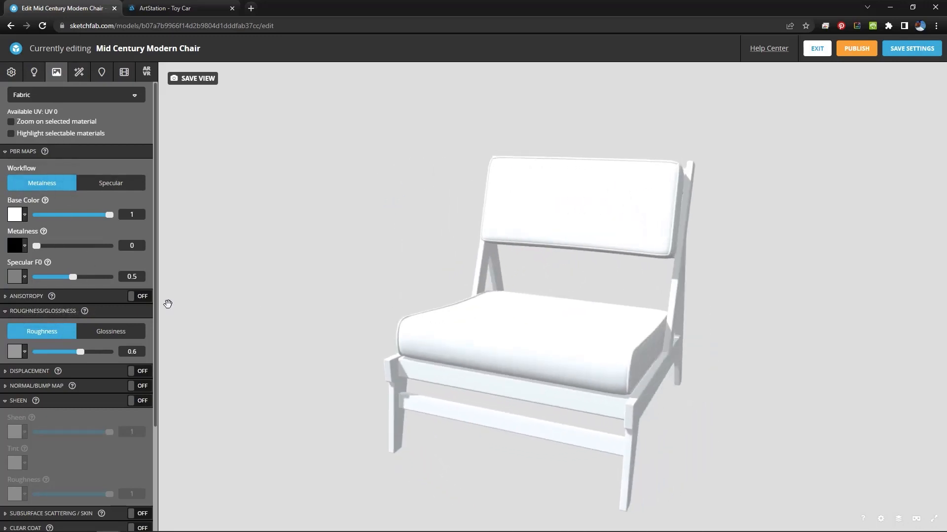
pyautogui.click(76, 95)
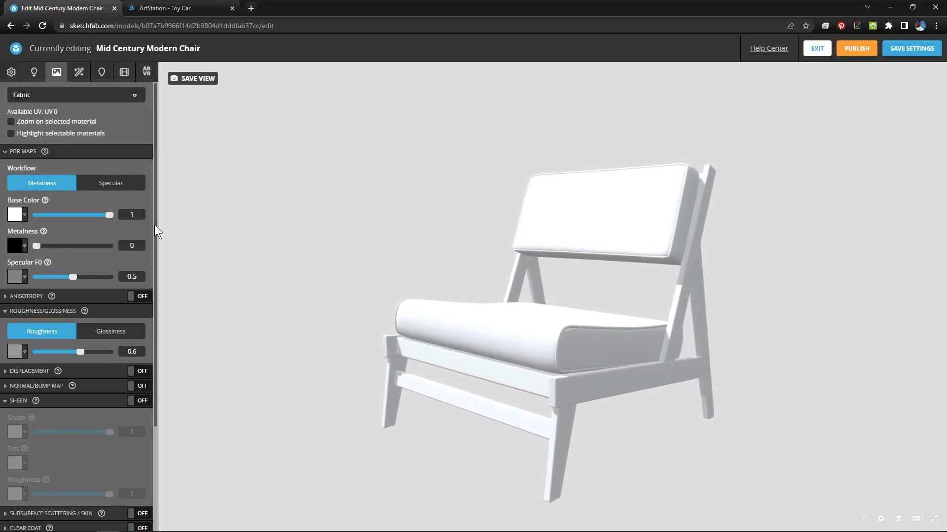
pyautogui.moveTo(26, 218)
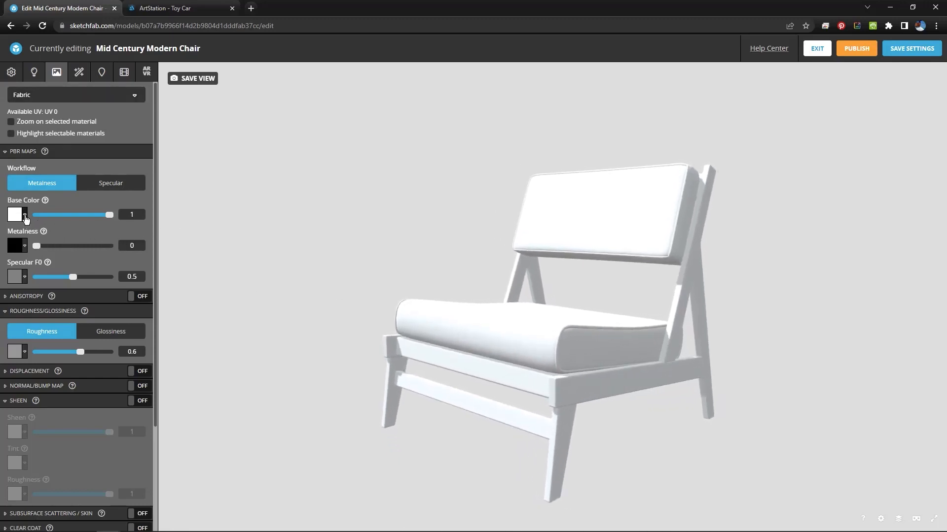
# Apply the green carpet texture as the Fabric material's base colour.
pyautogui.click(15, 214)
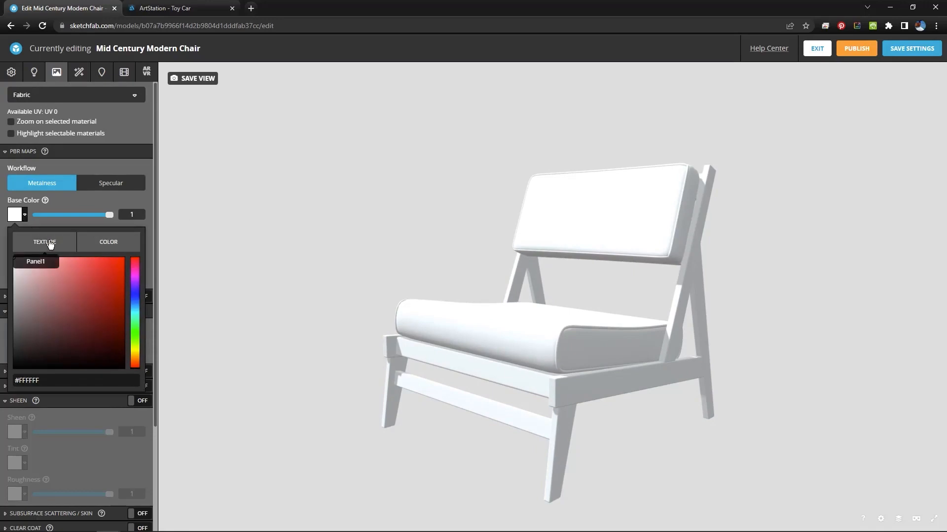
pyautogui.click(44, 242)
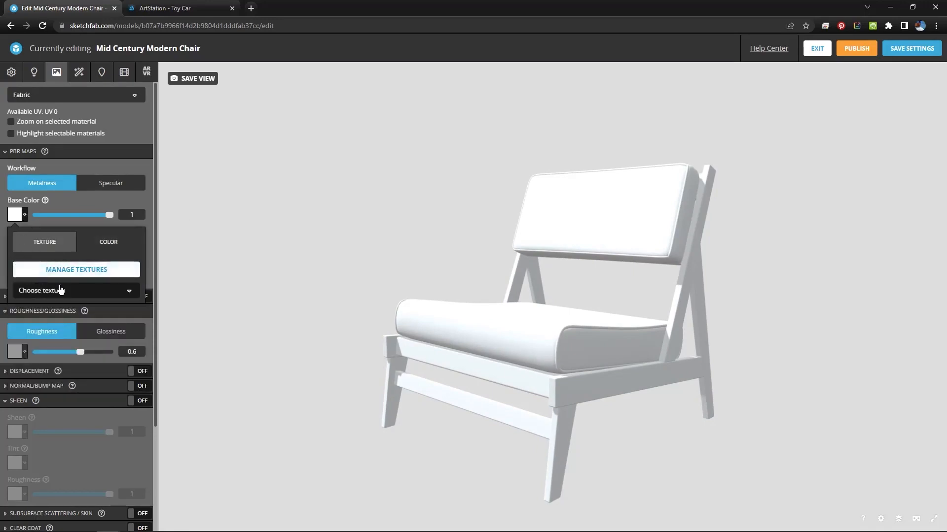
pyautogui.click(76, 291)
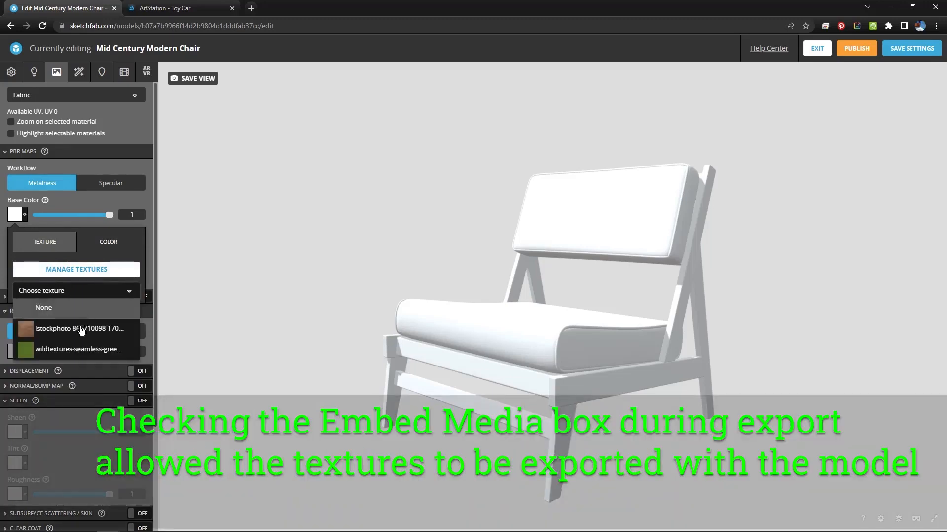
pyautogui.moveTo(93, 356)
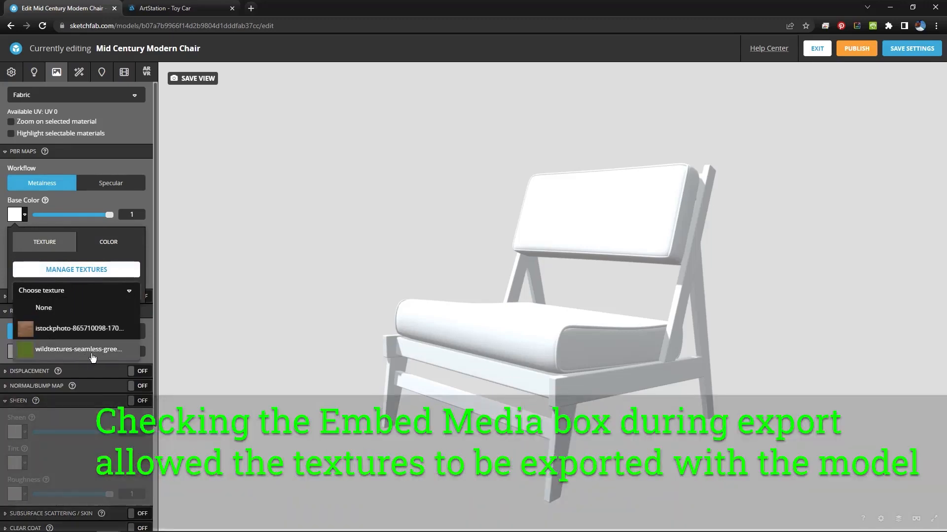
pyautogui.moveTo(89, 357)
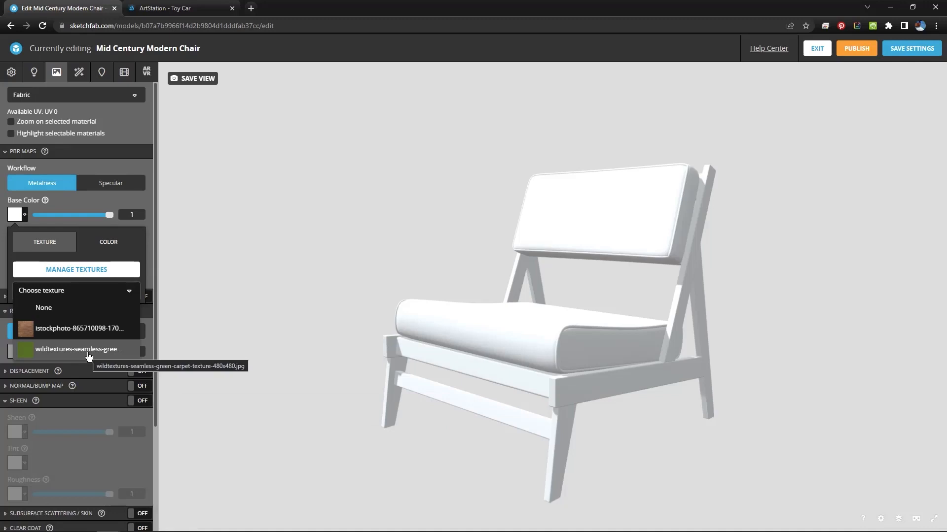
pyautogui.click(77, 349)
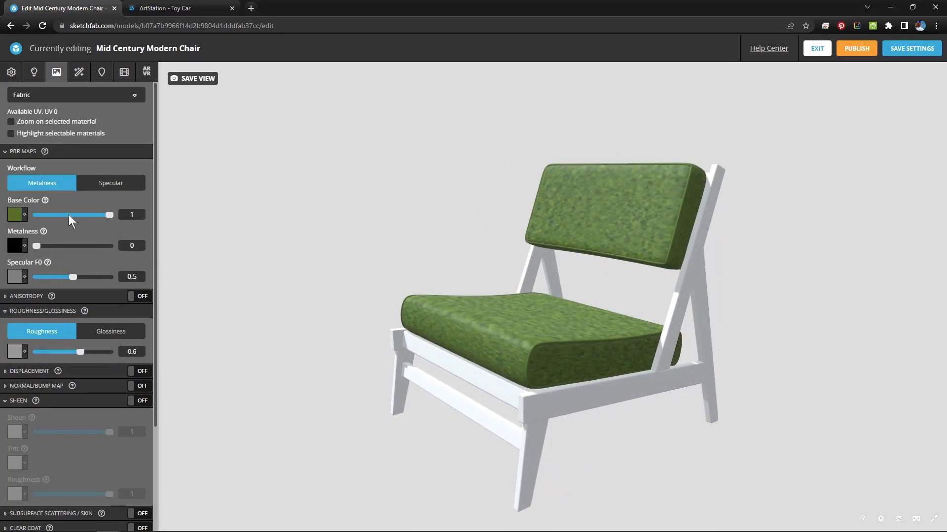
# Apply the brown wood texture as the Wood material's base colour.
pyautogui.click(76, 94)
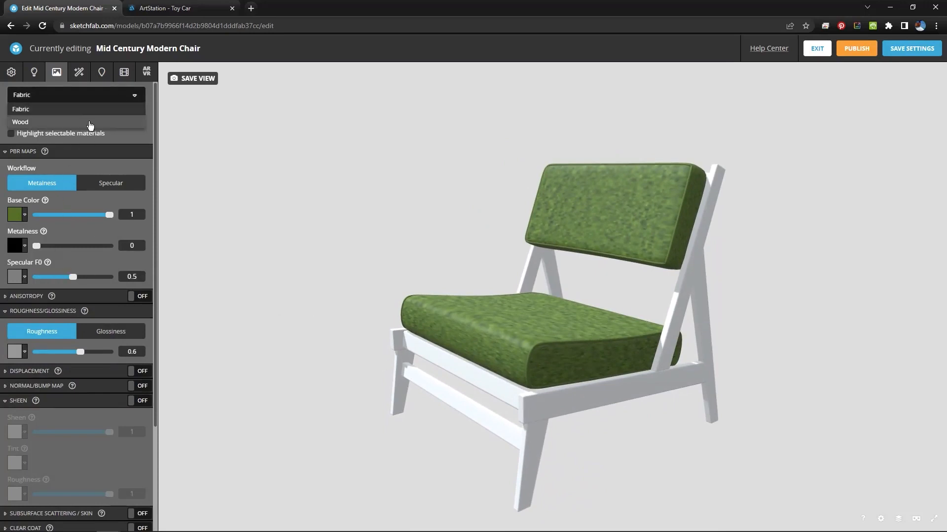
pyautogui.click(20, 122)
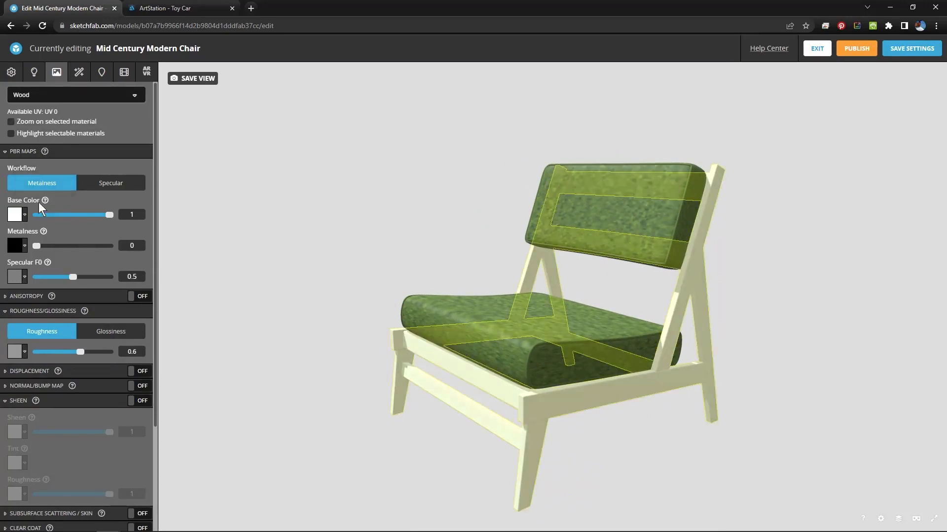
pyautogui.click(16, 215)
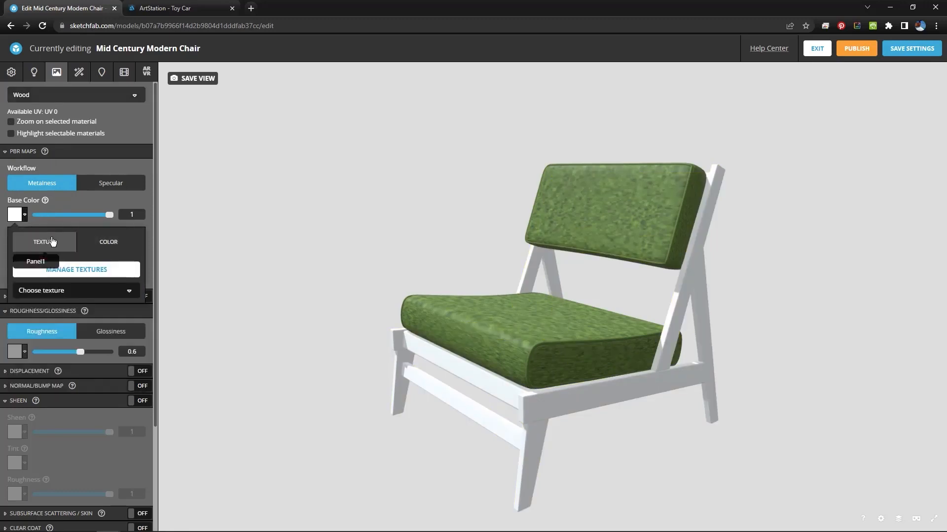
pyautogui.click(74, 290)
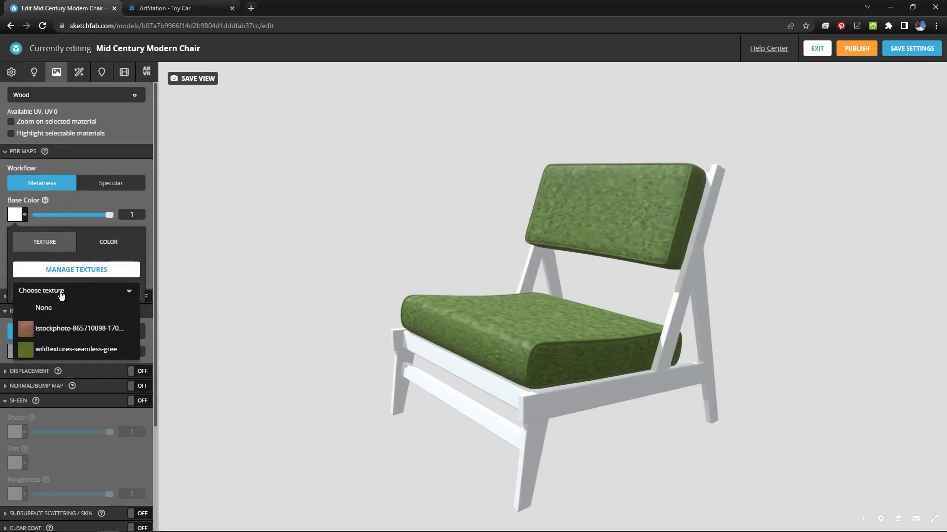
pyautogui.click(79, 328)
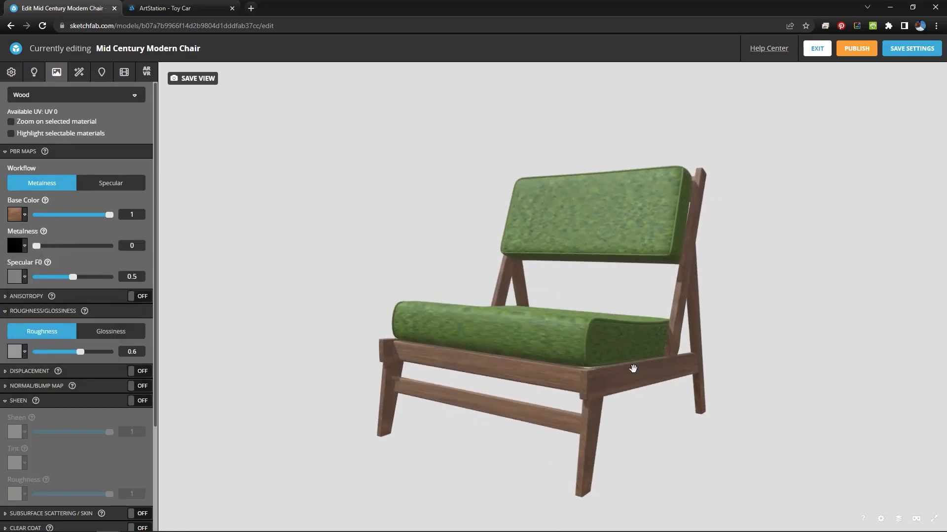
# Set the Fabric material's Specular F0 to 0.133 and Roughness to 1 for matte cushions.
pyautogui.moveTo(633, 368); pyautogui.dragTo(598, 365)
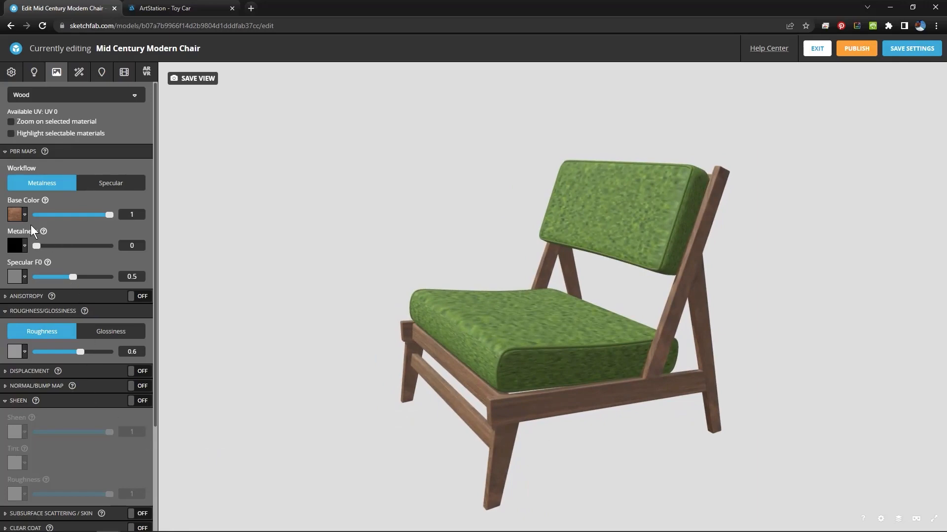
pyautogui.moveTo(73, 280)
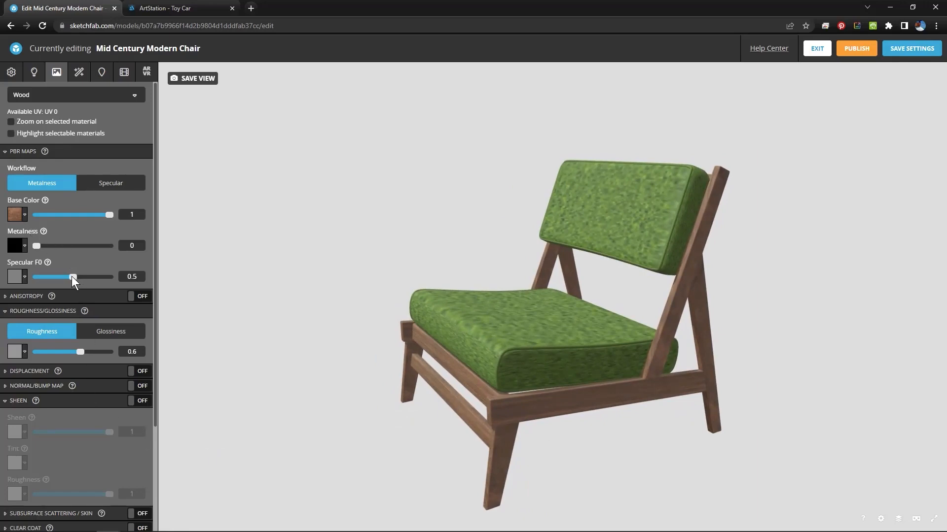
pyautogui.moveTo(101, 95)
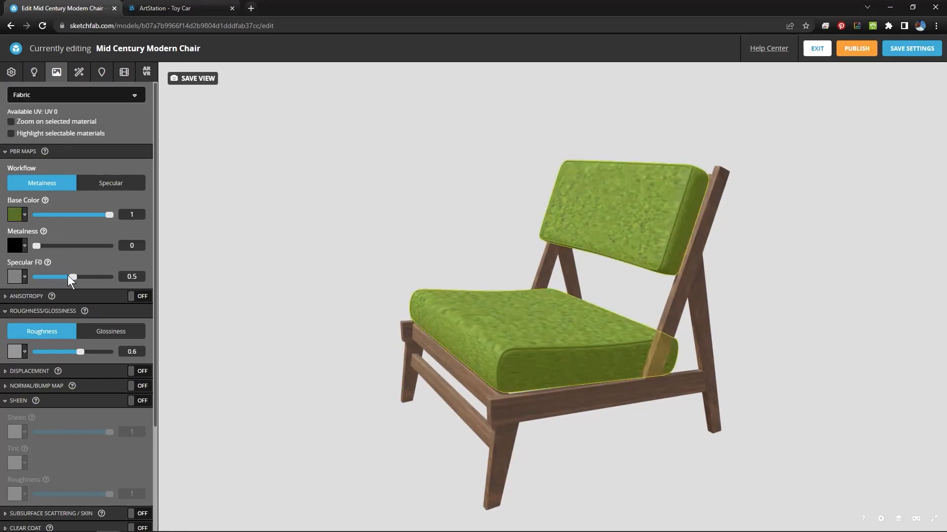
pyautogui.moveTo(73, 276); pyautogui.dragTo(51, 276)
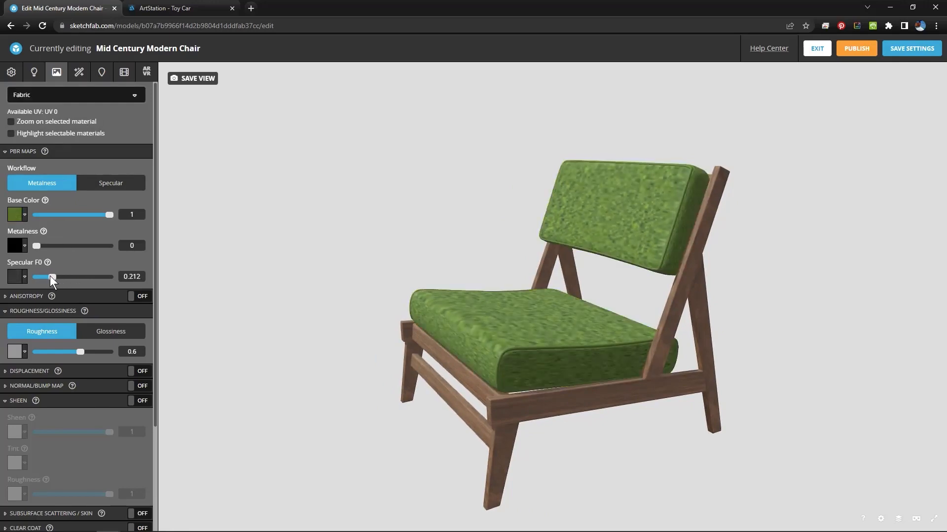
pyautogui.moveTo(51, 277); pyautogui.dragTo(45, 277)
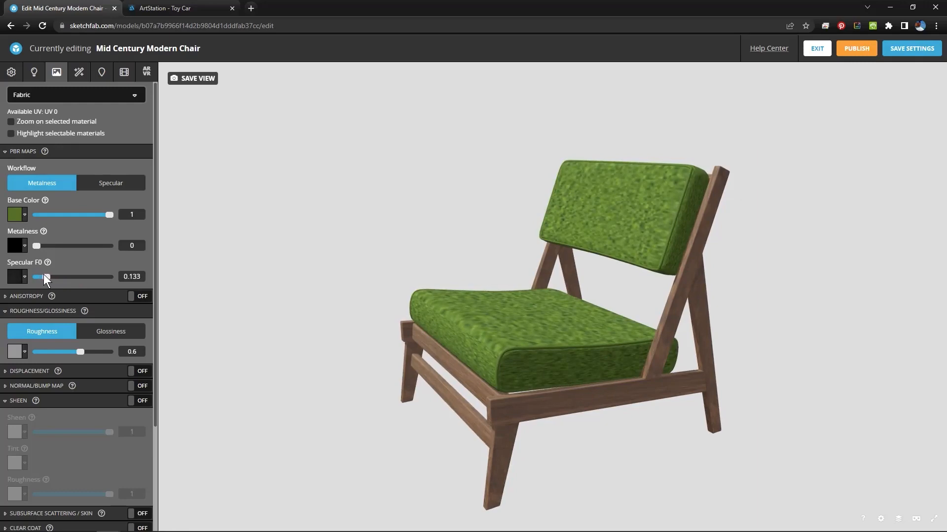
pyautogui.moveTo(82, 352); pyautogui.dragTo(100, 352)
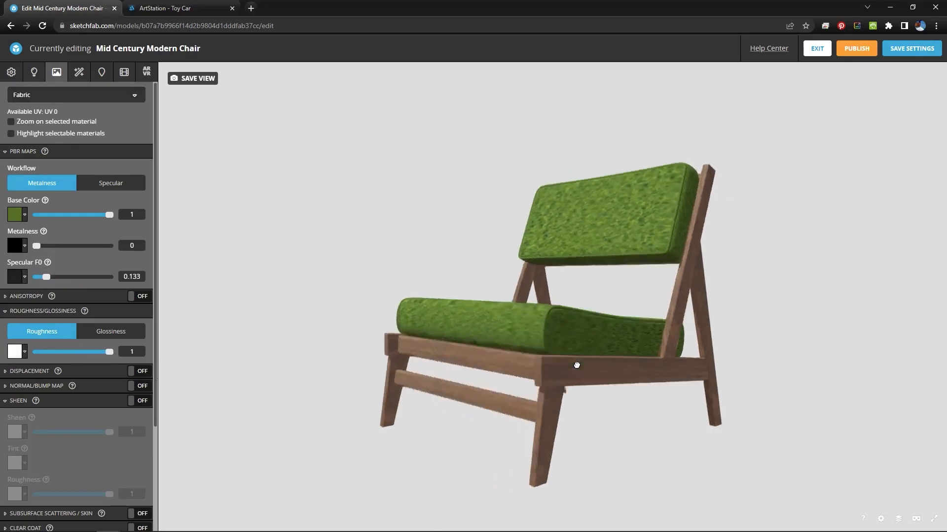
pyautogui.moveTo(576, 365); pyautogui.dragTo(524, 377)
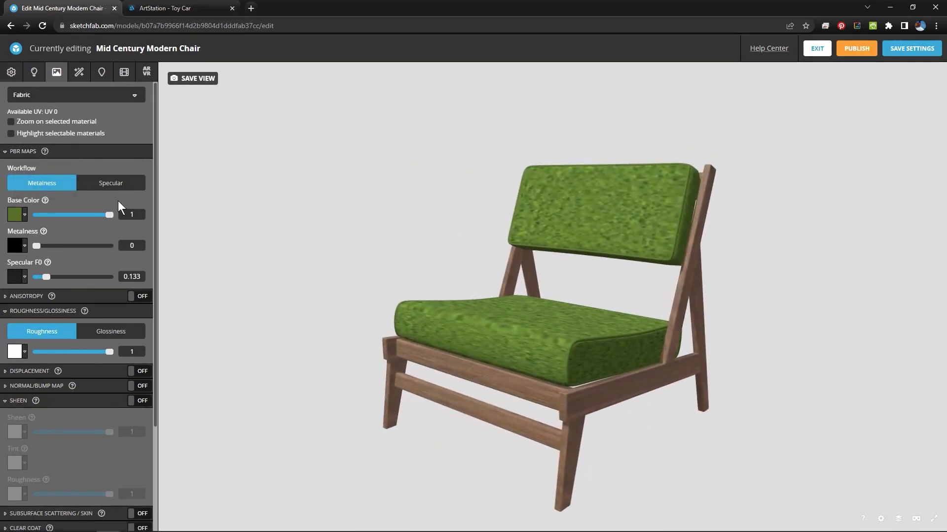
# Switch to the Wood material and set Specular F0 to 0.693 and Roughness to 0.291.
pyautogui.click(76, 95)
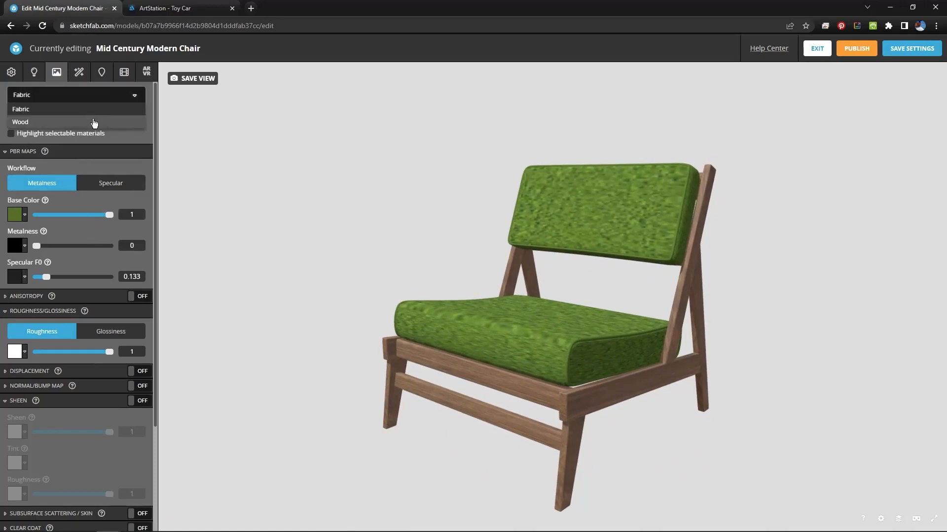
pyautogui.click(21, 122)
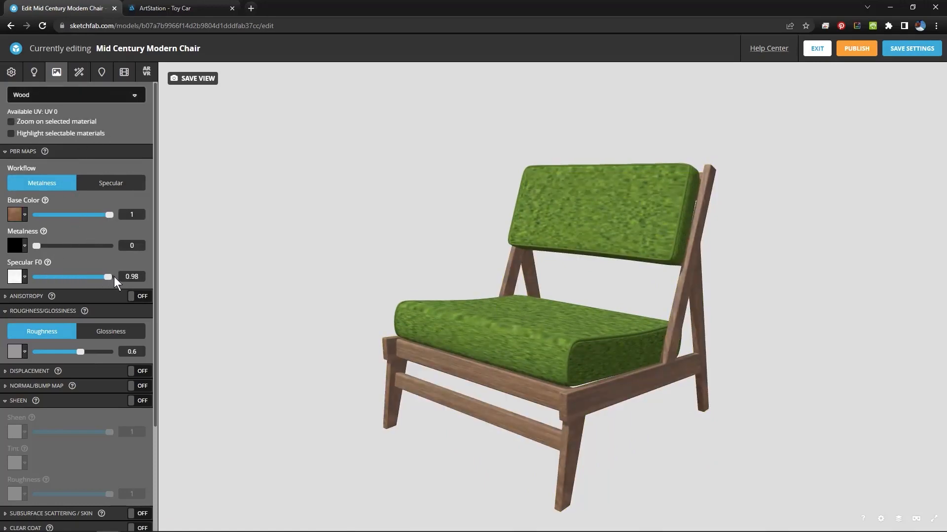
pyautogui.moveTo(107, 277); pyautogui.dragTo(86, 277)
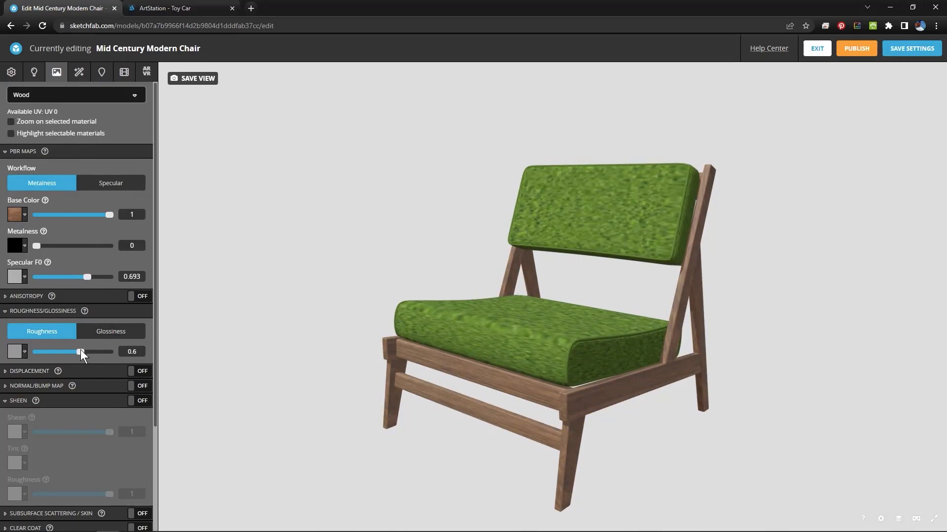
pyautogui.moveTo(78, 352); pyautogui.dragTo(58, 352)
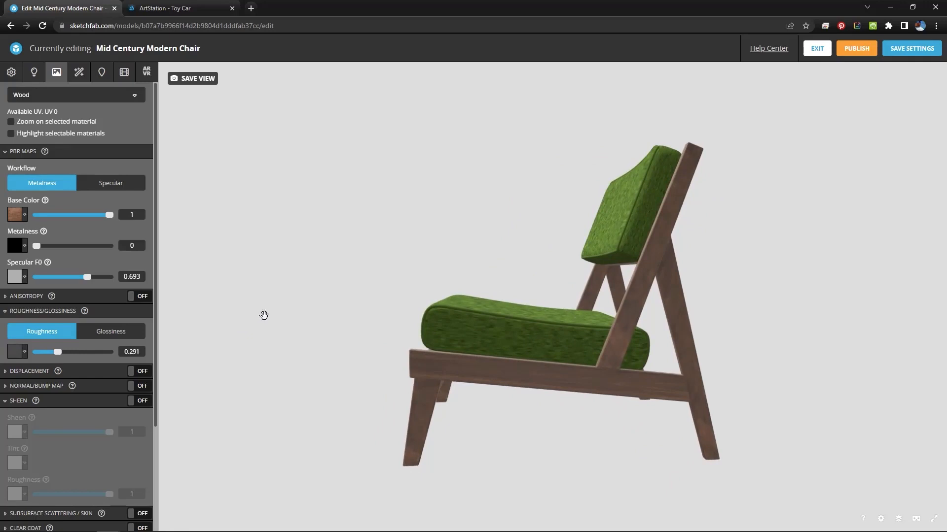
pyautogui.moveTo(79, 72)
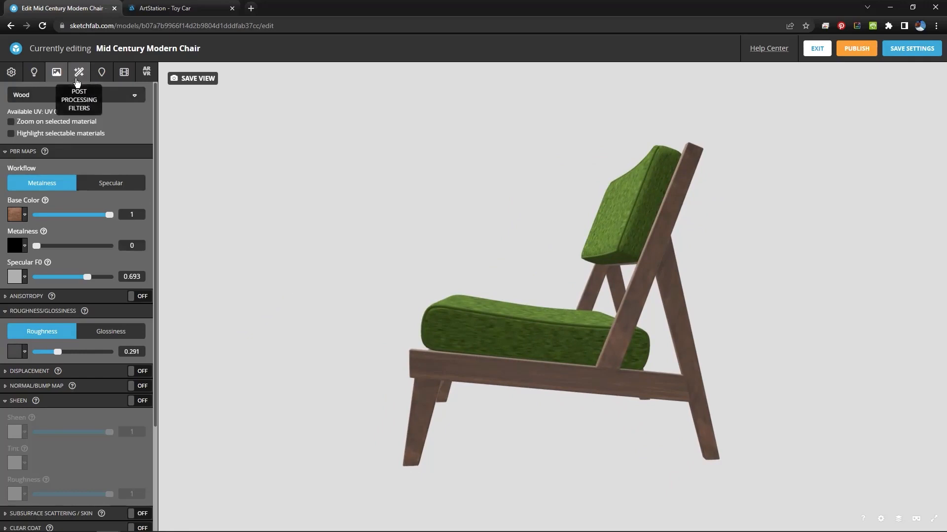
pyautogui.click(78, 72)
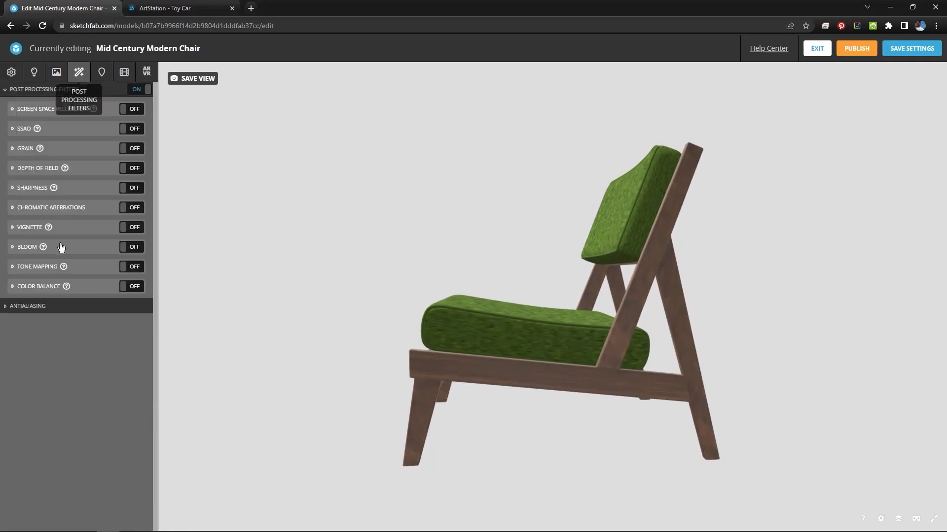
pyautogui.moveTo(100, 189)
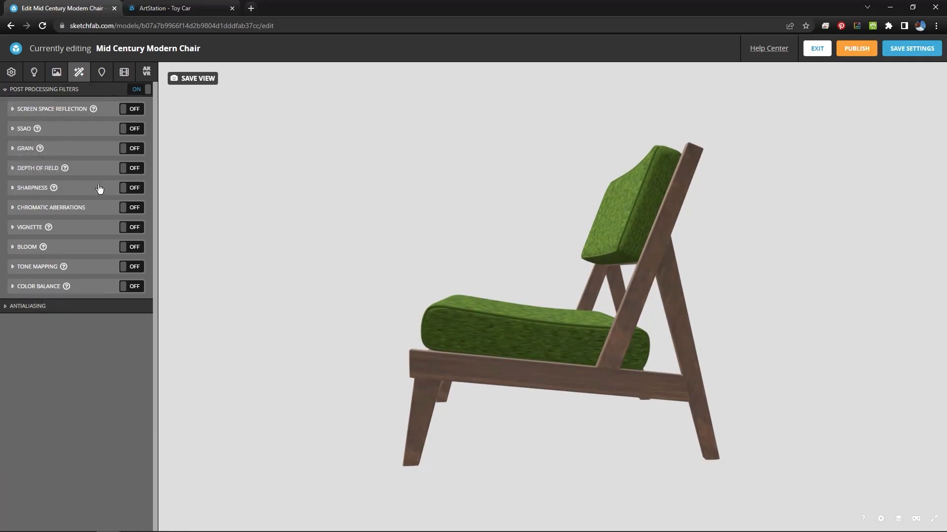
pyautogui.click(131, 108)
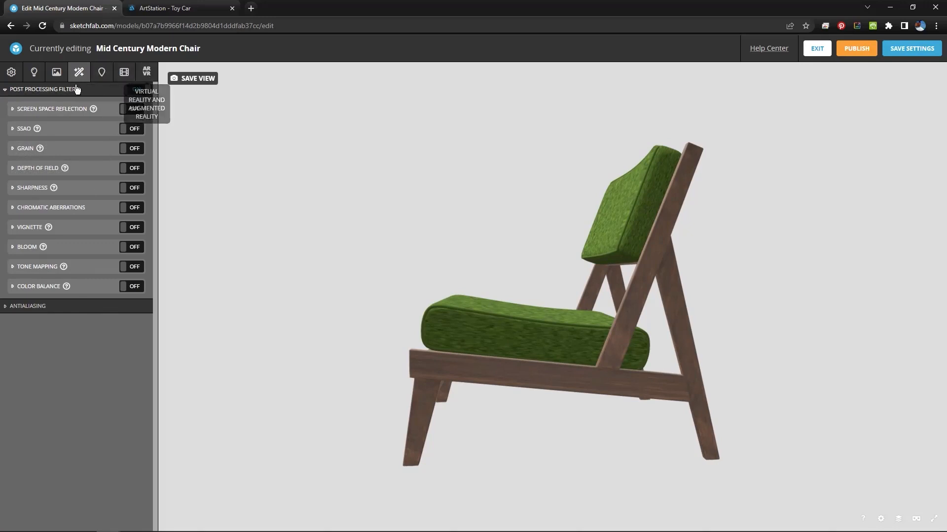
pyautogui.moveTo(146, 72)
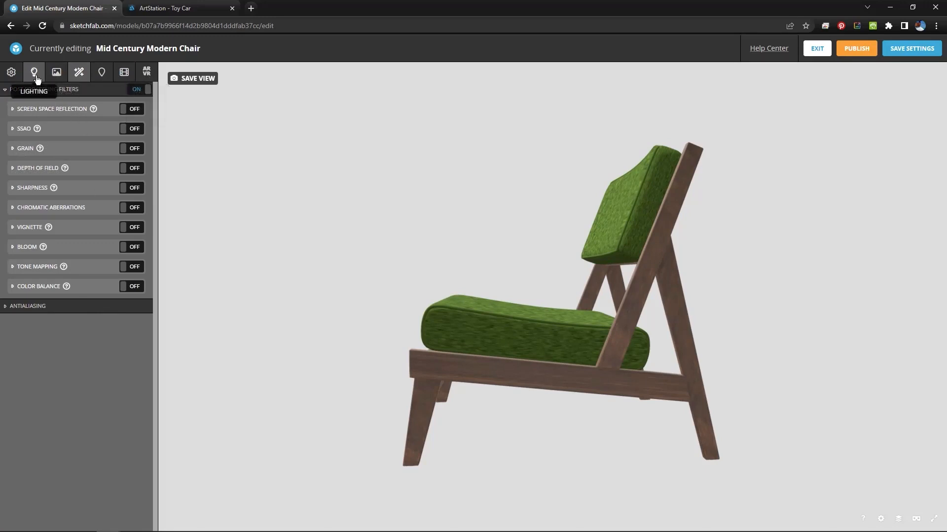
# Show the lighting settings and rotate the Industrial Room environment to about 302°.
pyautogui.click(34, 72)
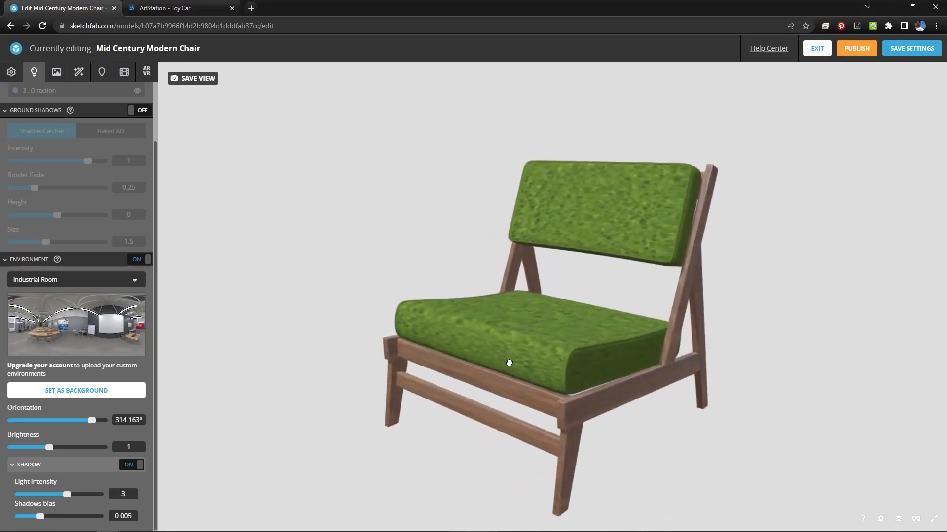
pyautogui.moveTo(508, 362); pyautogui.dragTo(513, 360)
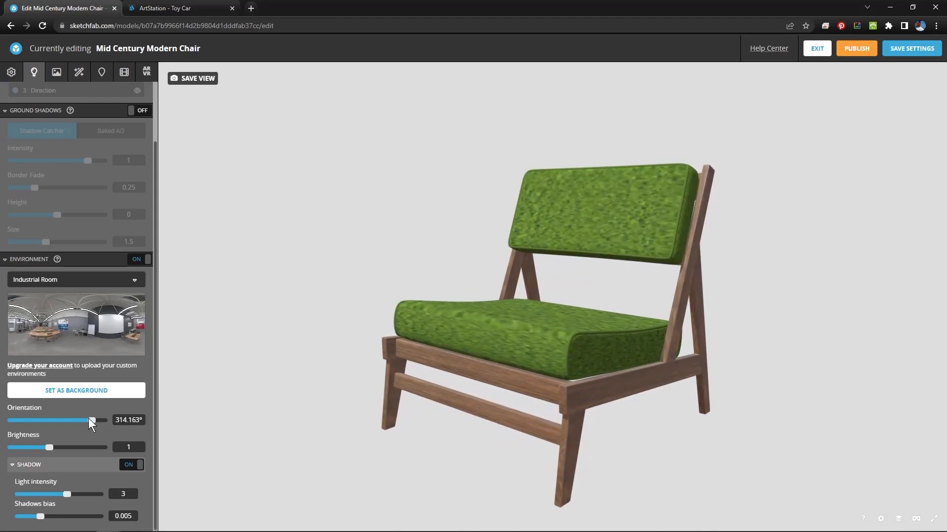
pyautogui.moveTo(89, 420); pyautogui.dragTo(85, 420)
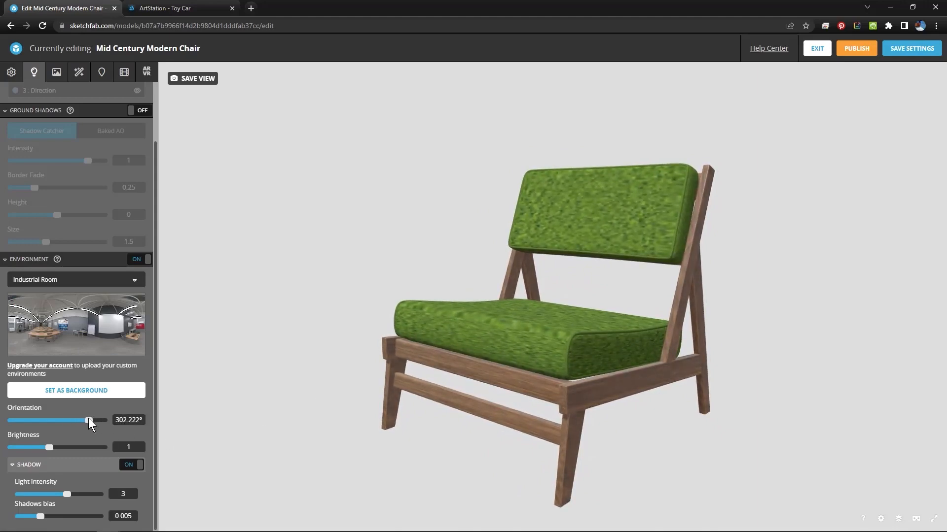
# Turn on ground shadows and rotate the environment orientation to about 242°.
pyautogui.click(134, 110)
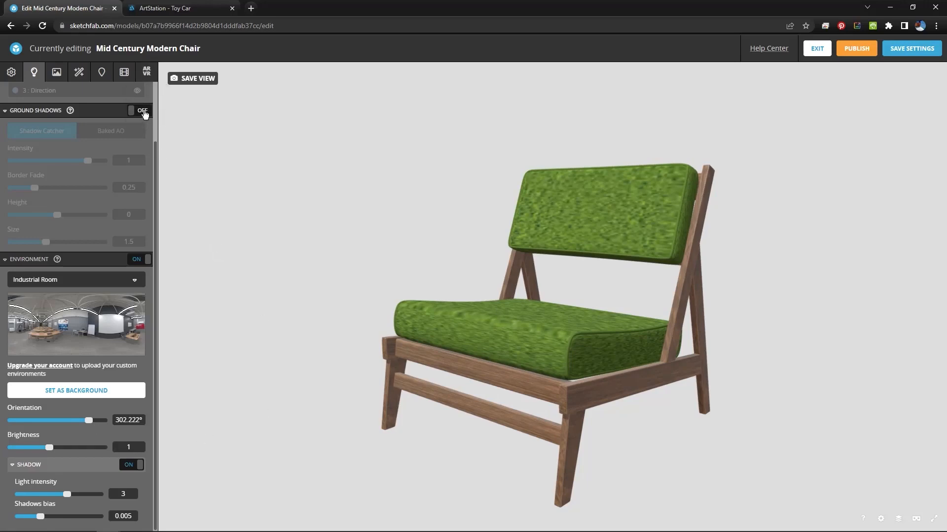
pyautogui.click(136, 110)
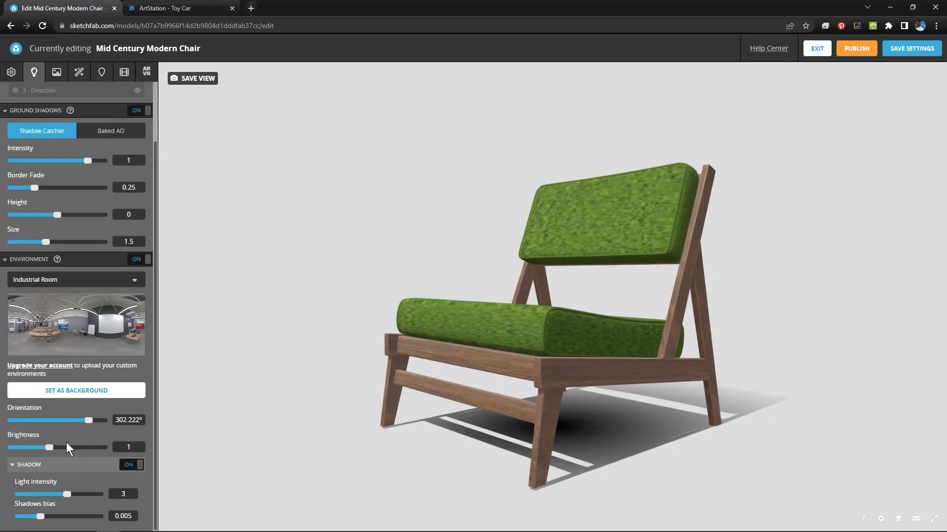
pyautogui.moveTo(89, 420); pyautogui.dragTo(68, 420)
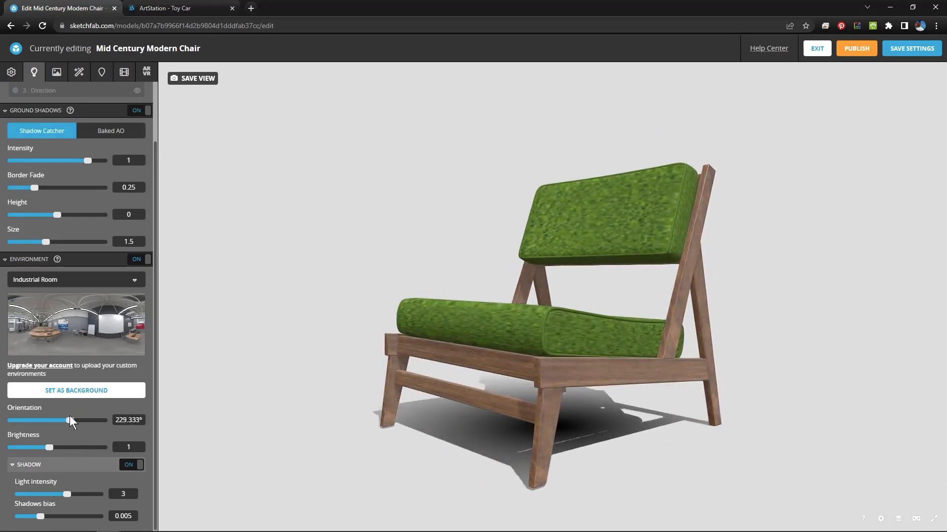
pyautogui.moveTo(69, 421); pyautogui.dragTo(66, 421)
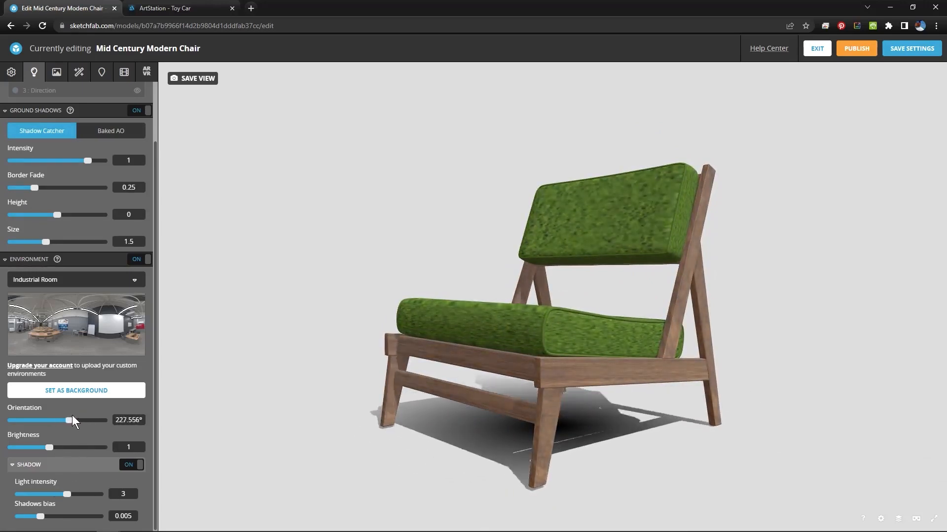
pyautogui.moveTo(67, 421); pyautogui.dragTo(73, 420)
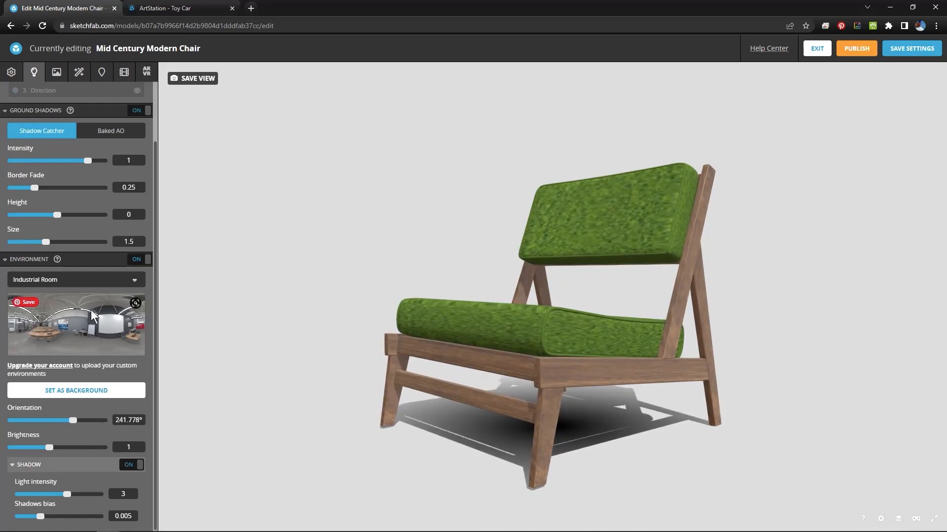
# Set the ground shadow border fade to 0.326, size to 1.44 and intensity to 0.83.
pyautogui.moveTo(35, 187); pyautogui.dragTo(32, 187)
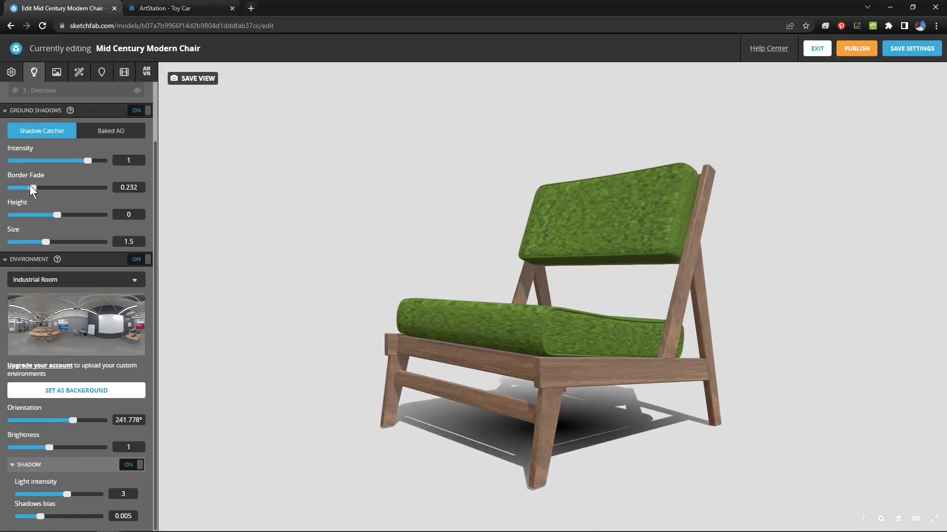
pyautogui.moveTo(33, 188); pyautogui.dragTo(42, 187)
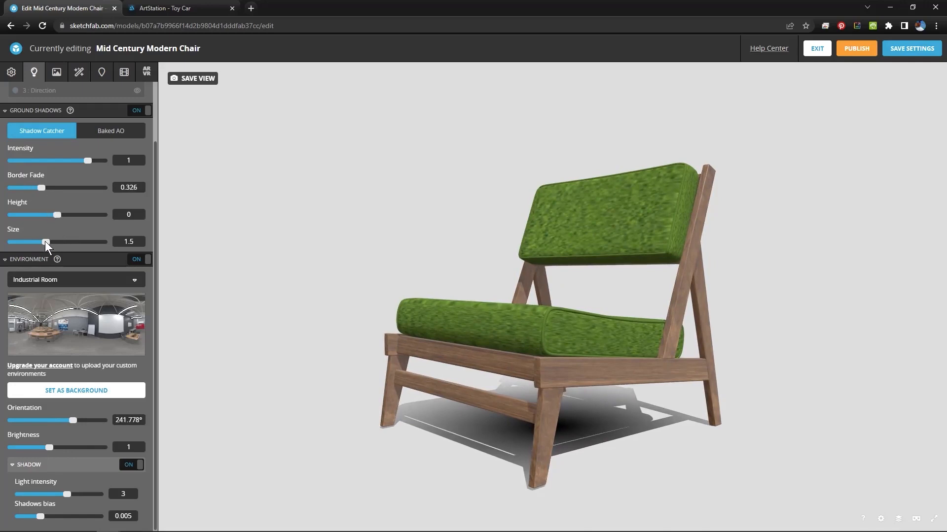
pyautogui.moveTo(46, 242); pyautogui.dragTo(36, 242)
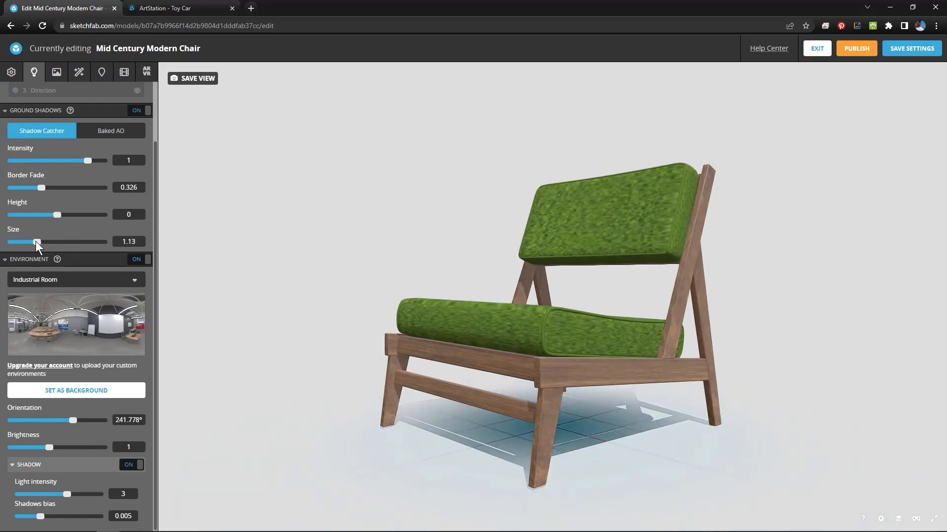
pyautogui.moveTo(37, 243); pyautogui.dragTo(35, 242)
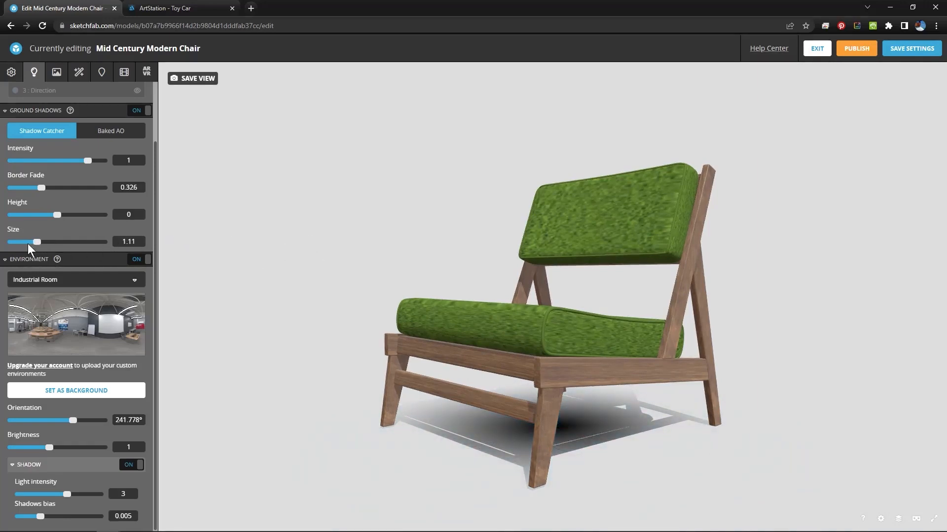
pyautogui.moveTo(38, 242); pyautogui.dragTo(45, 242)
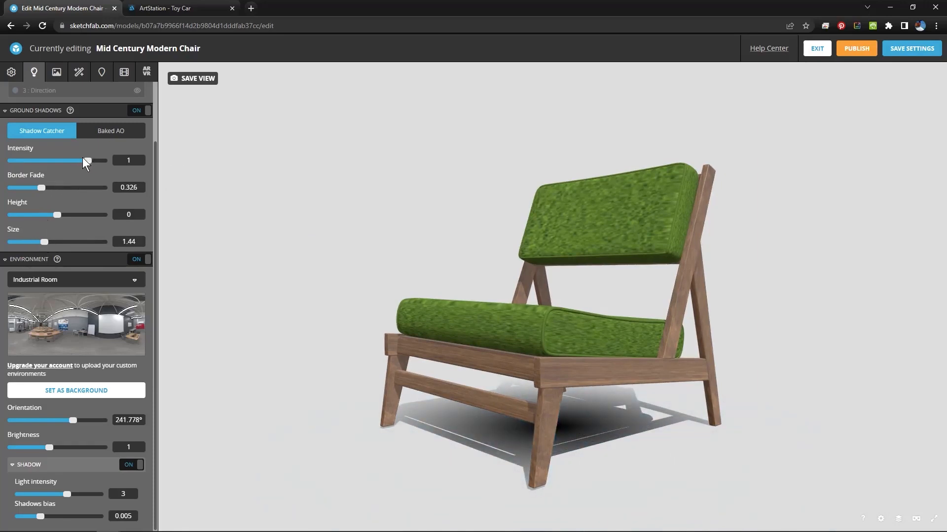
pyautogui.moveTo(88, 160); pyautogui.dragTo(77, 161)
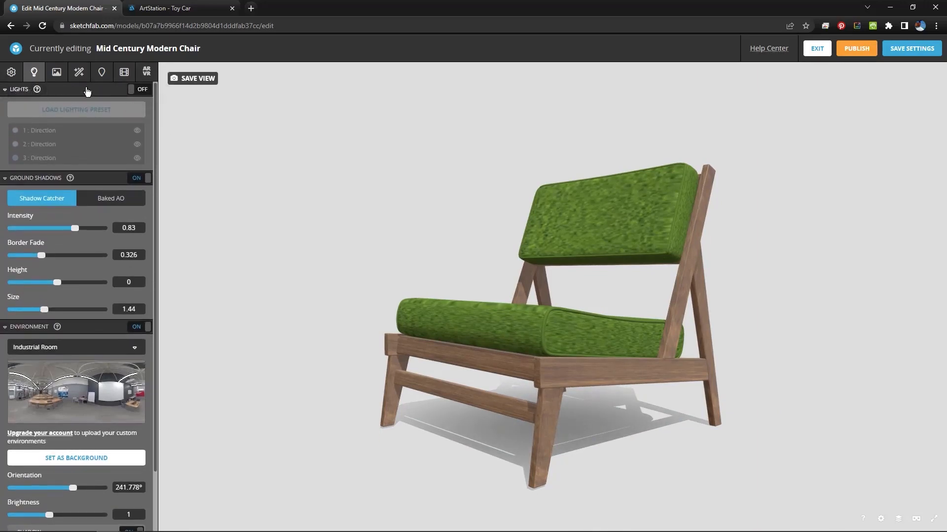
# Toggle the scene lights on and leave them switched off again.
pyautogui.click(136, 89)
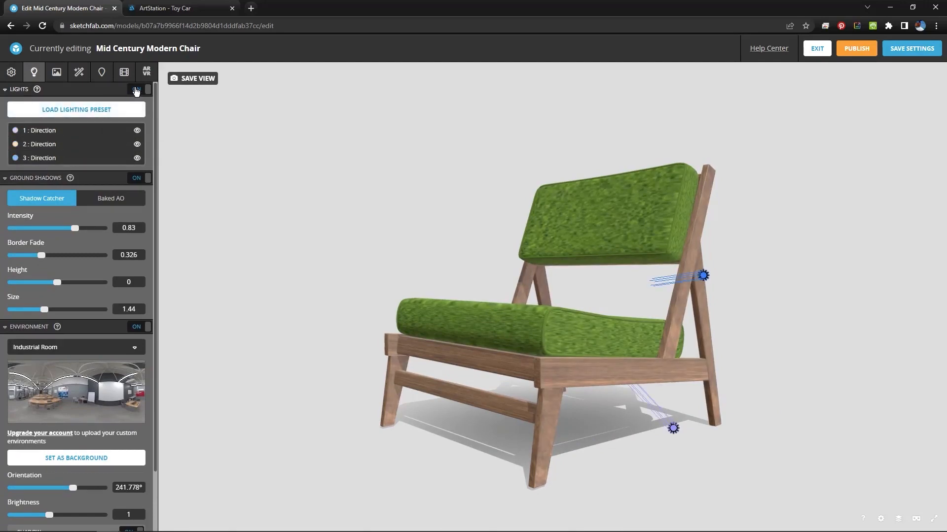
pyautogui.click(141, 89)
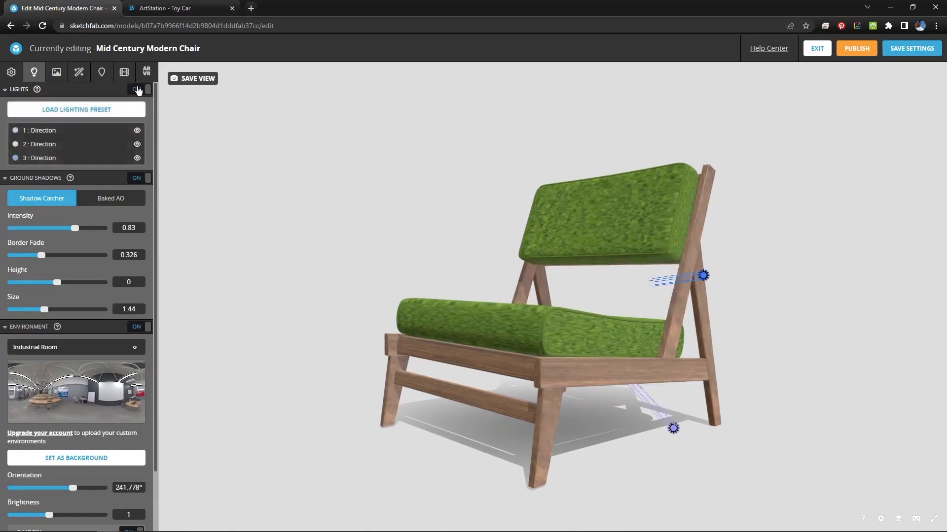
pyautogui.click(144, 90)
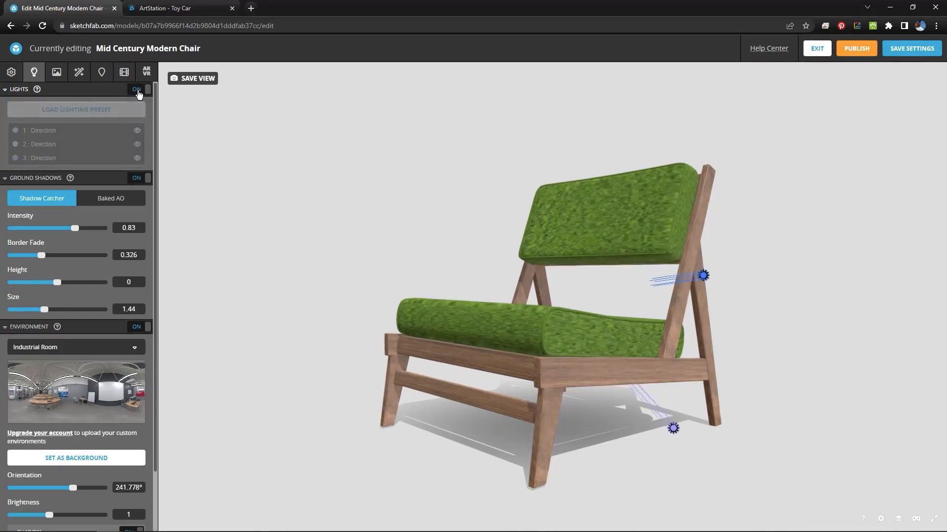
pyautogui.click(140, 90)
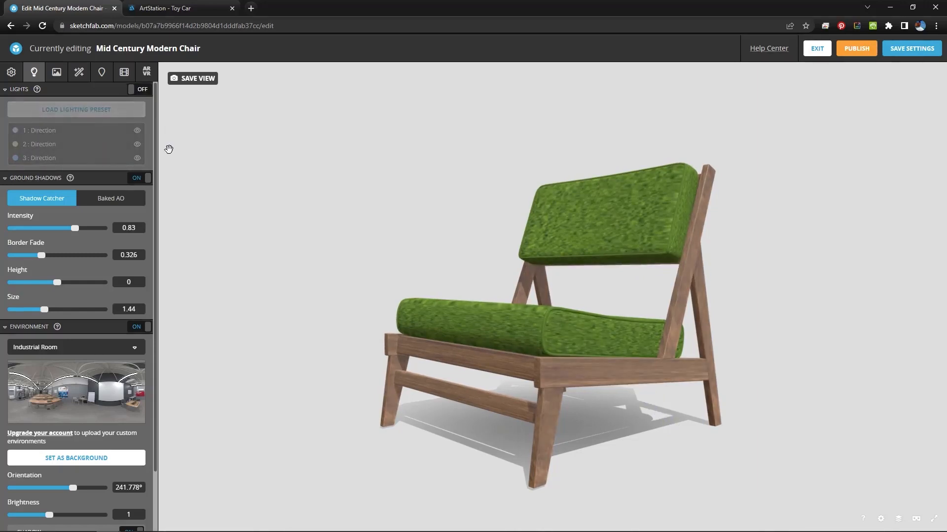
pyautogui.moveTo(10, 72)
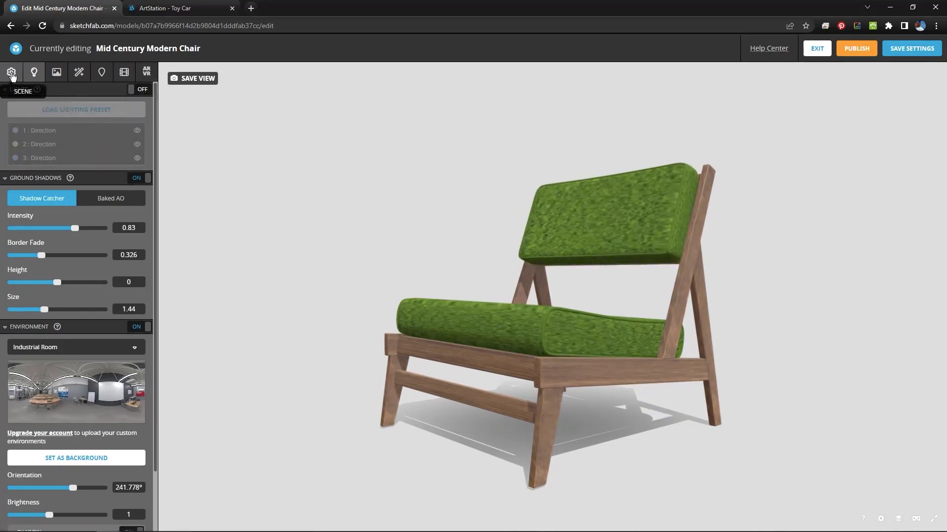
# Set the camera field of view to about 46.7° and briefly preview the wireframe.
pyautogui.click(11, 72)
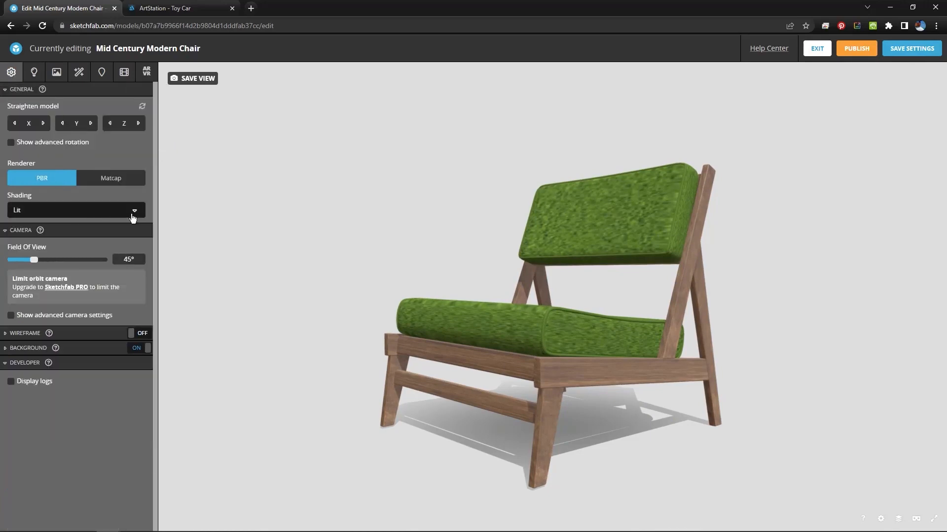
pyautogui.moveTo(34, 260); pyautogui.dragTo(42, 259)
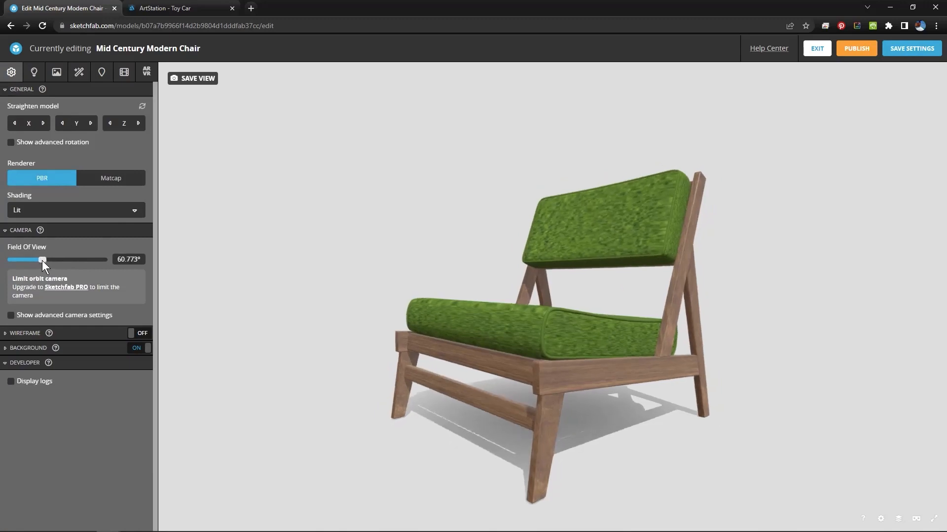
pyautogui.moveTo(42, 260); pyautogui.dragTo(34, 259)
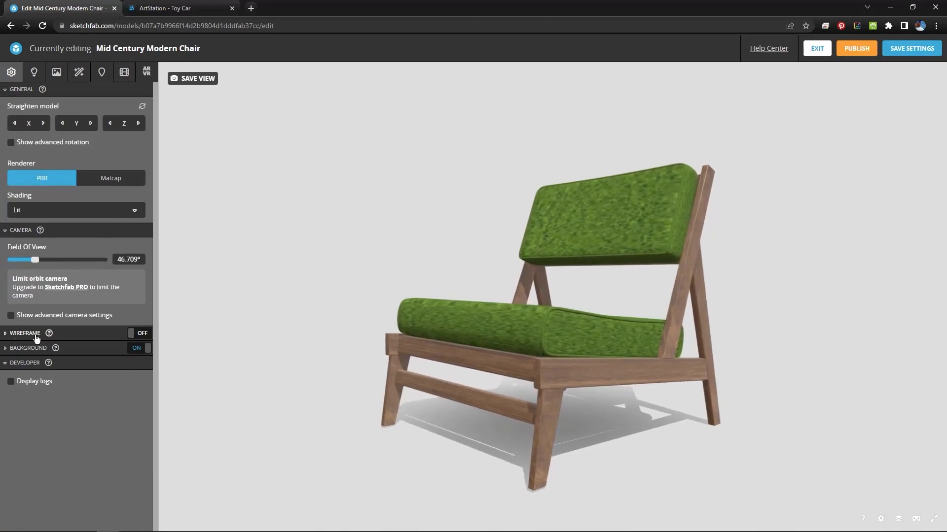
pyautogui.click(136, 334)
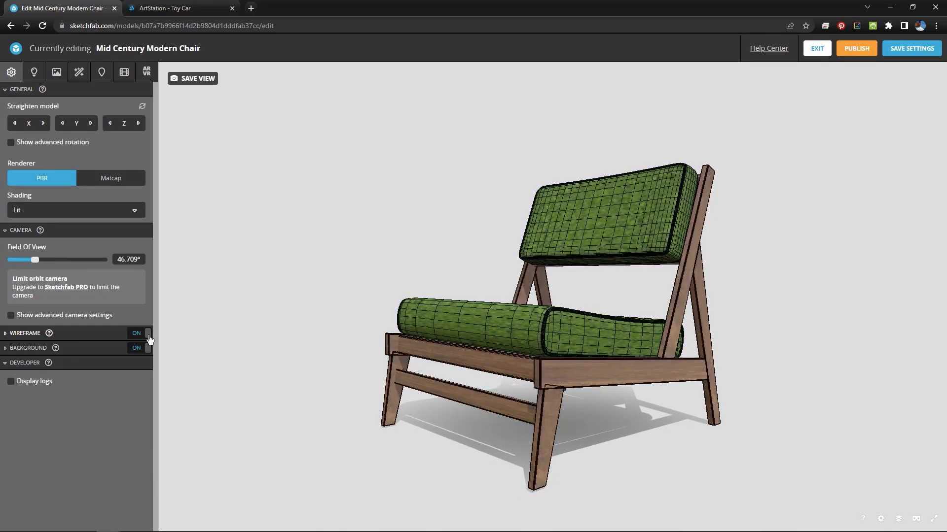
pyautogui.click(136, 333)
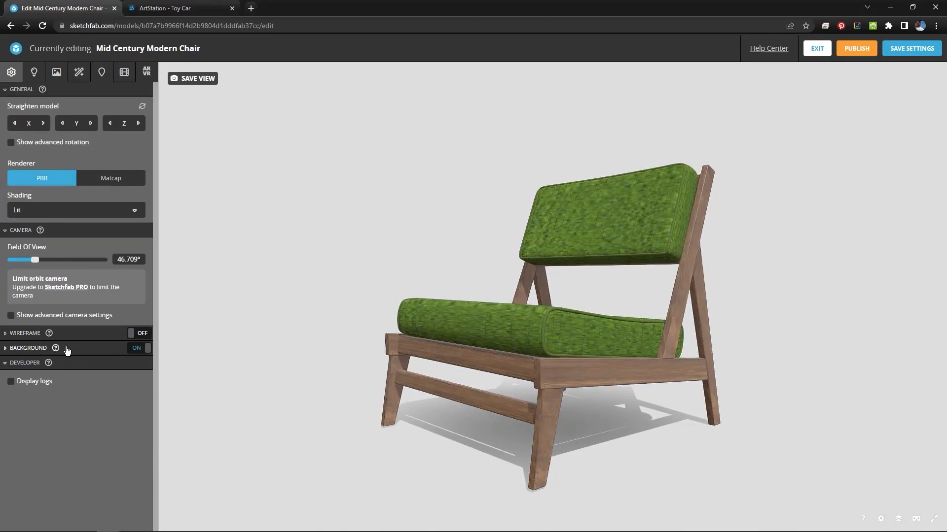
# Try red background colours, then use the environment as the background.
pyautogui.click(28, 347)
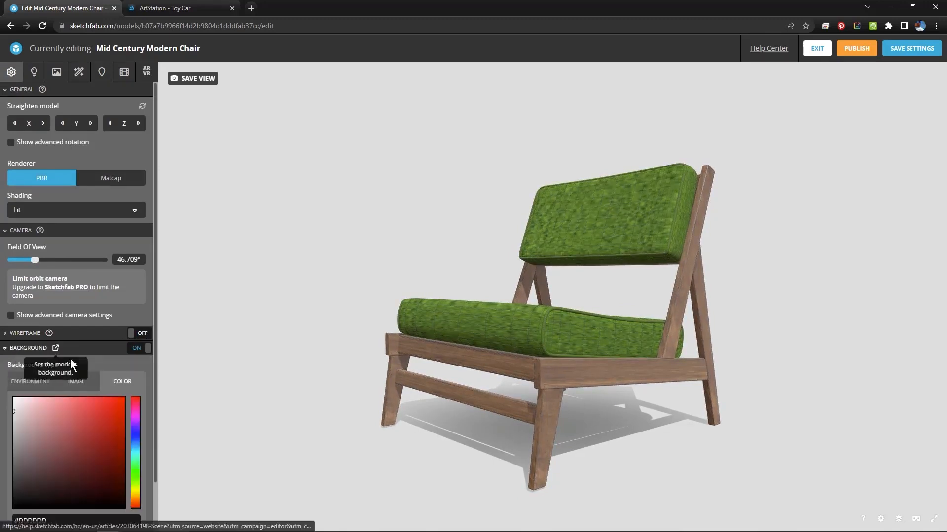
pyautogui.click(83, 414)
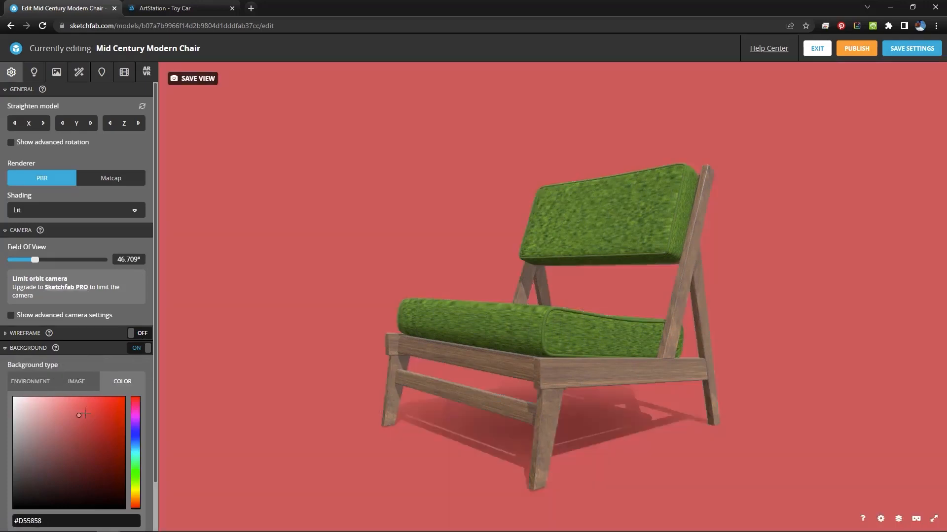
pyautogui.click(71, 418)
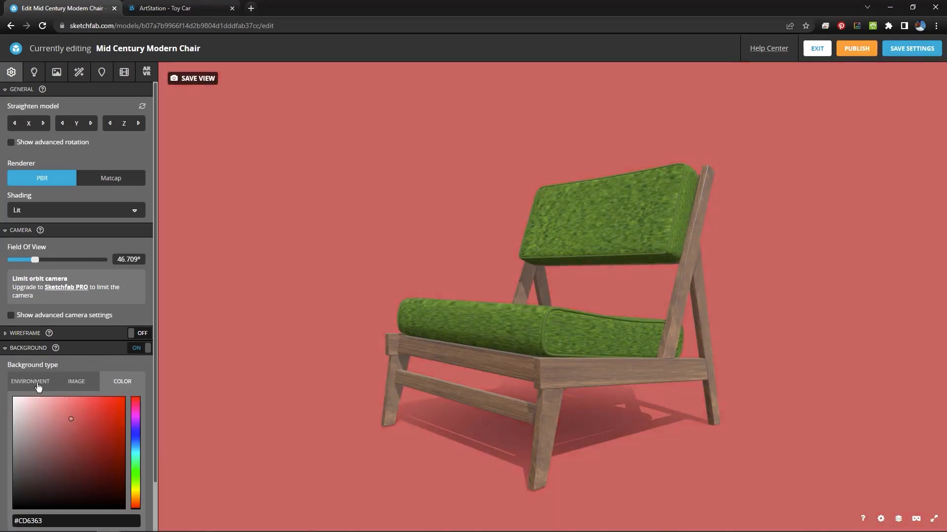
pyautogui.click(30, 381)
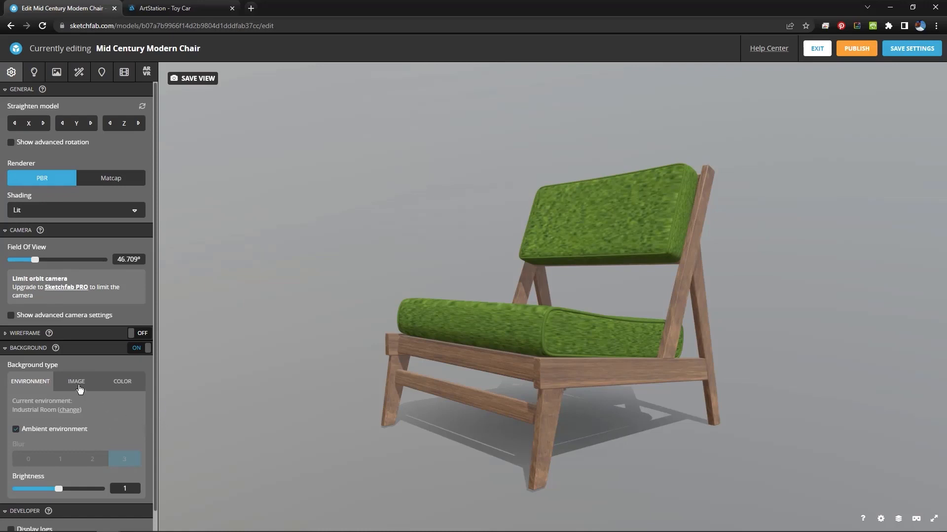
# Set the background image to clean_dark after trying dirty_light, and reframe the chair.
pyautogui.click(76, 381)
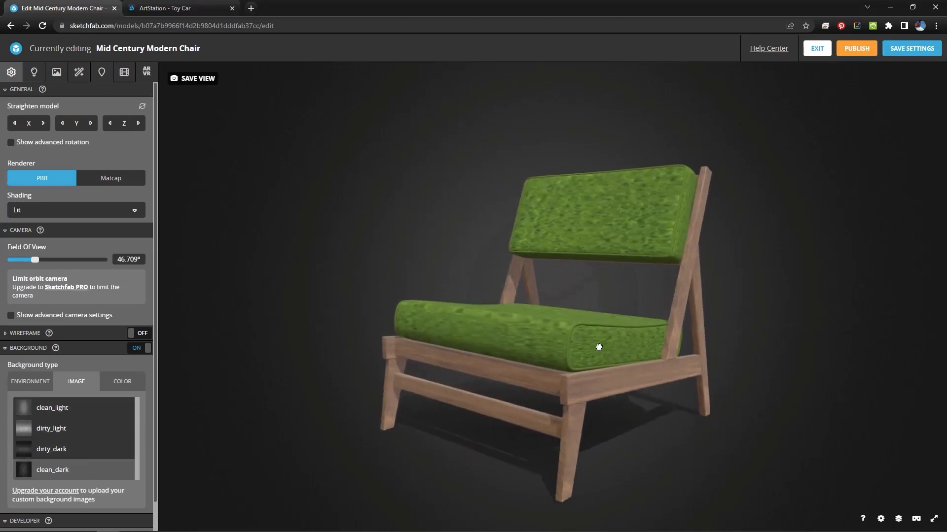
pyautogui.click(51, 429)
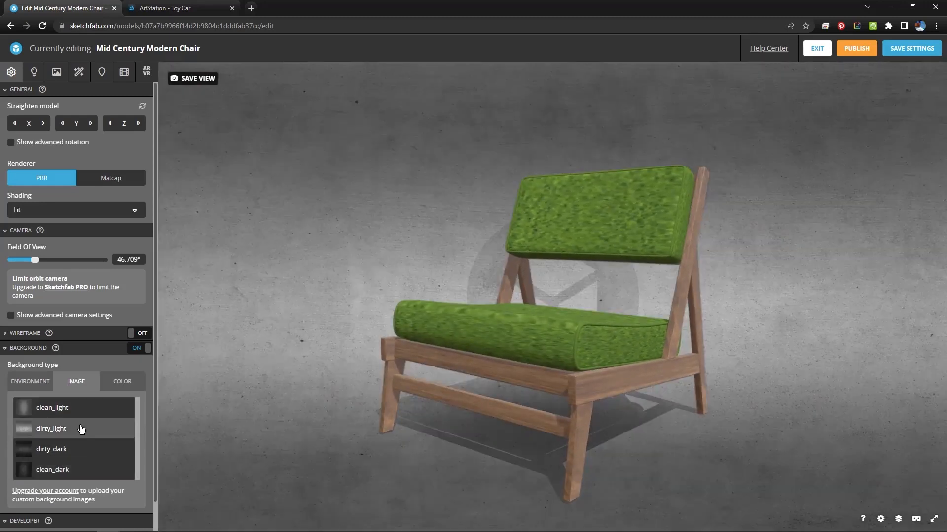
pyautogui.click(52, 470)
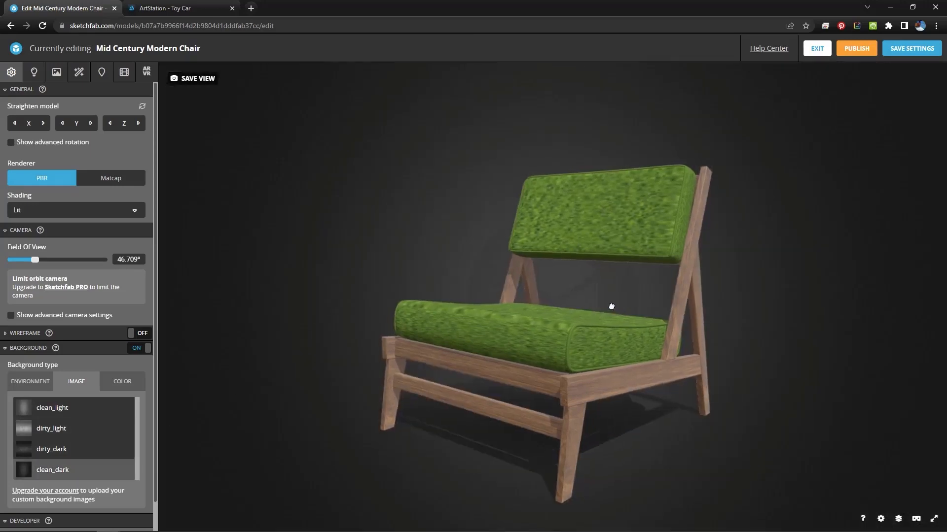
pyautogui.moveTo(611, 307); pyautogui.dragTo(174, 409)
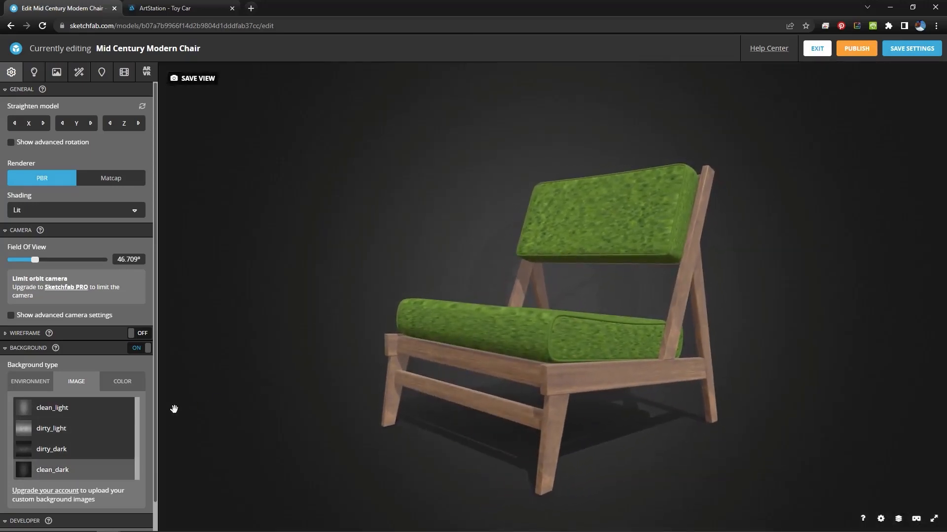
pyautogui.scroll(-3)
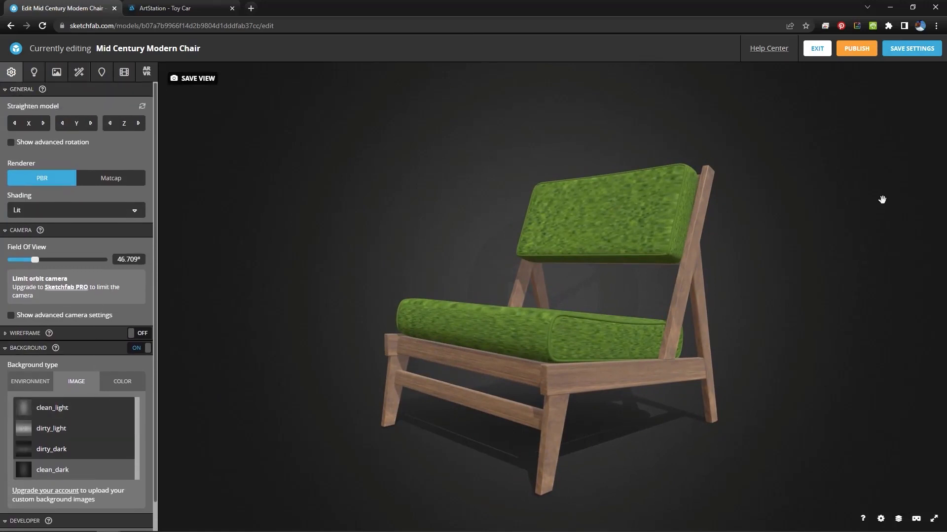
# Save the chair's settings, publish it, and go to the public model page.
pyautogui.click(908, 49)
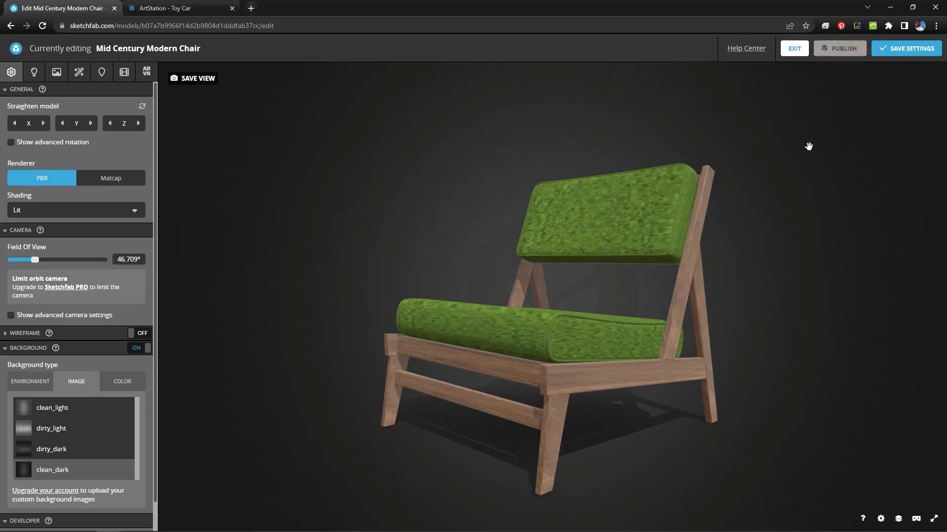
pyautogui.click(839, 48)
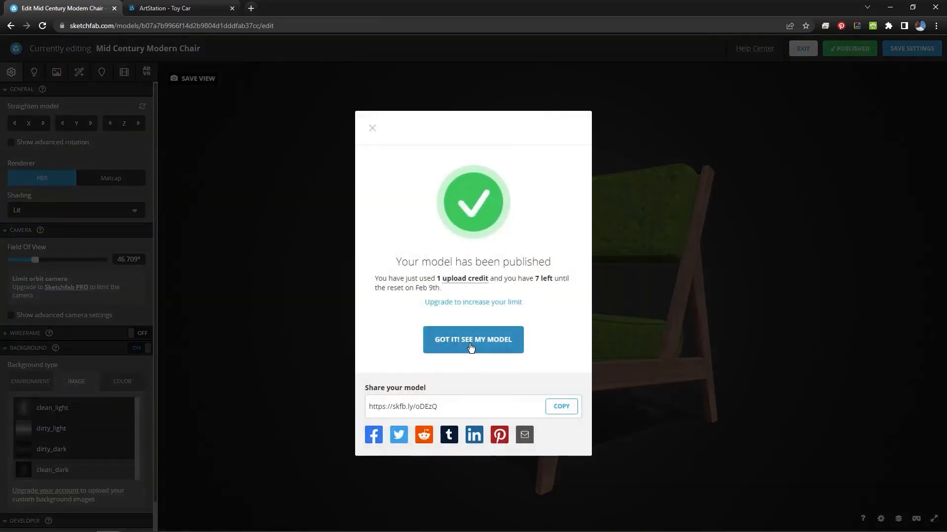
pyautogui.click(472, 340)
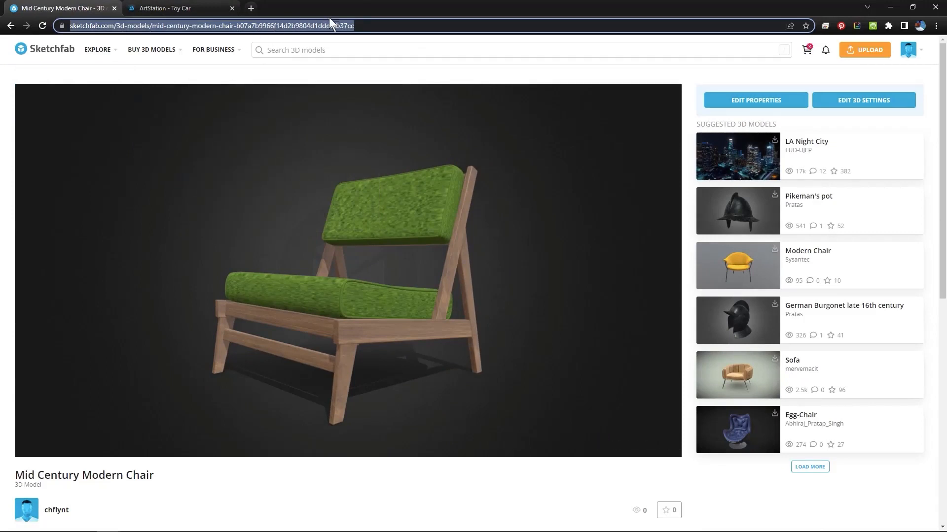
# Start a new ArtStation artwork titled 'Mid Cent', then head to Manage Portfolio.
pyautogui.click(173, 8)
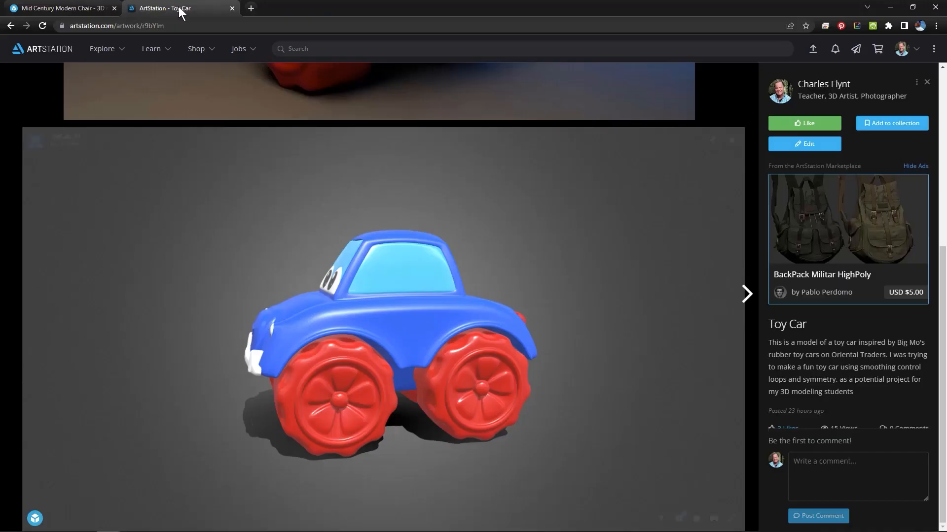
pyautogui.scroll(-3)
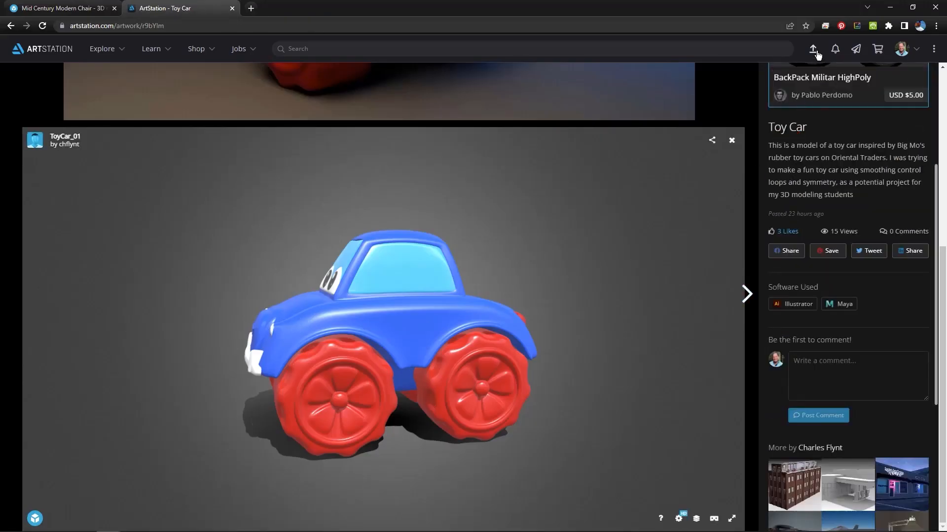
pyautogui.click(812, 48)
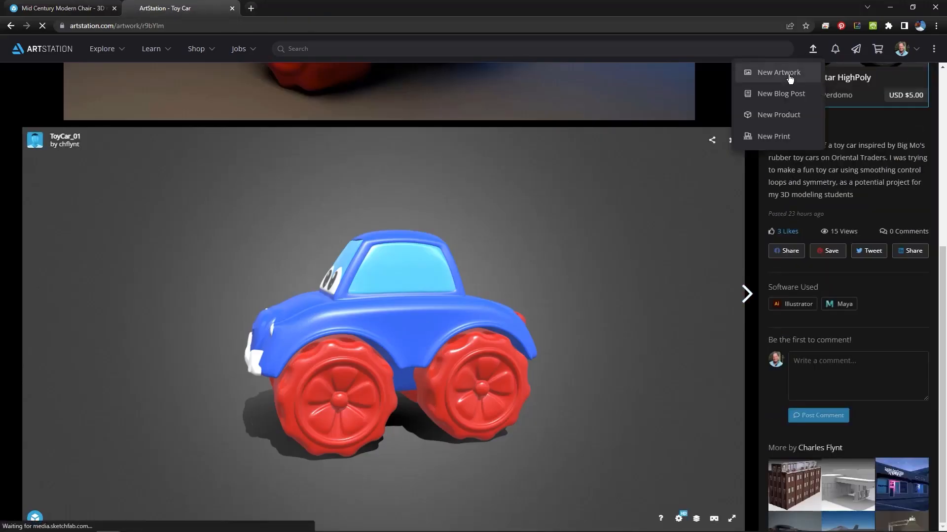
pyautogui.click(778, 72)
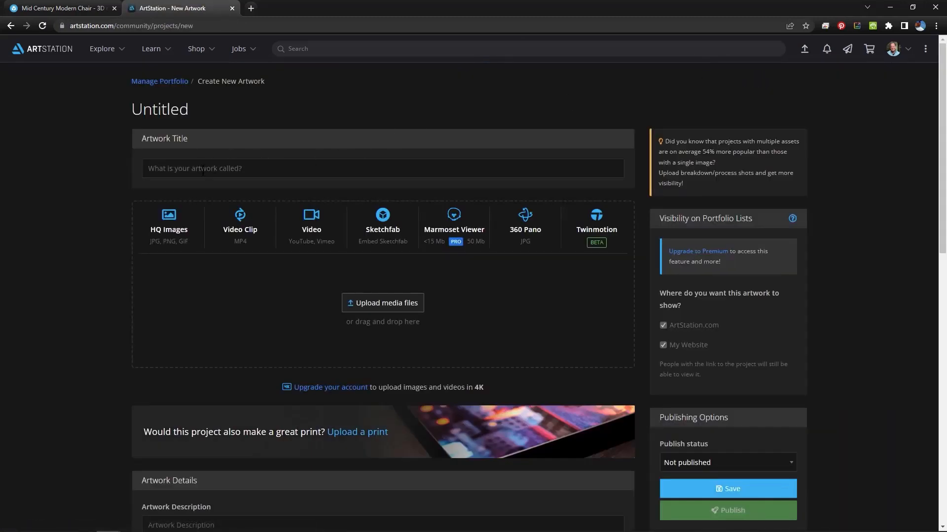
pyautogui.moveTo(415, 186)
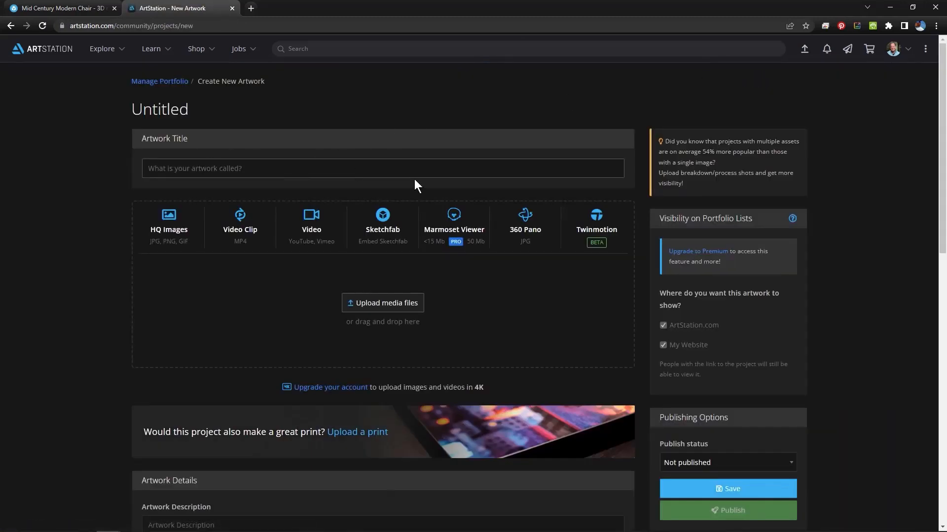
pyautogui.write('Mid Cent')
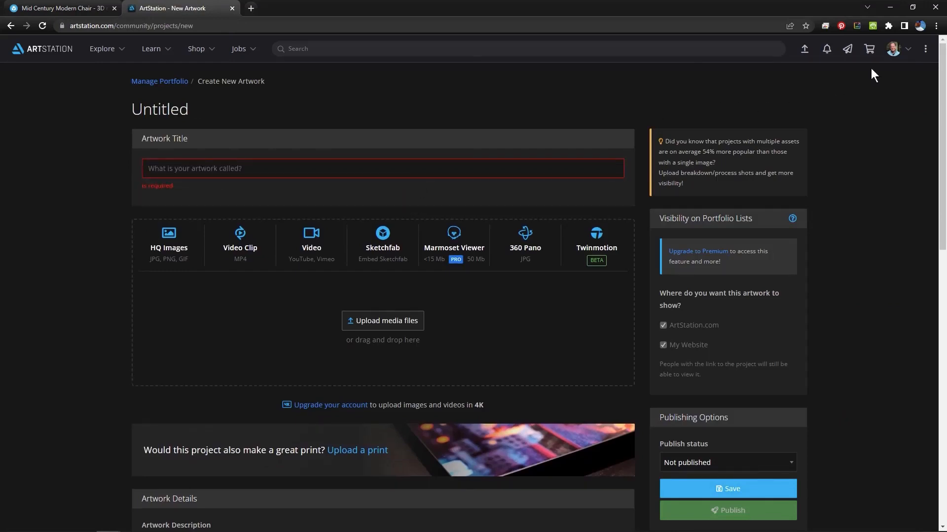
pyautogui.click(893, 49)
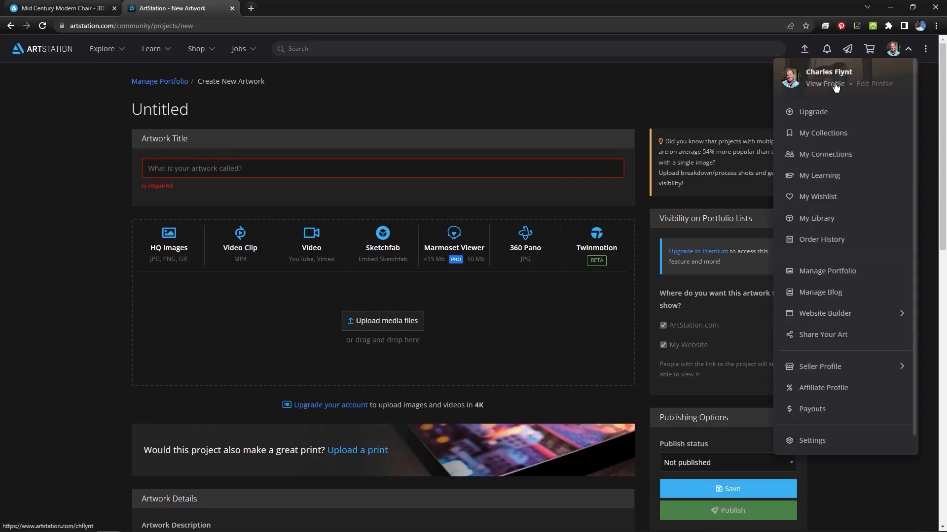
pyautogui.click(827, 270)
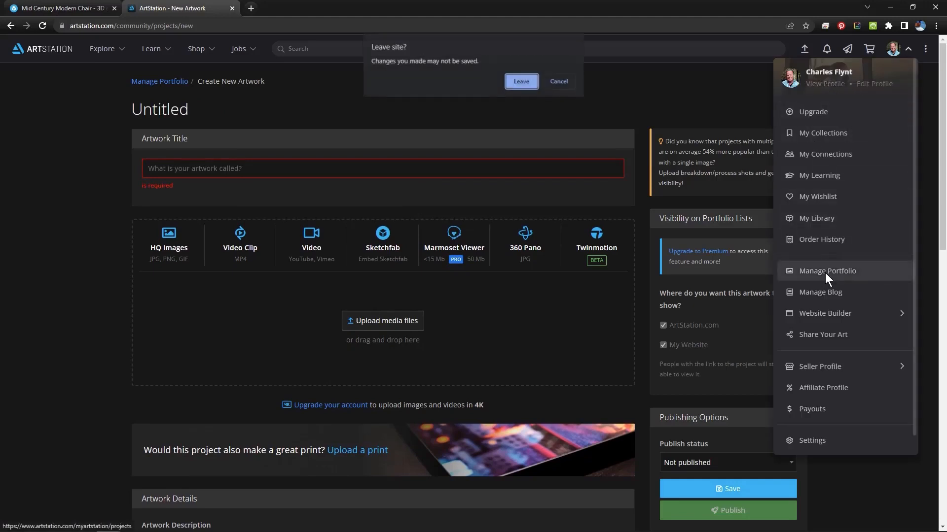
# Discard the unsaved artwork, open Urban Apartment, and add a Sketchfab model block.
pyautogui.click(521, 81)
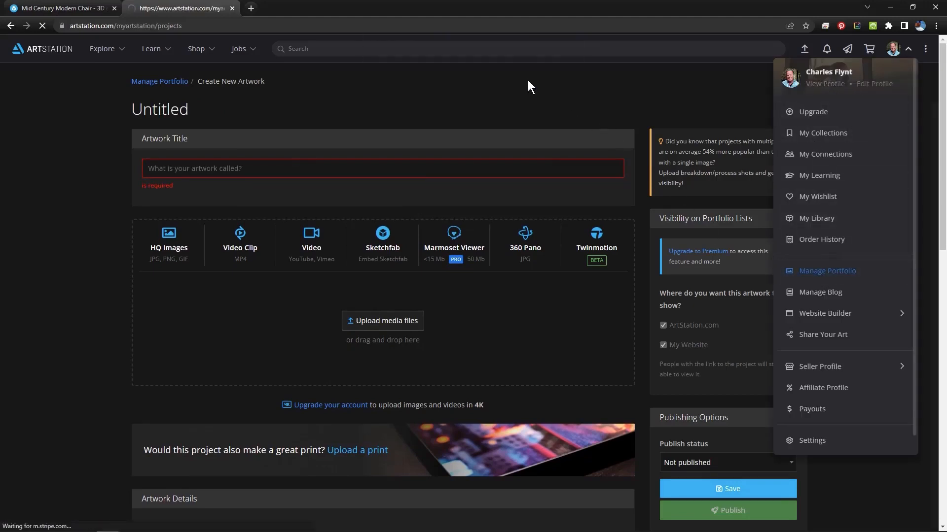
pyautogui.click(827, 271)
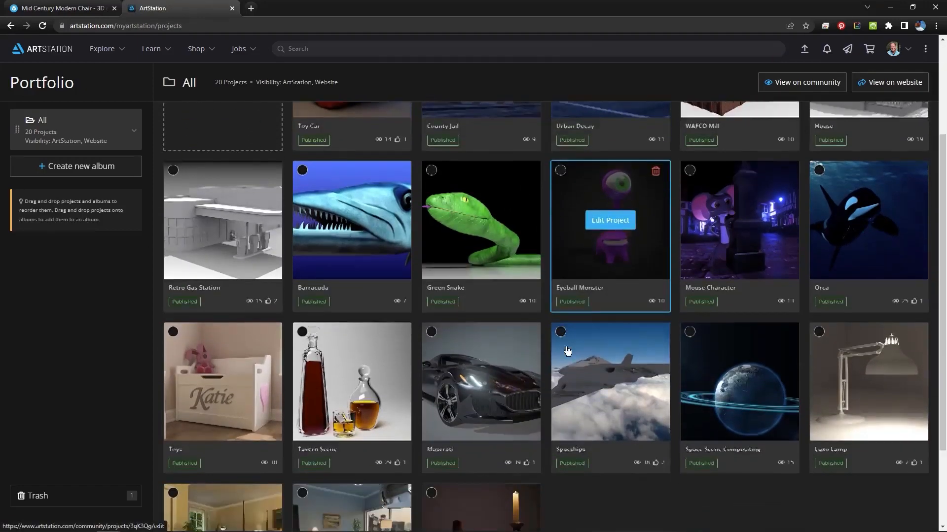
pyautogui.scroll(-3)
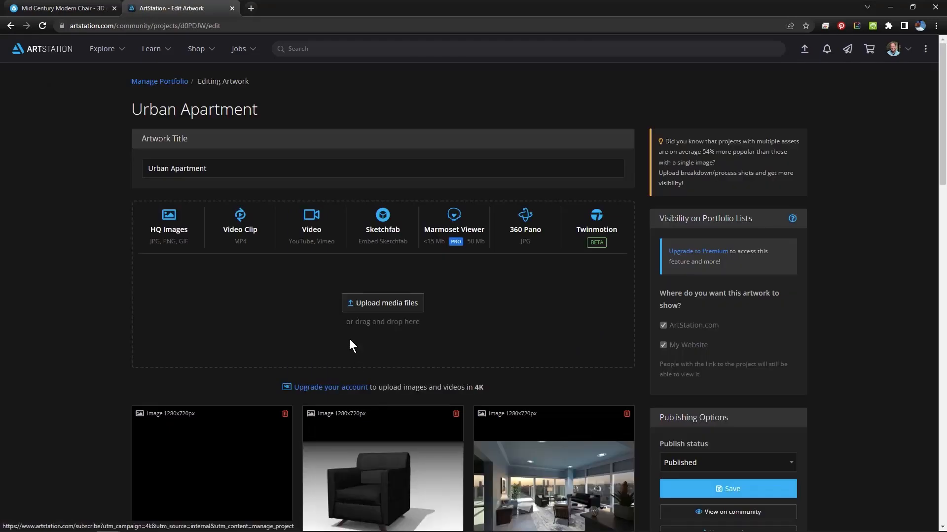
pyautogui.scroll(-3)
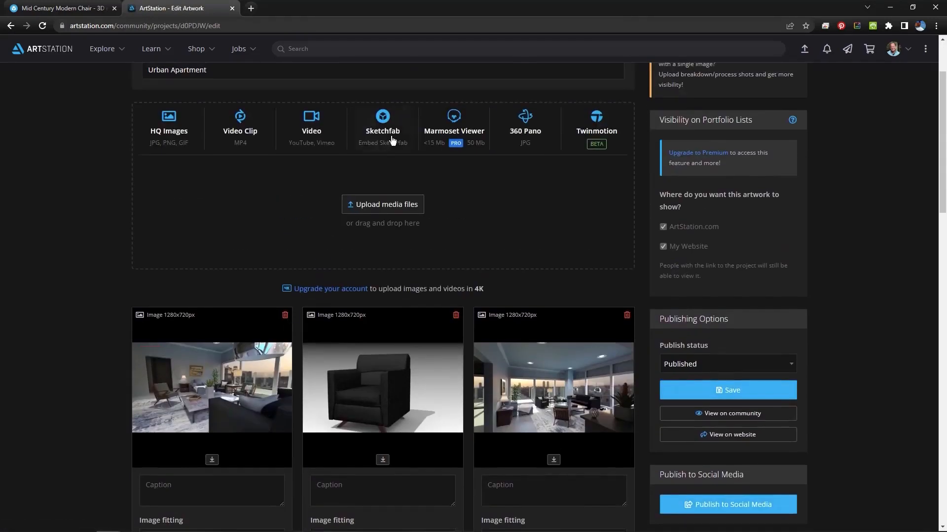
pyautogui.click(382, 117)
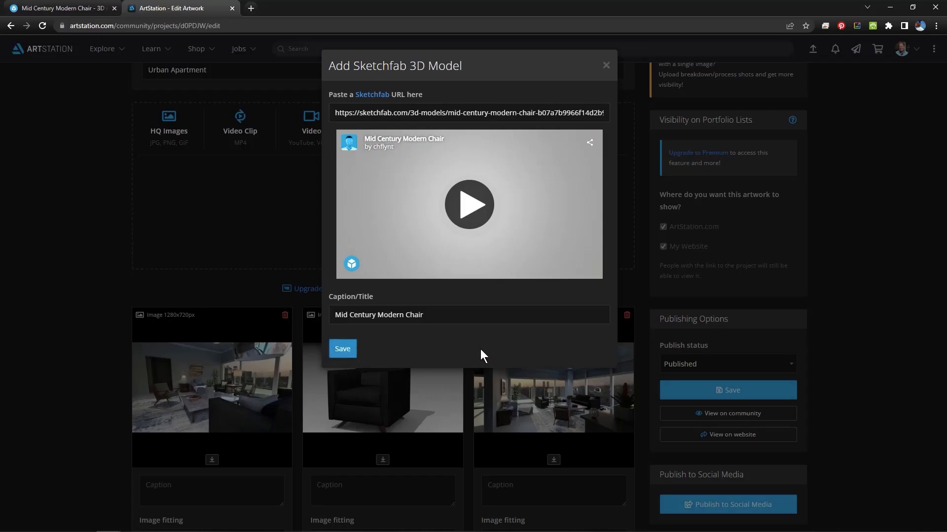
# Save the embedded Sketchfab chair entry and dismiss the social media sharing popup.
pyautogui.click(605, 65)
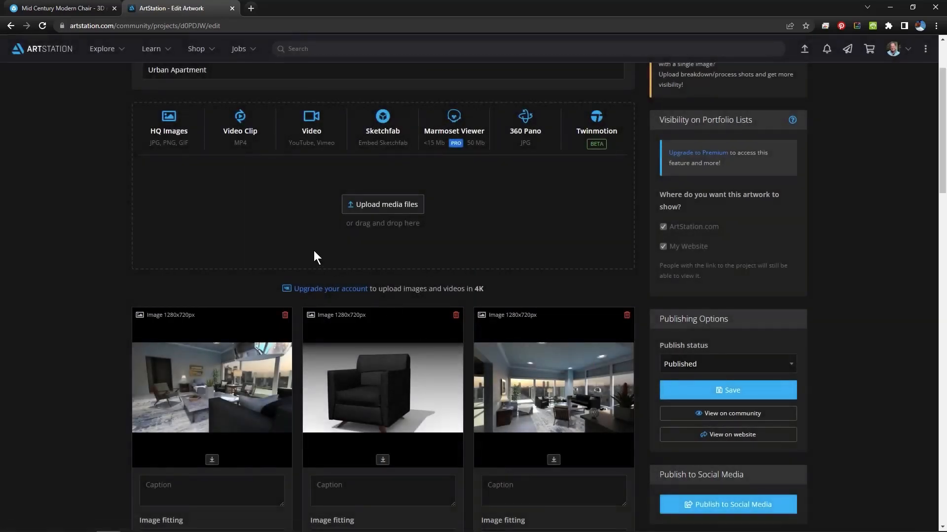
pyautogui.scroll(-3)
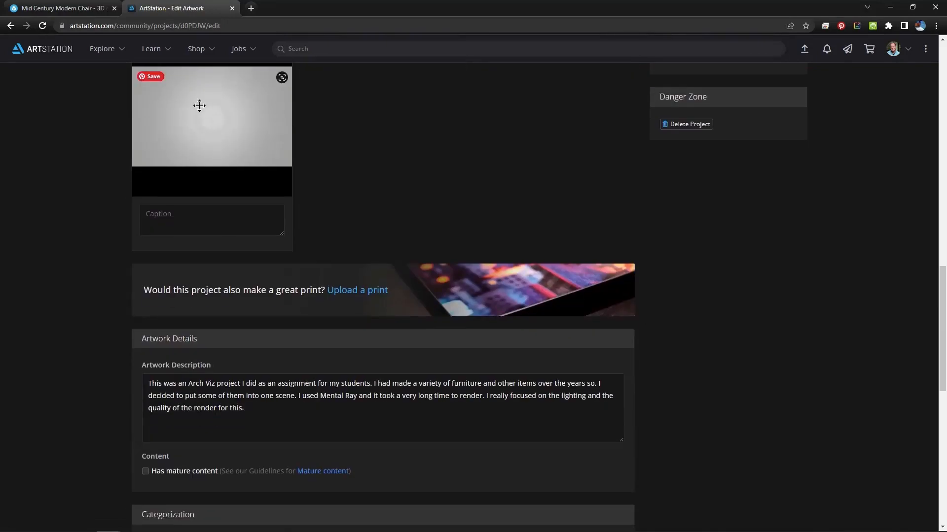
pyautogui.scroll(3)
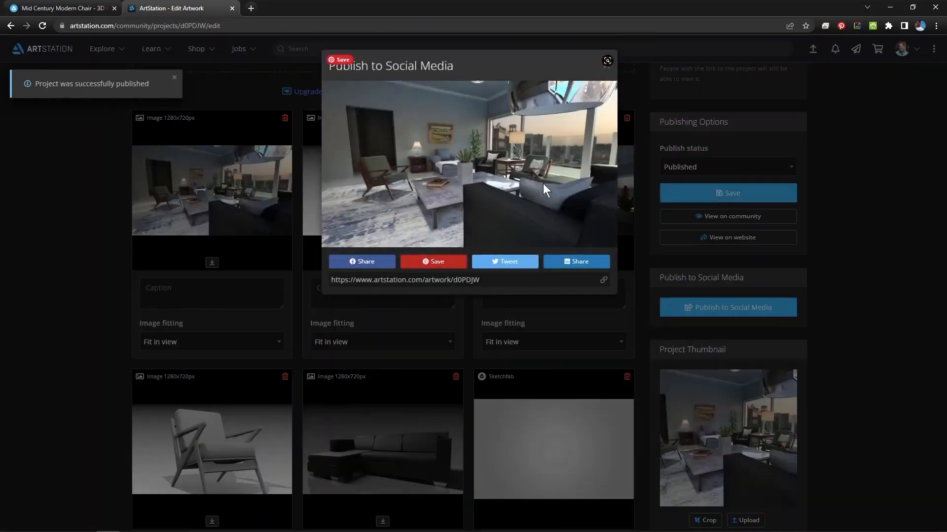
pyautogui.click(607, 60)
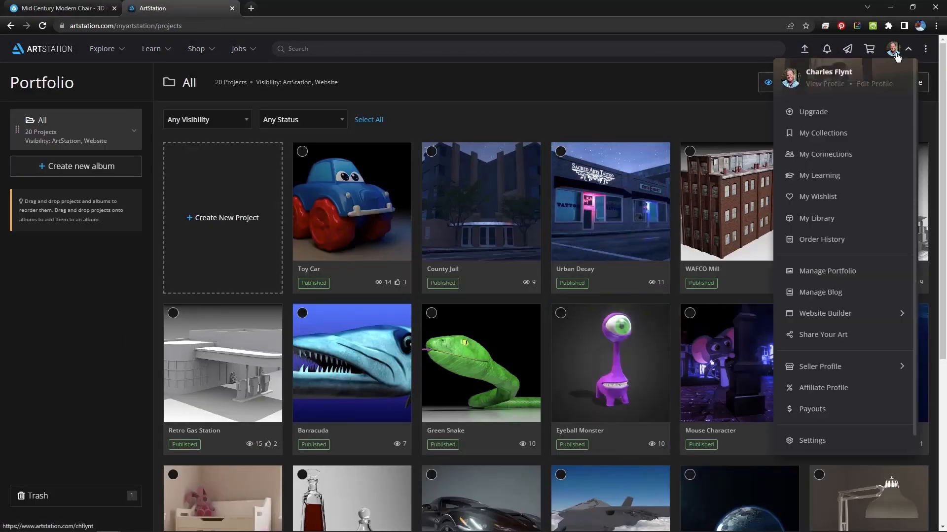
# Open the Urban Apartment artwork from Charles Flynt's public profile portfolio.
pyautogui.click(825, 84)
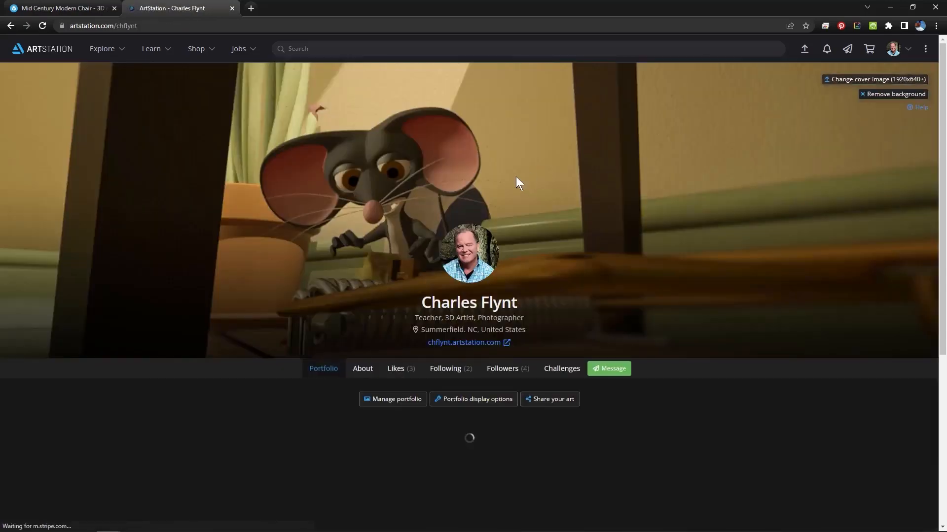
pyautogui.scroll(-3)
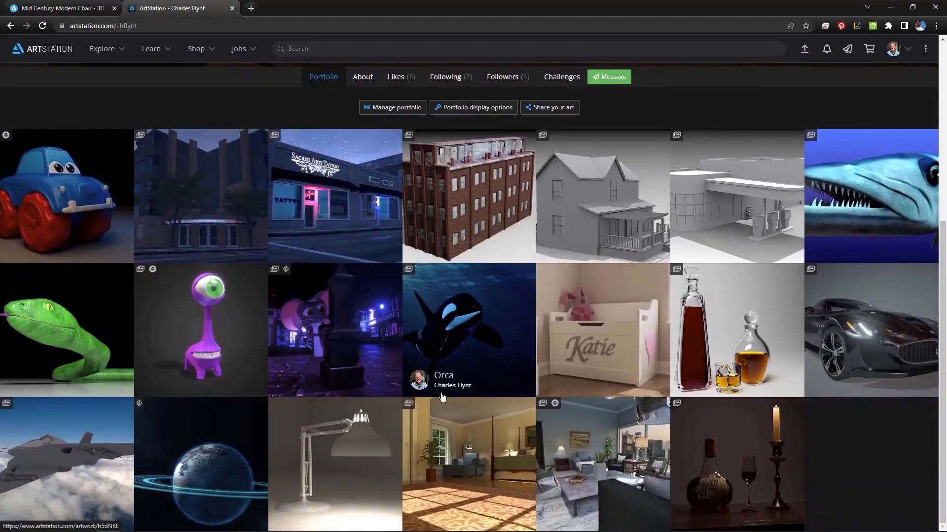
pyautogui.click(601, 459)
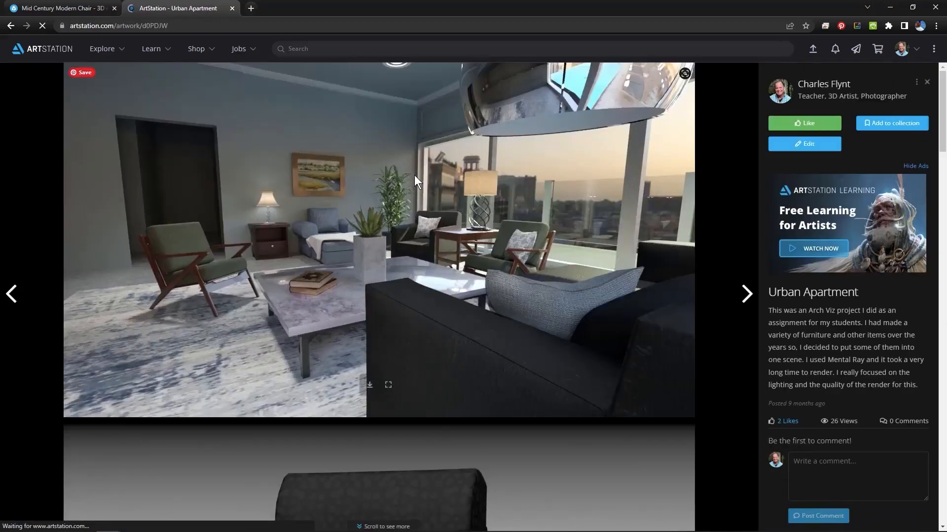